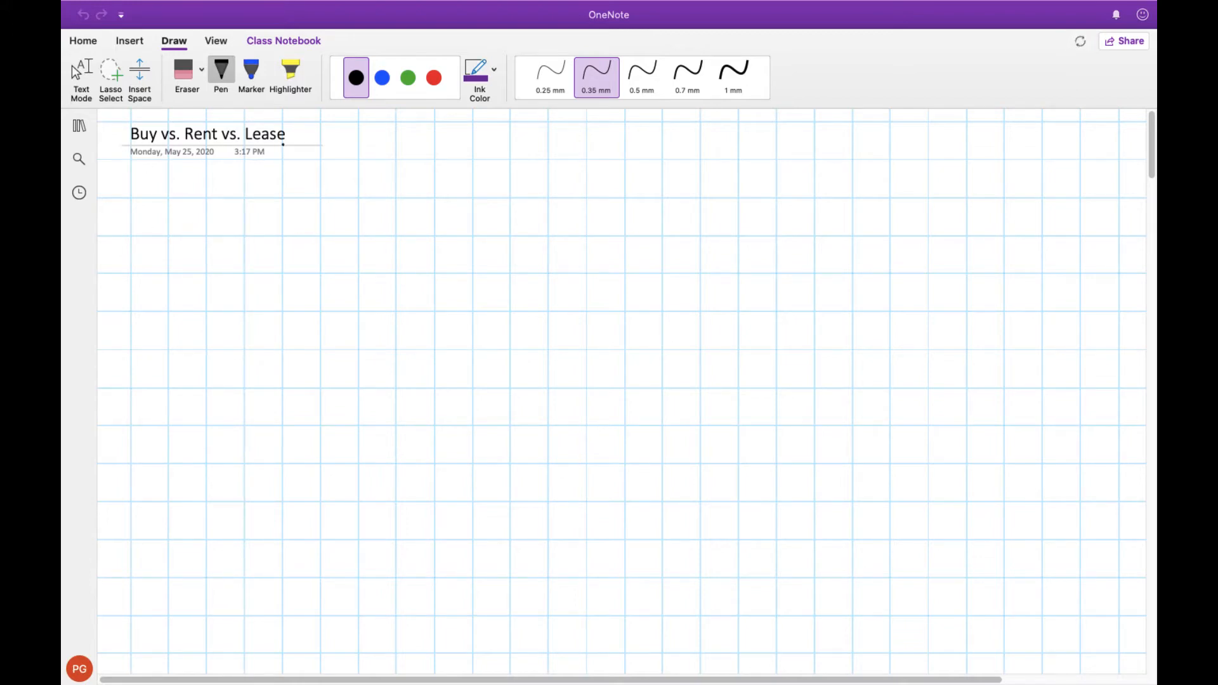
Handwrite the introduction and option 1, buying with a loan or mortgage, in black and blue pen
left_click(284, 202)
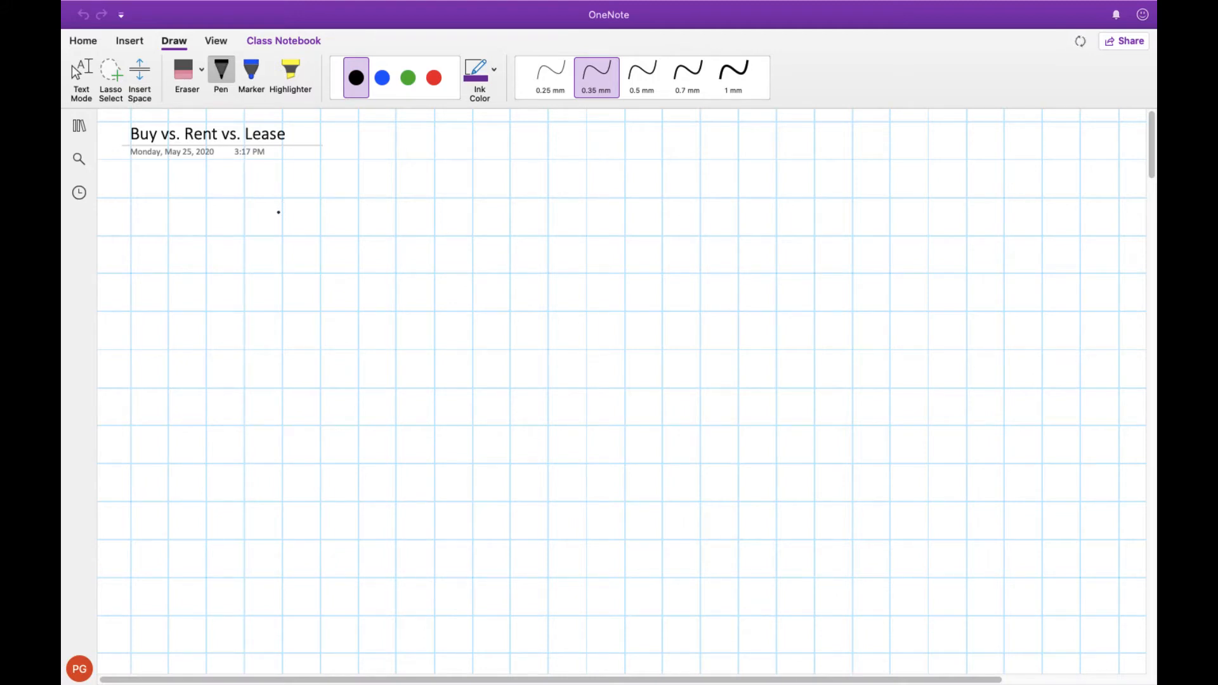
mouse_move(274, 220)
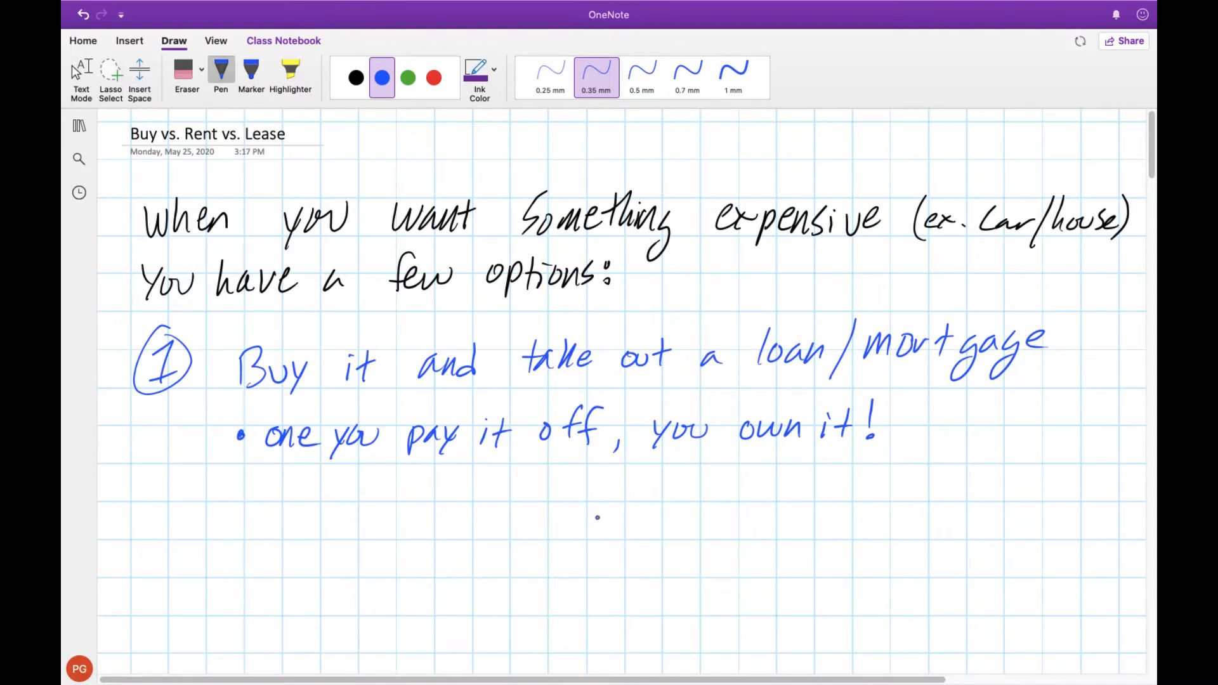
Write option 2 Rent it in green and option 3 Lease it in red with their bullets
left_click(408, 77)
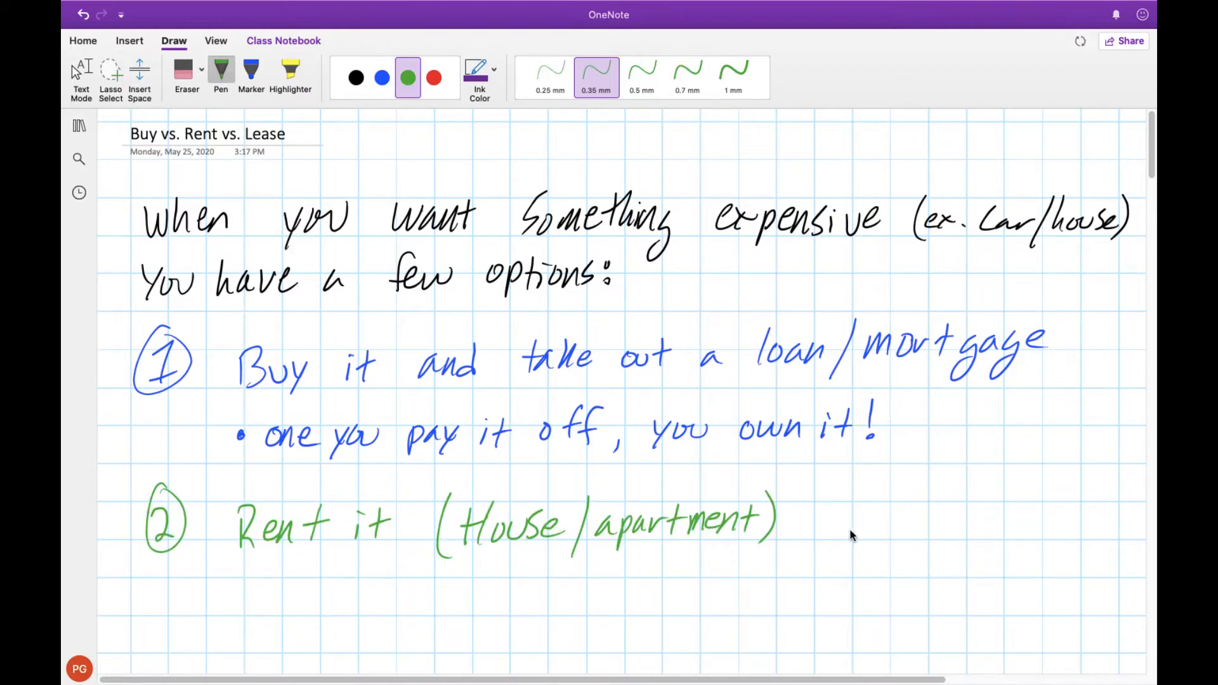
mouse_move(702, 591)
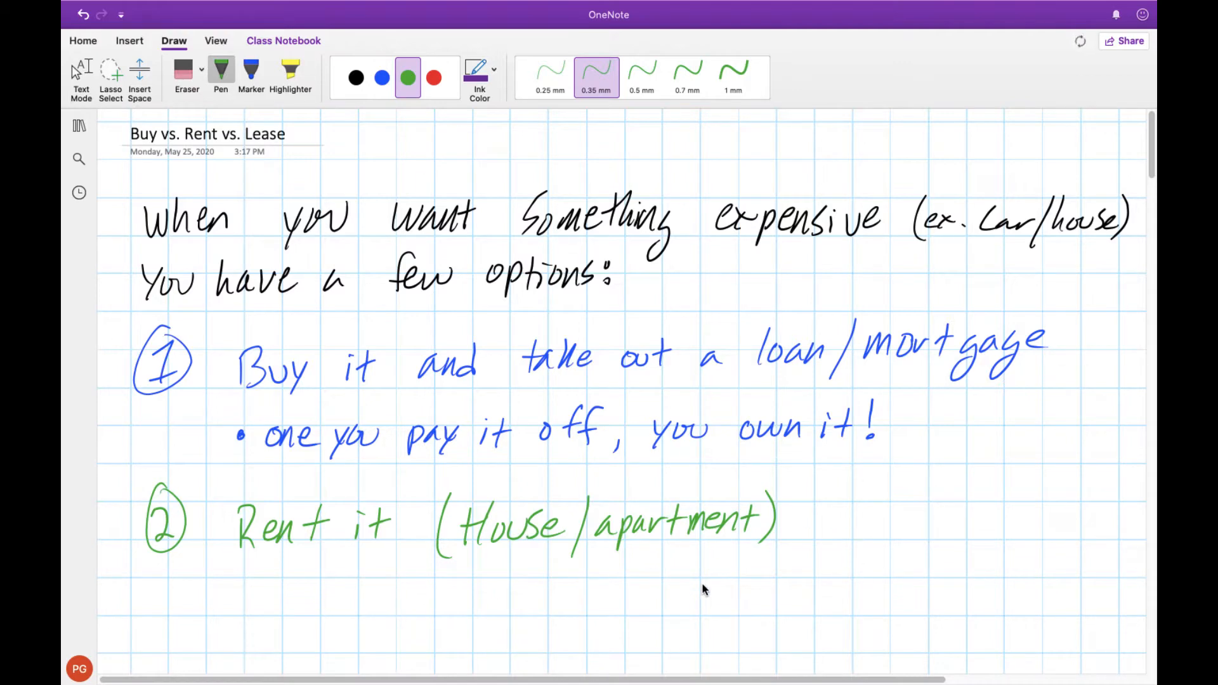
mouse_move(711, 586)
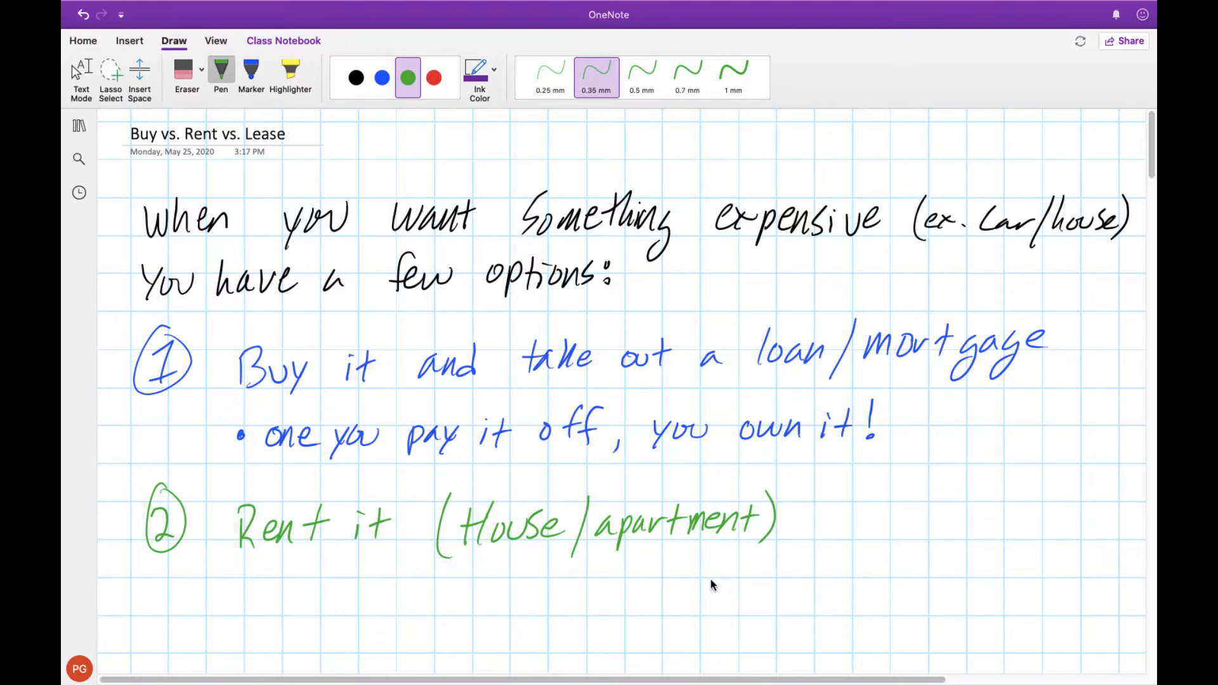
mouse_move(717, 591)
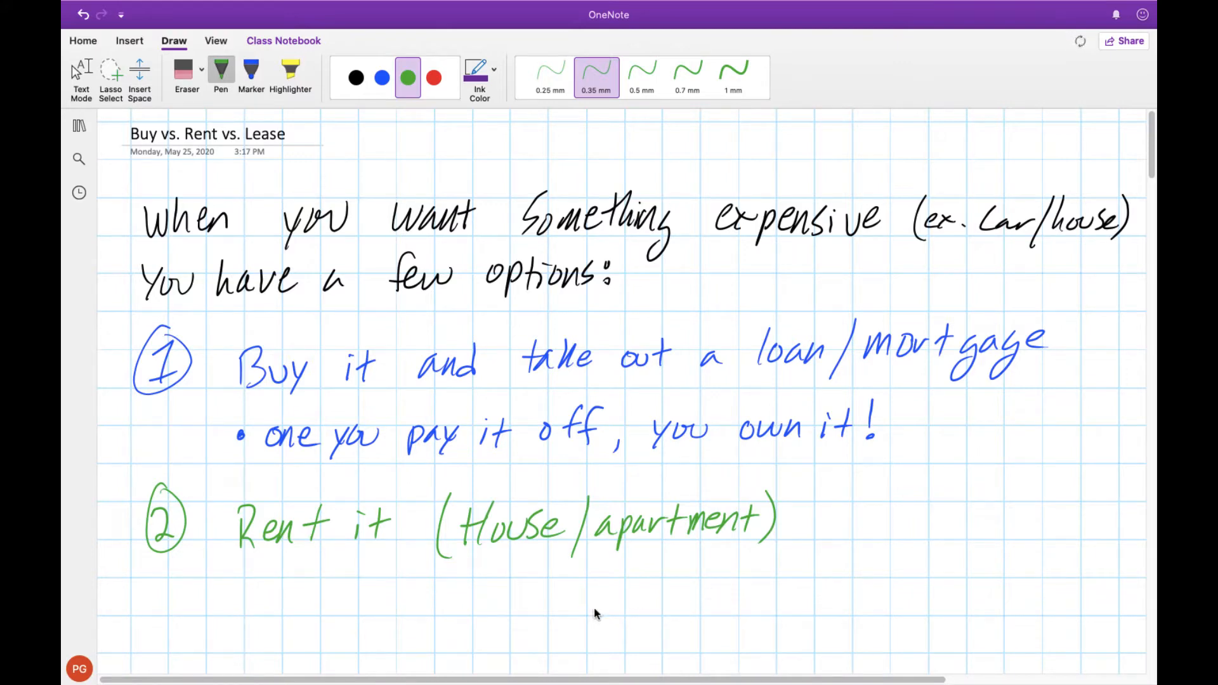
mouse_move(763, 596)
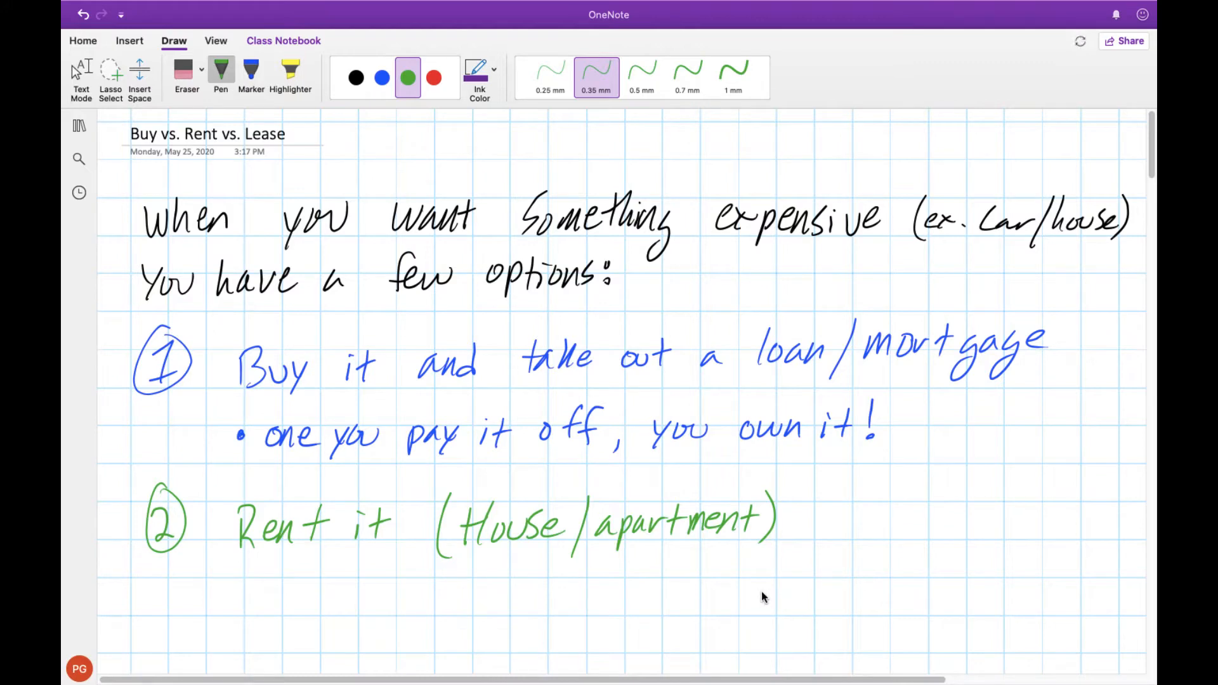
scroll("down", 3)
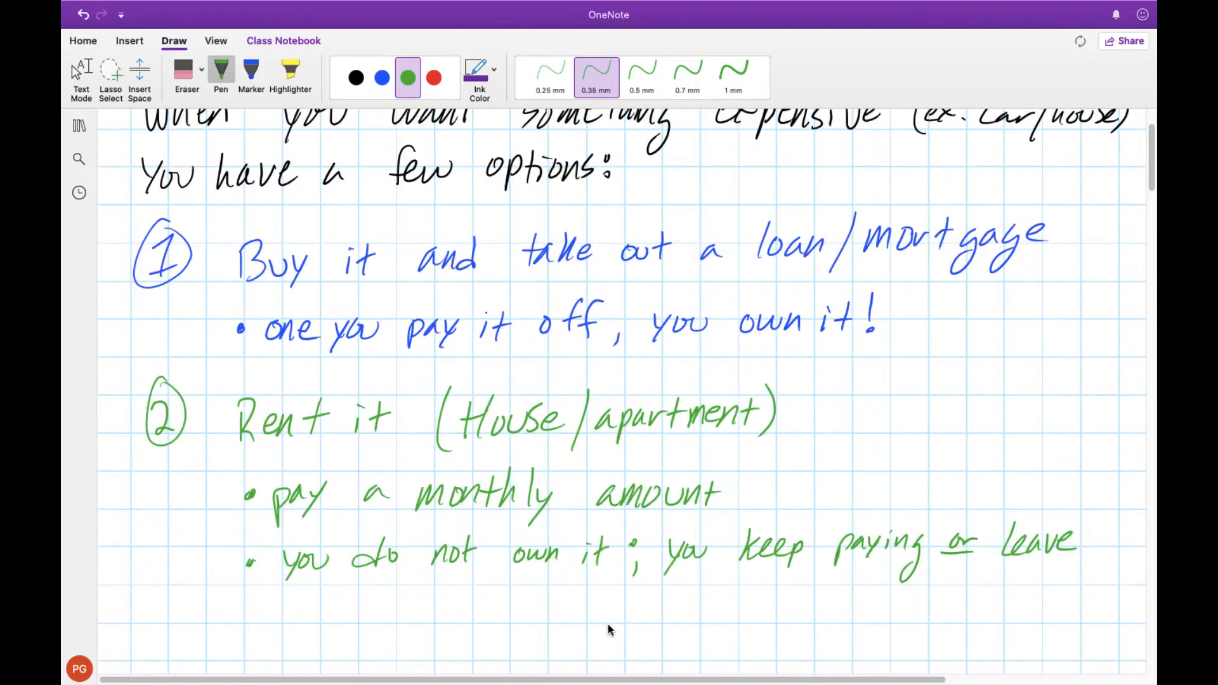
mouse_move(691, 505)
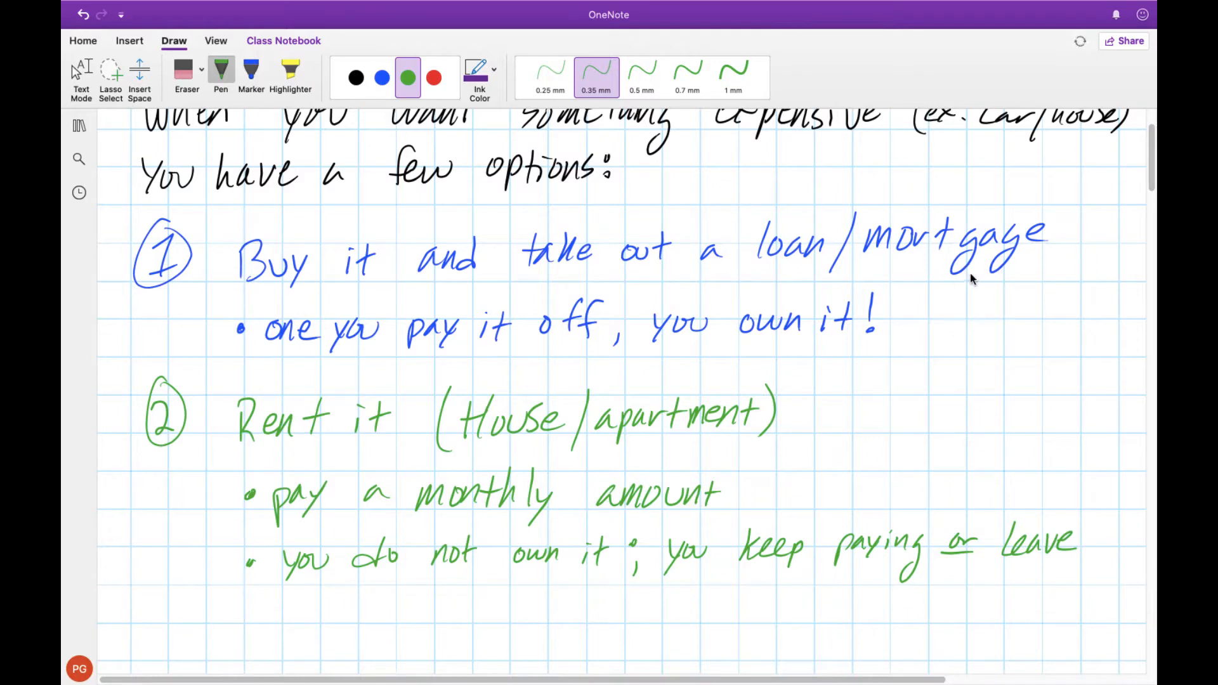
mouse_move(594, 593)
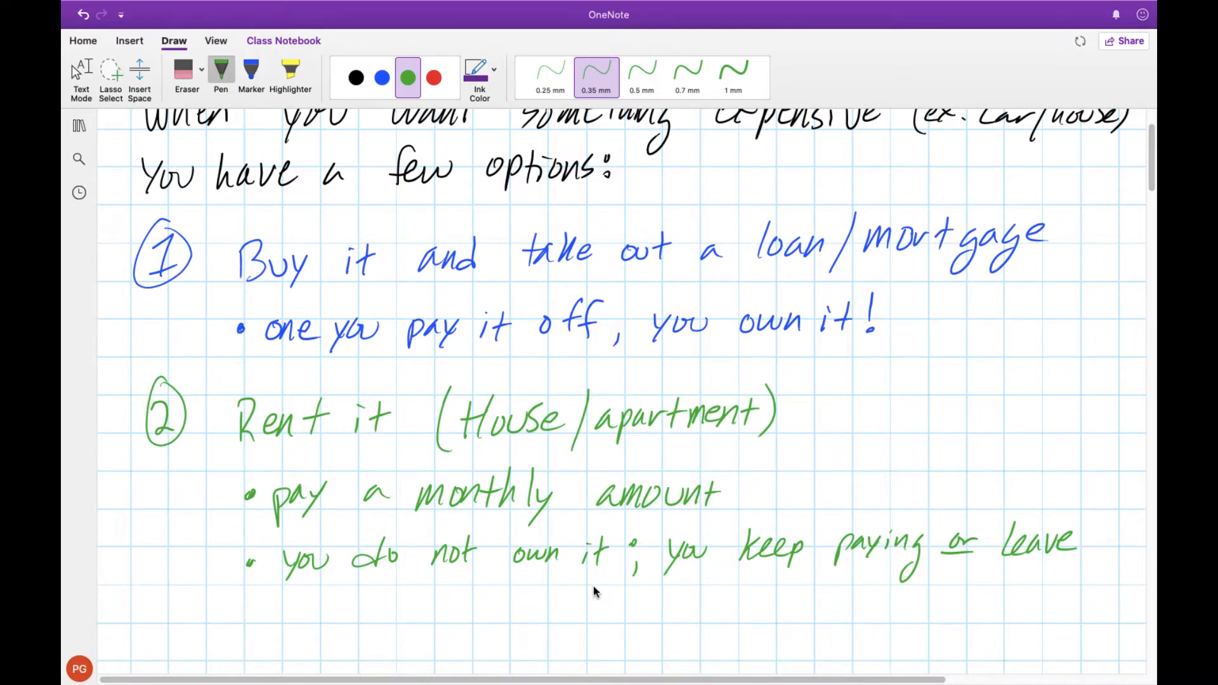
mouse_move(580, 591)
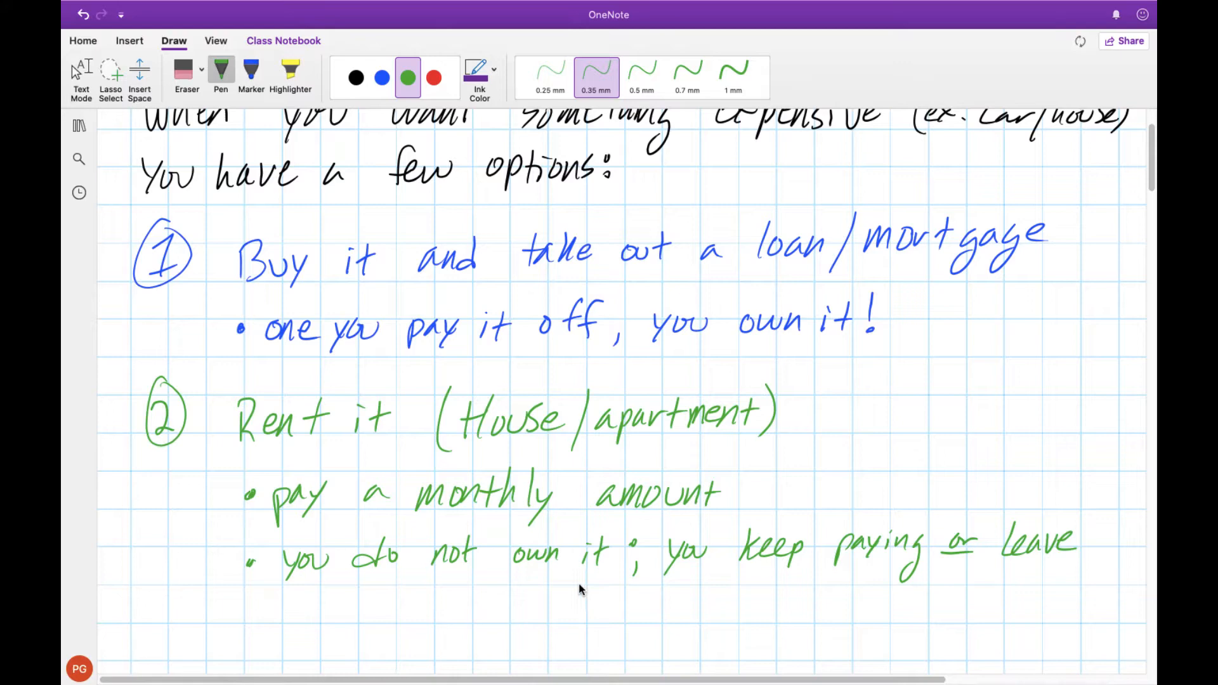
mouse_move(986, 567)
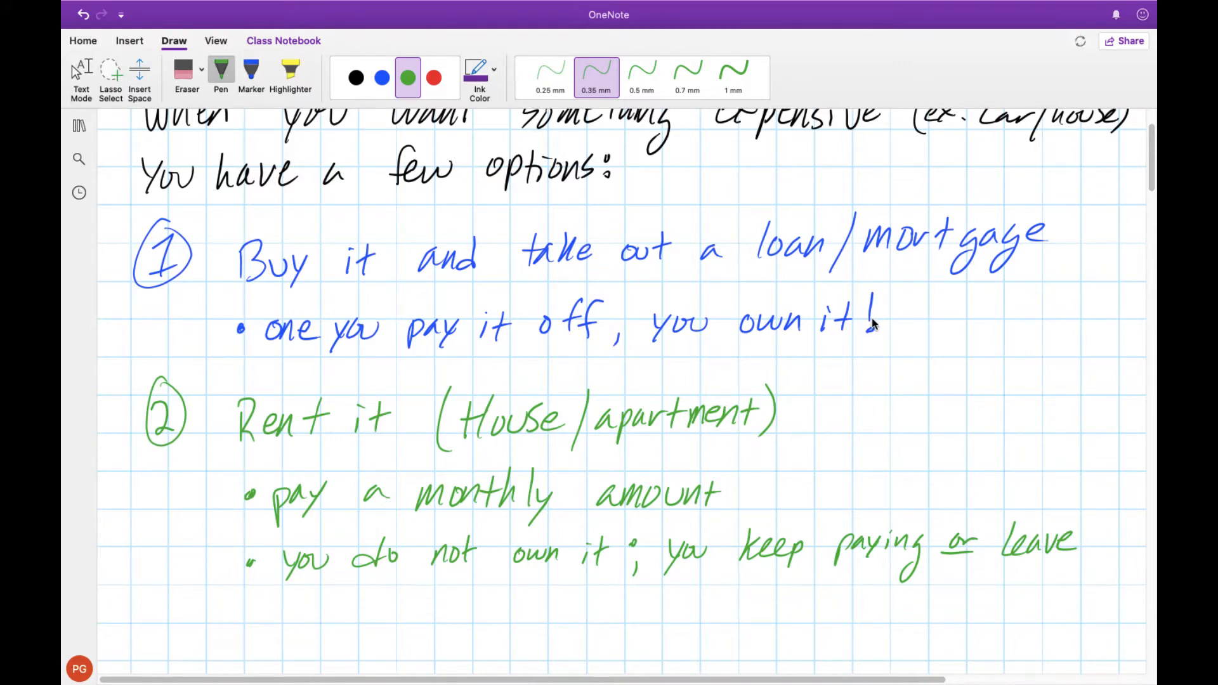
mouse_move(865, 329)
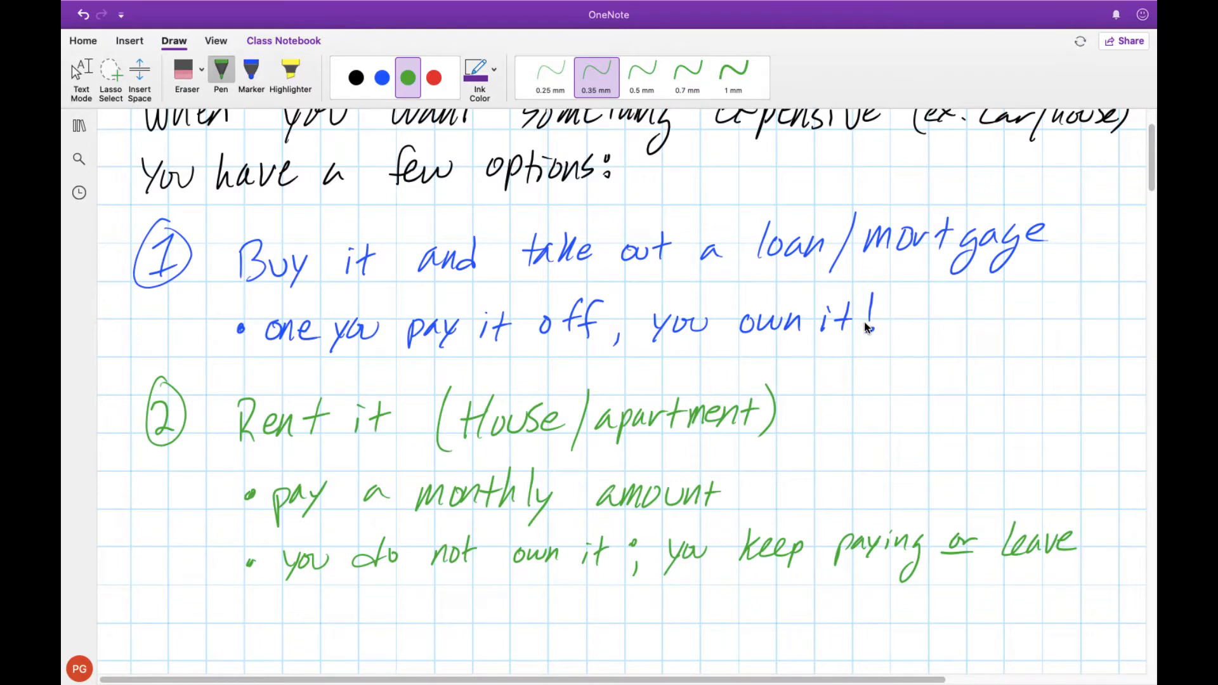
mouse_move(870, 378)
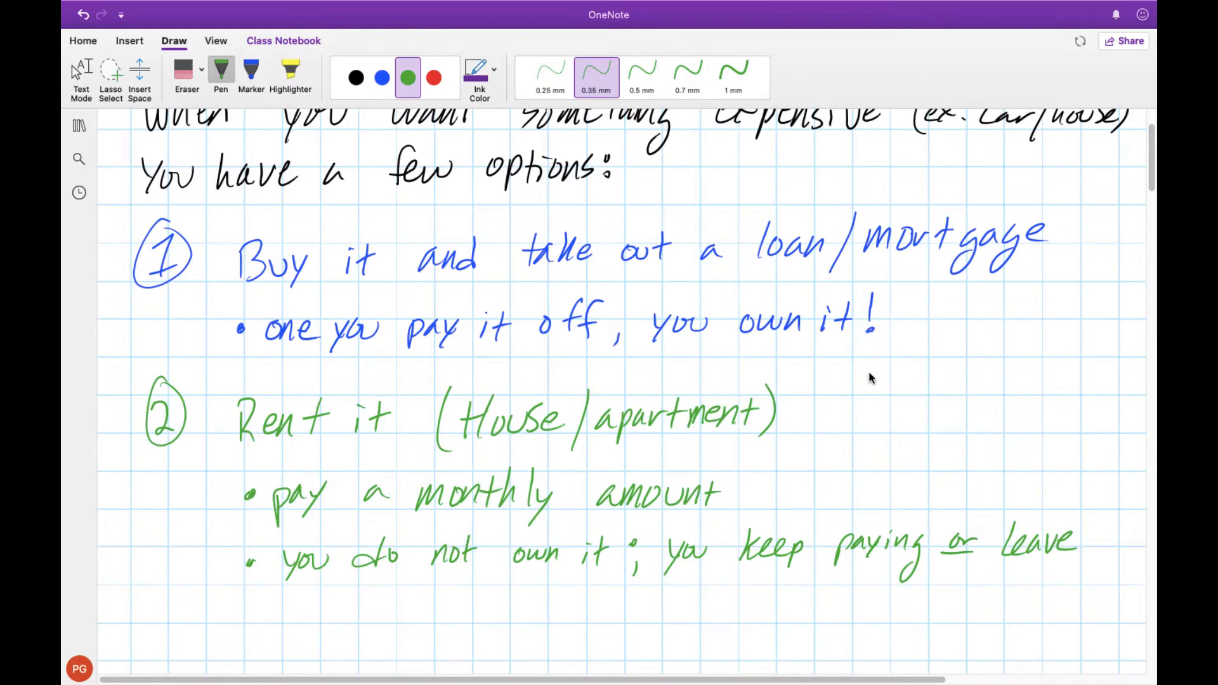
mouse_move(861, 377)
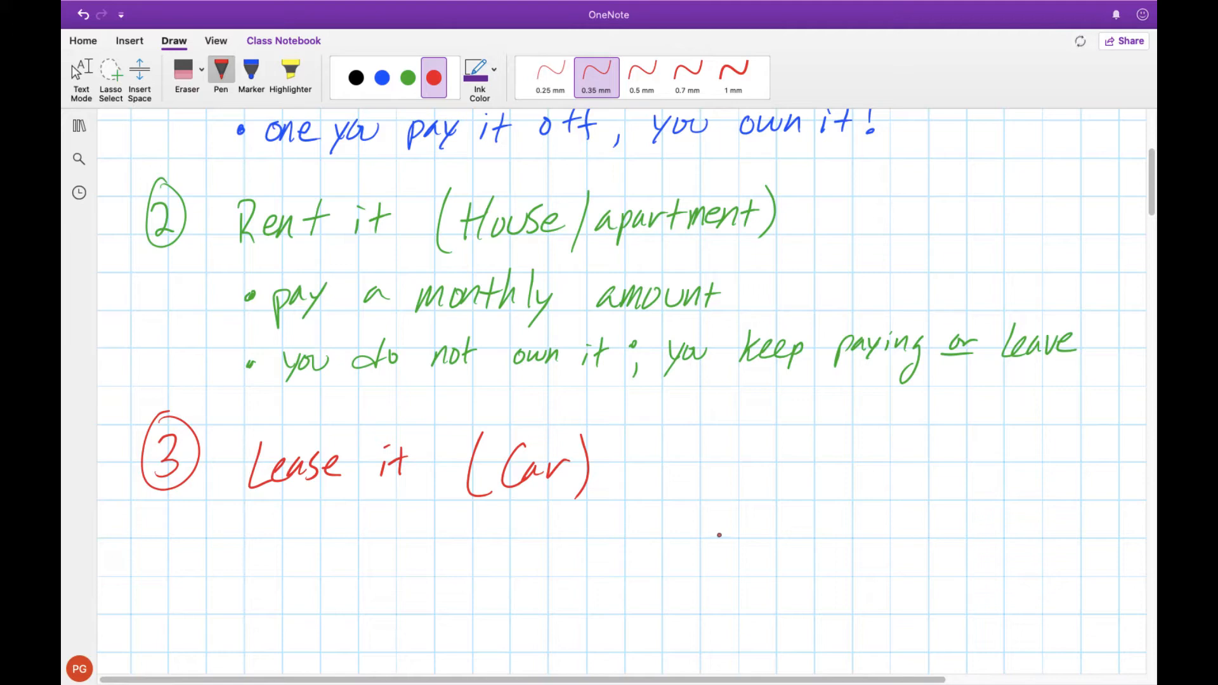
mouse_move(324, 553)
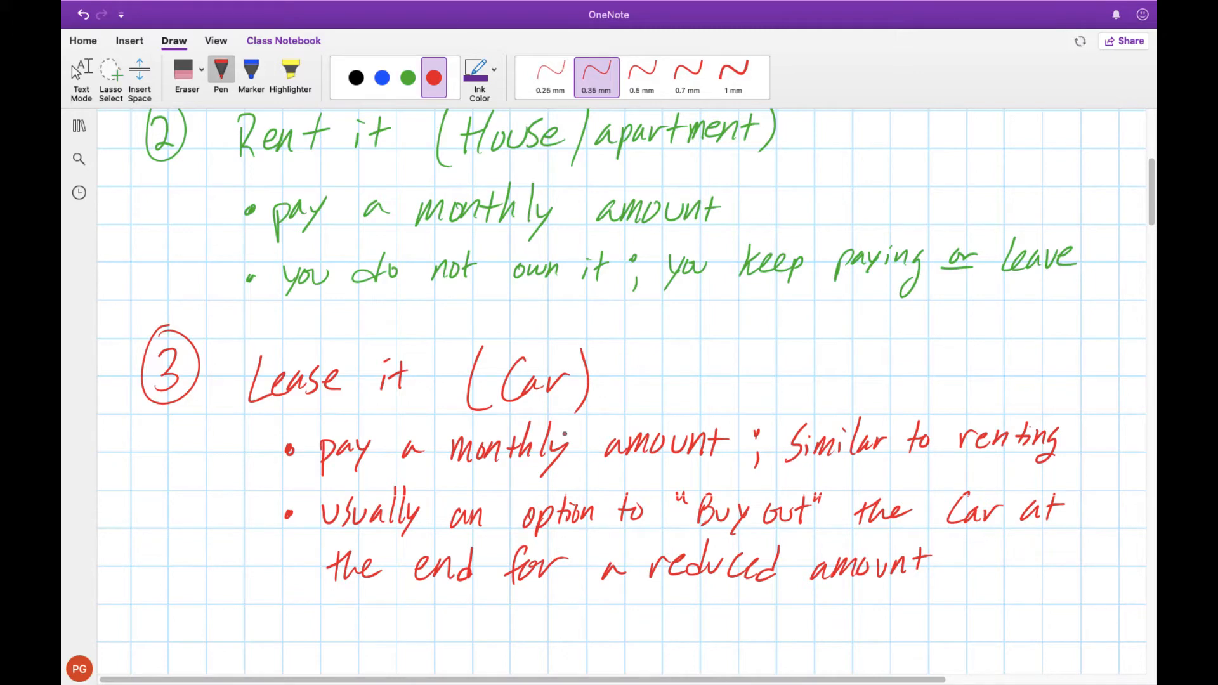
Annotate residual value and draw the Mortgage/Loan versus Rent/Lease monthly payment comparison
left_click(381, 77)
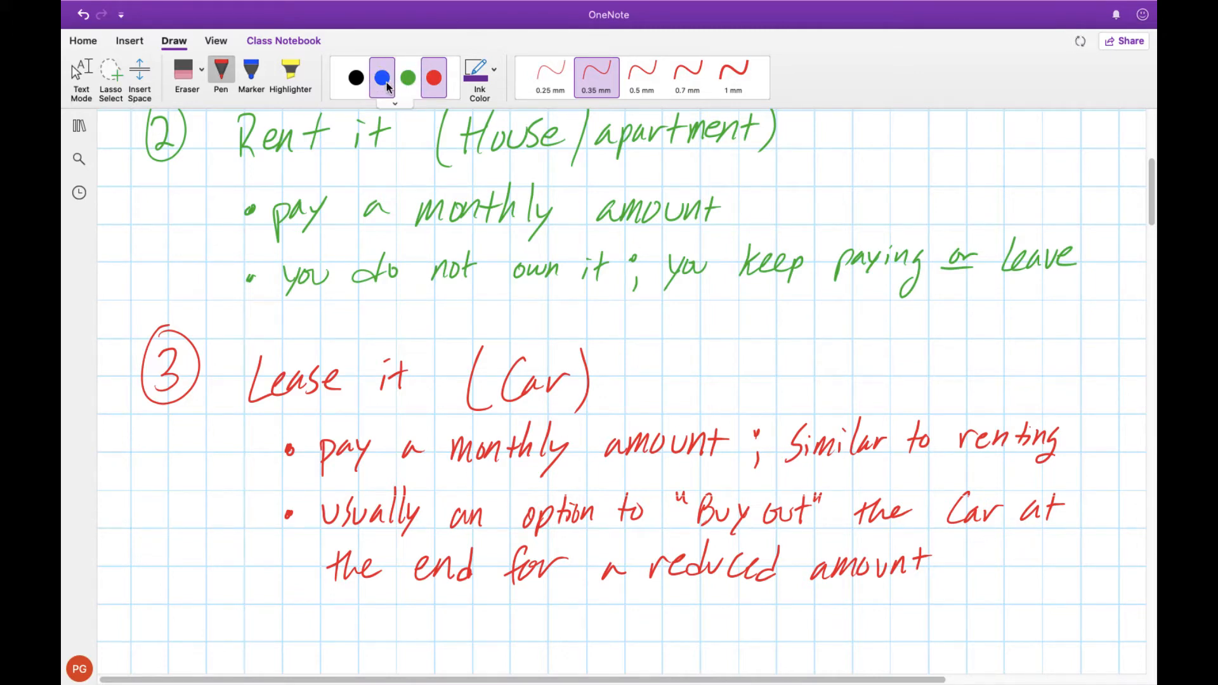
left_click(382, 76)
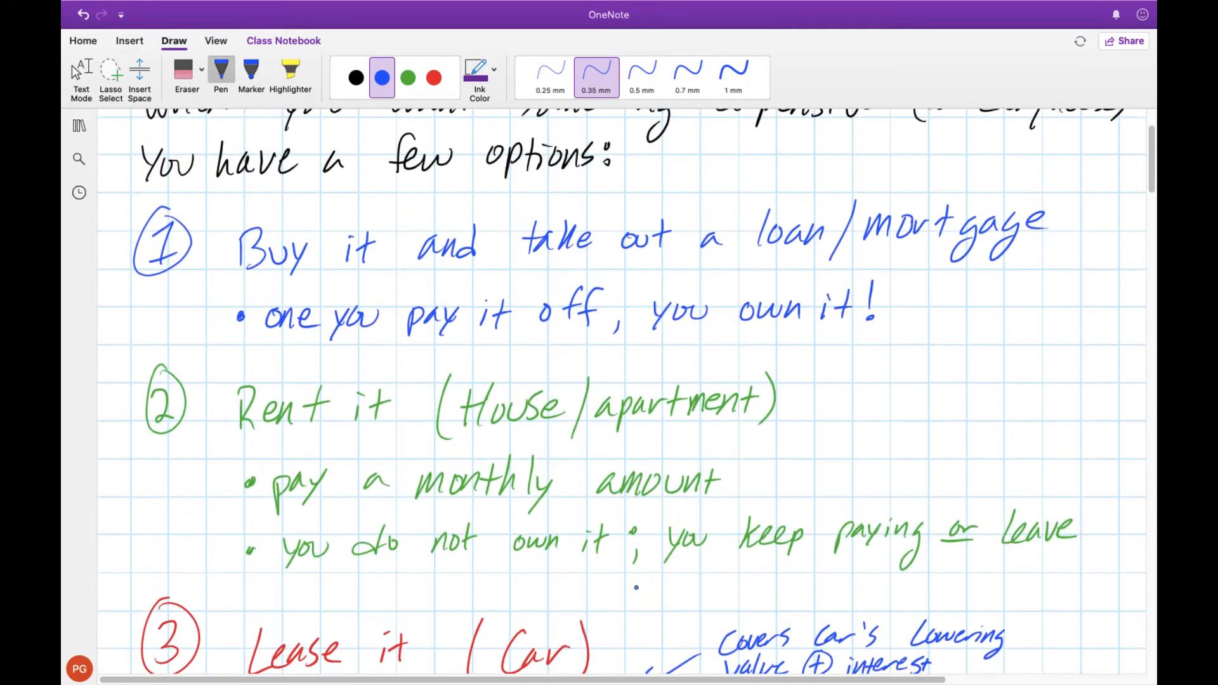
scroll("down", 3)
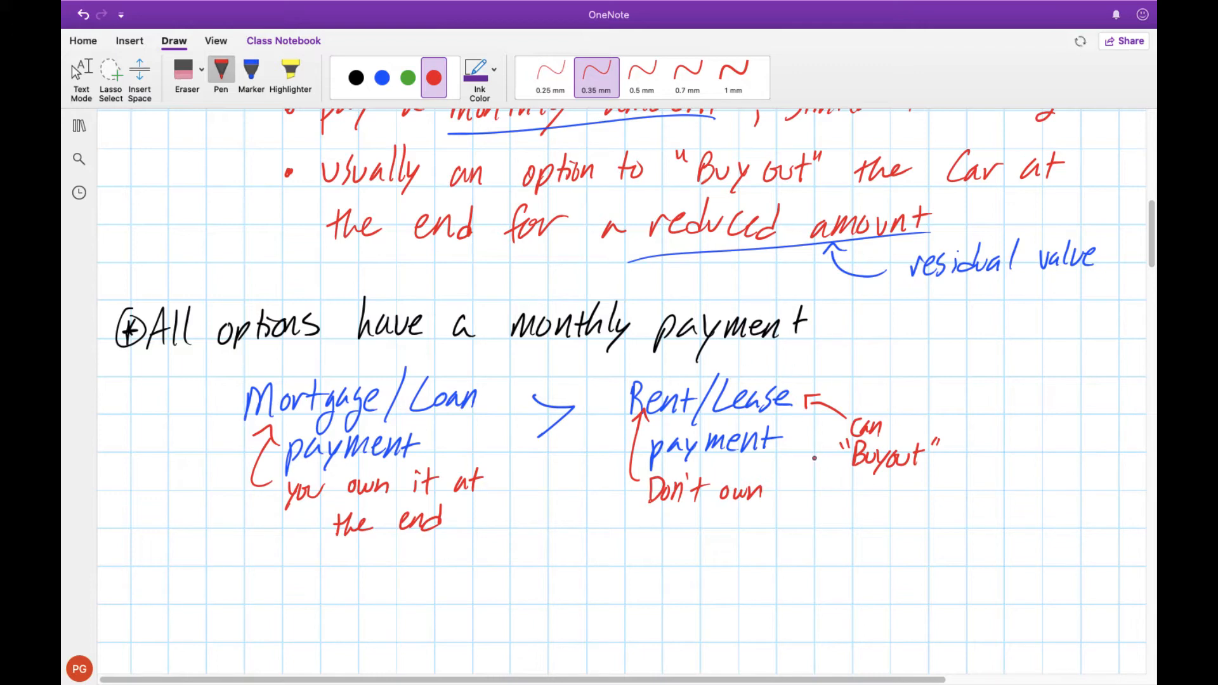
left_click(418, 453)
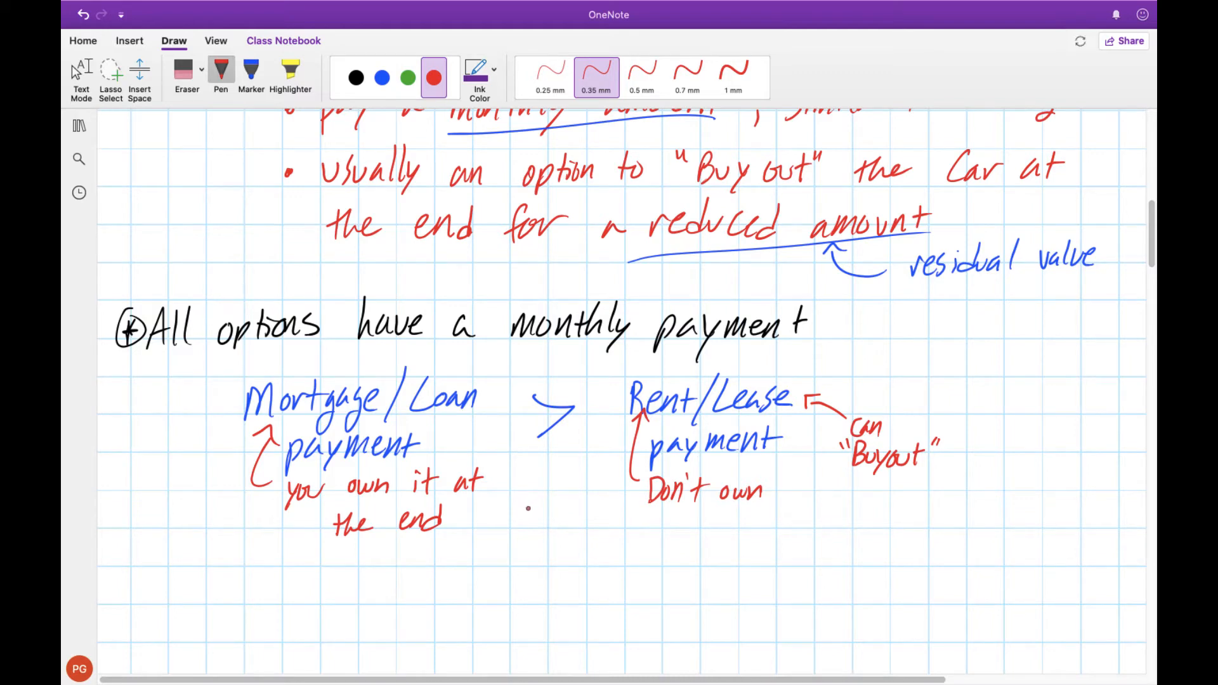
Write the 'Lease vs. Buy' heading in black with '(Car)' in red above the truck problem
left_click(356, 77)
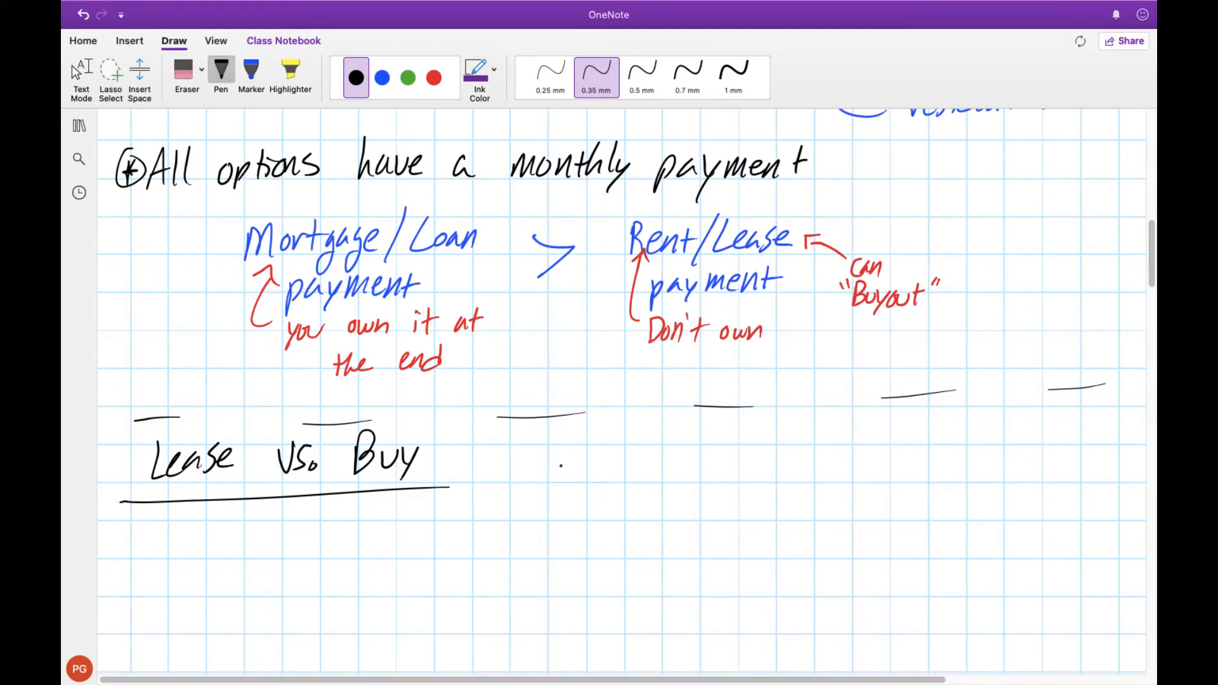
left_click(433, 77)
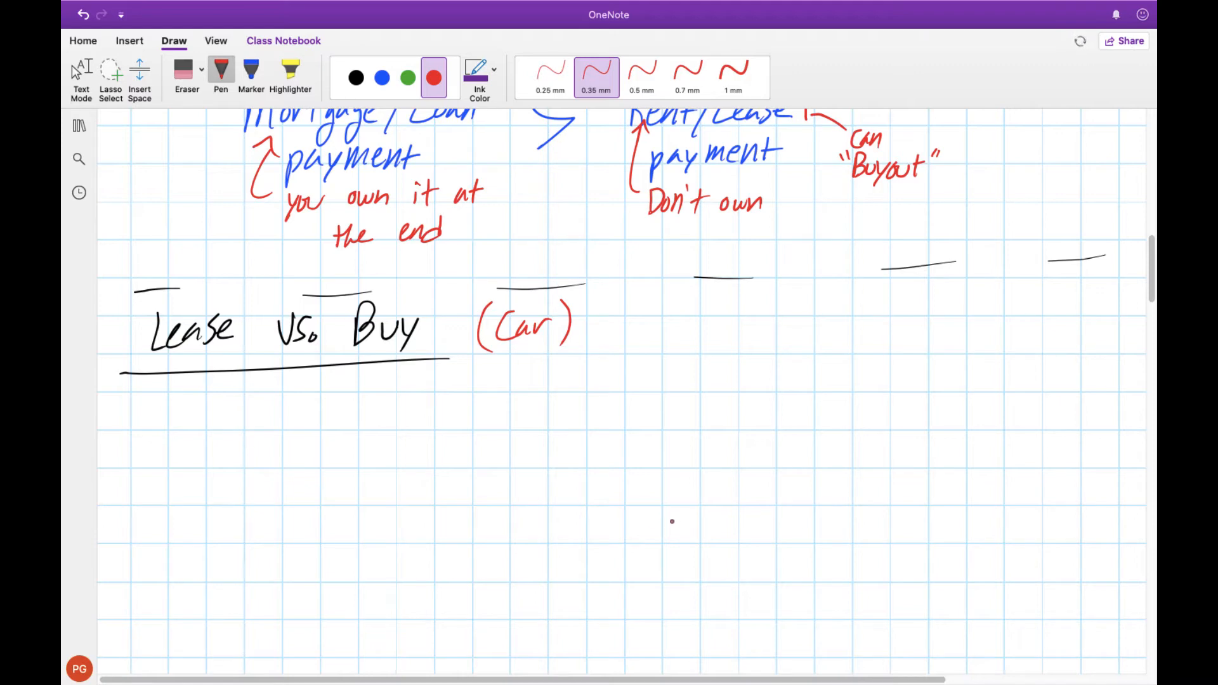
mouse_move(671, 550)
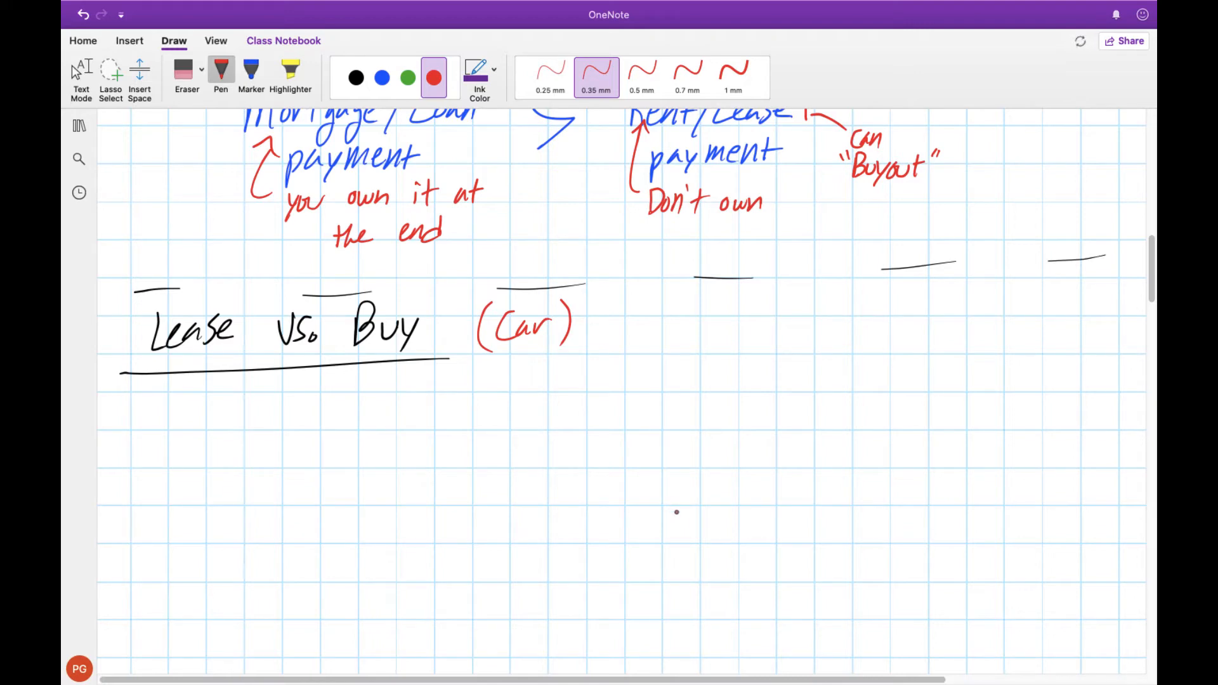
mouse_move(672, 506)
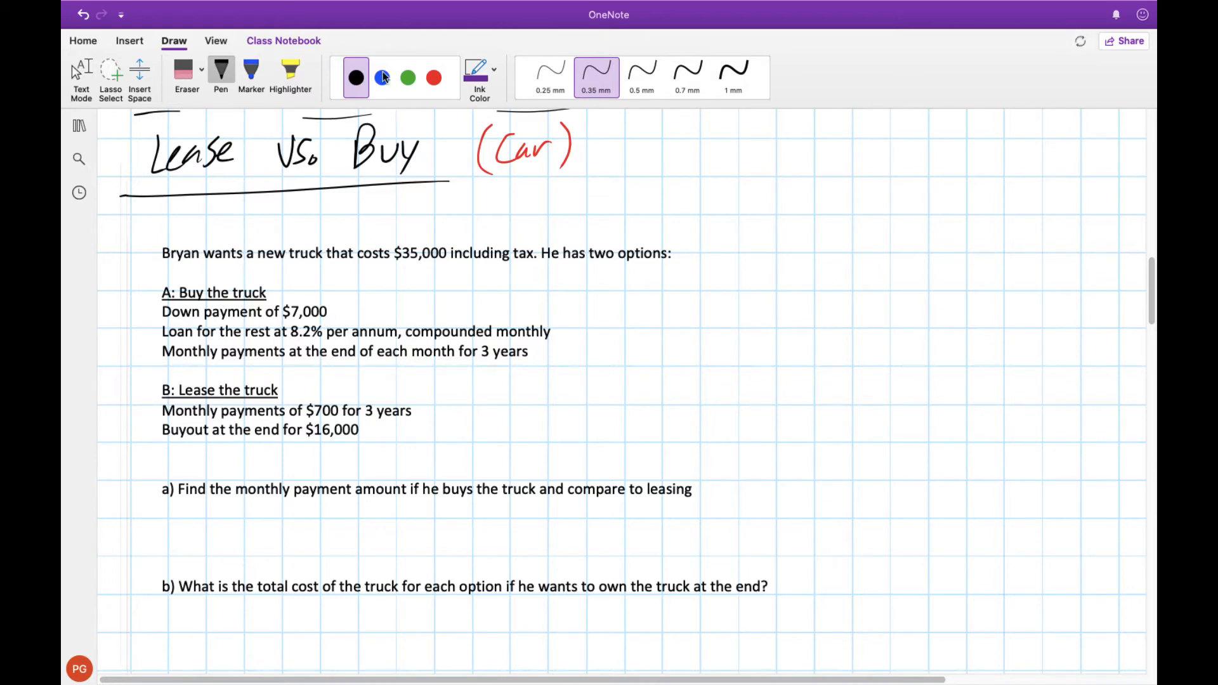
Mark the down payment as savings, underline 'buys the truck', and switch to the spreadsheet
left_click(432, 76)
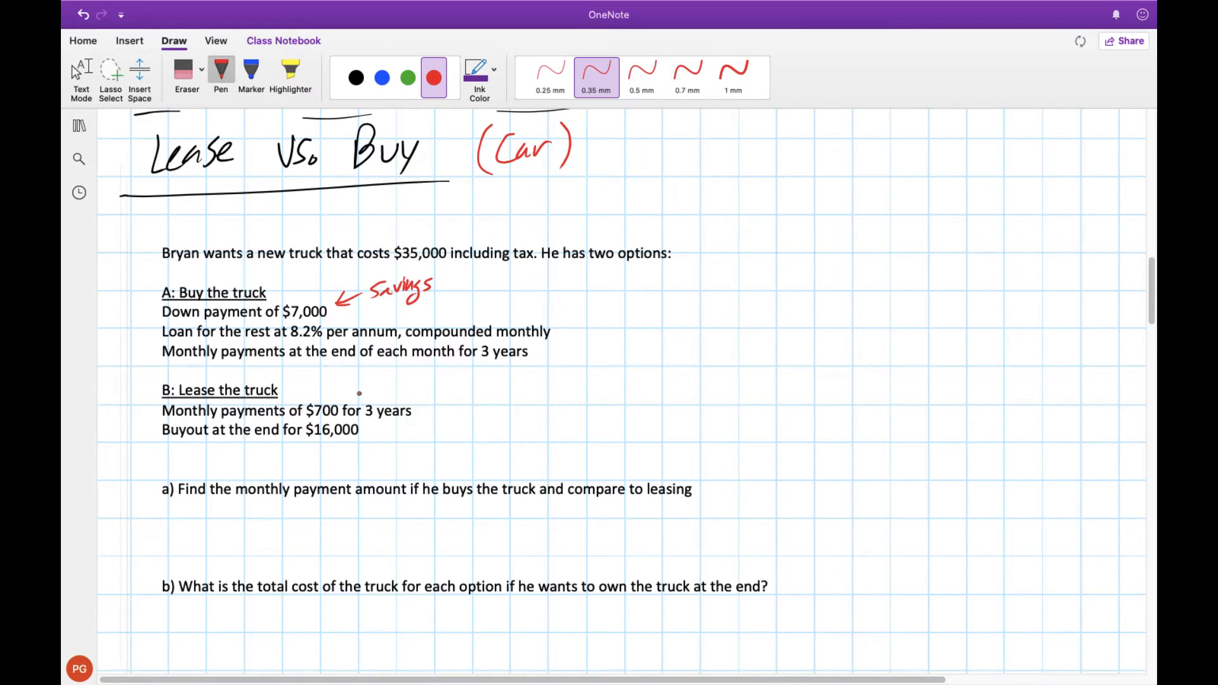
mouse_move(506, 374)
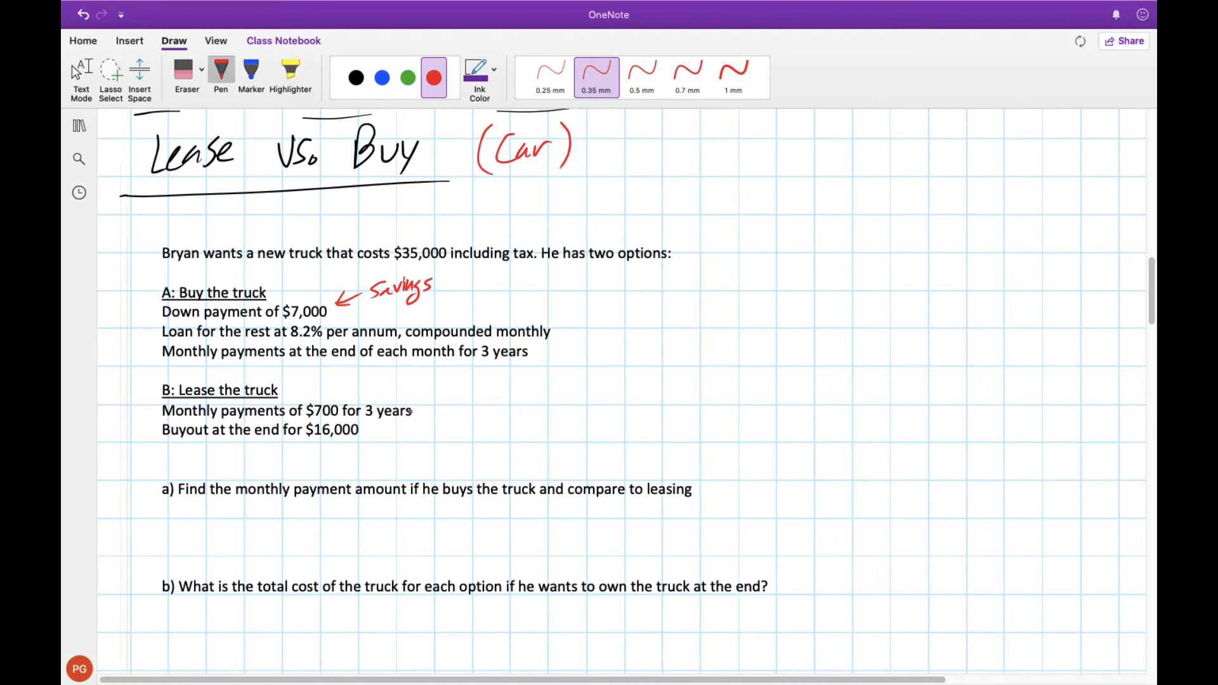
left_click(342, 454)
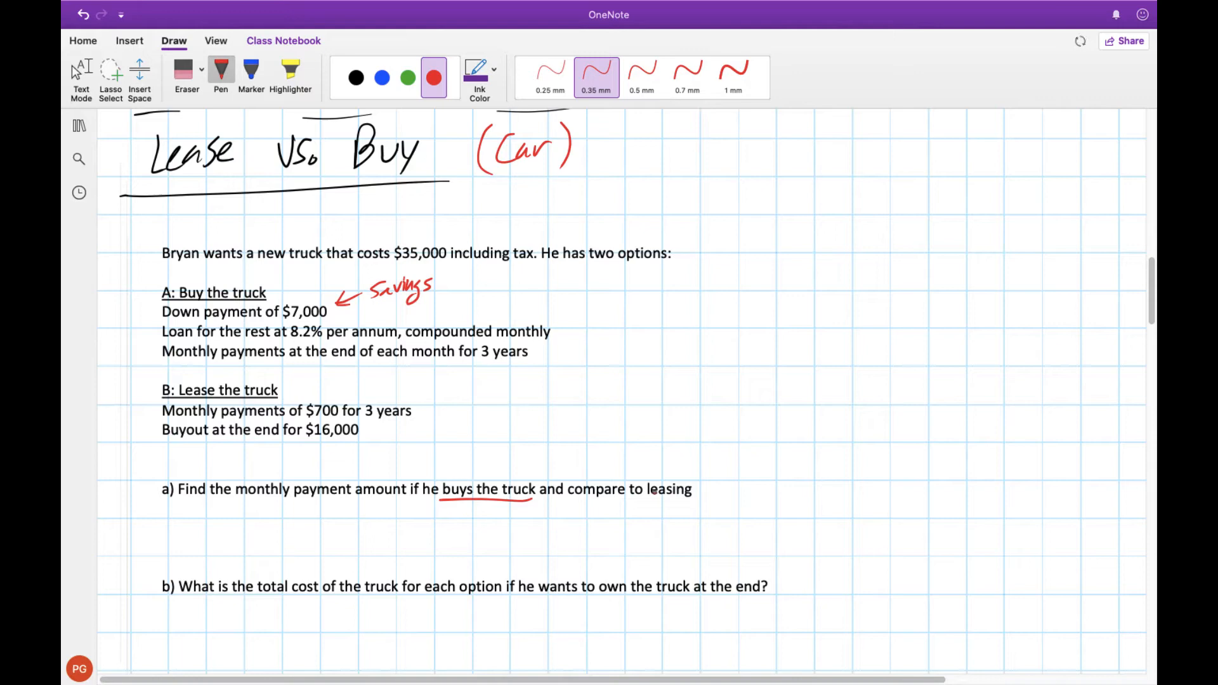
left_click(449, 522)
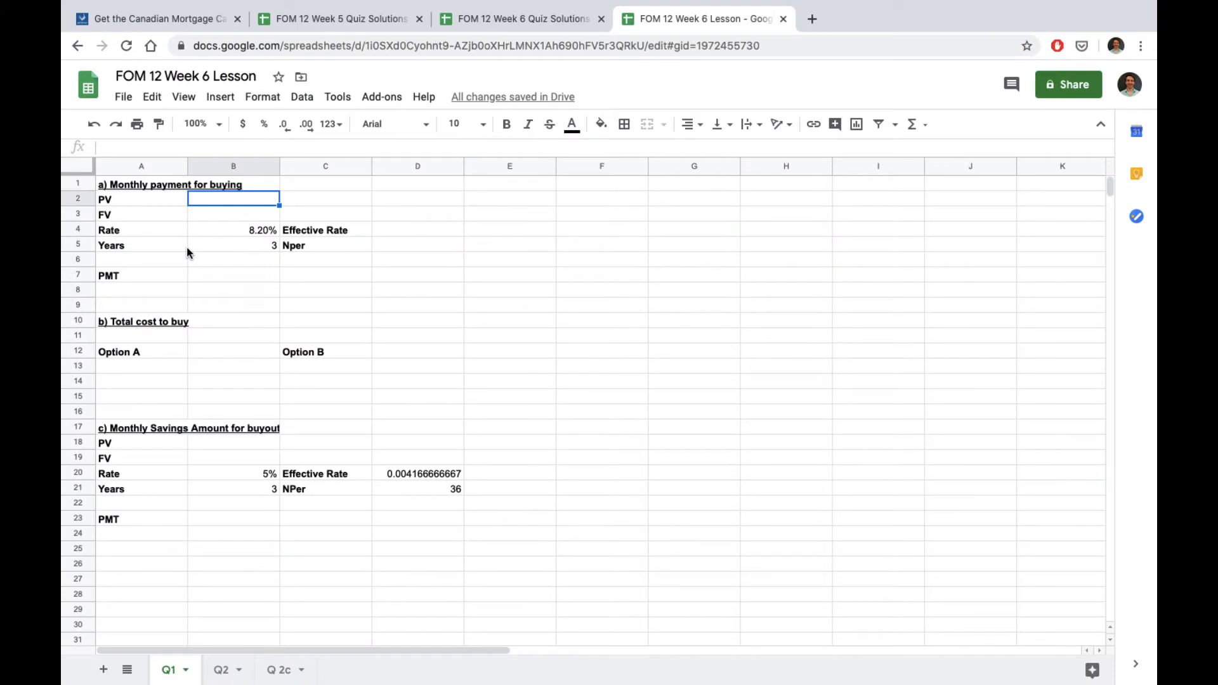
Enter PV =35000-7000, FV 0, effective rate =B4/12 and 36 periods =B5*12
left_click(232, 229)
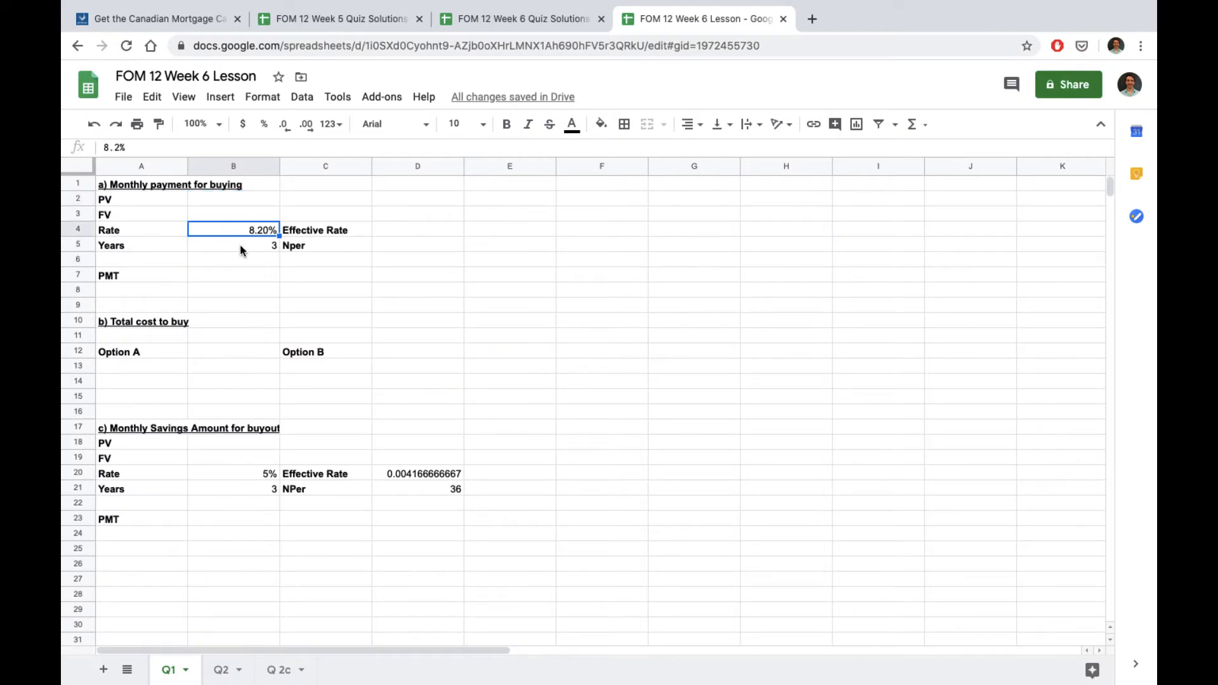
left_click(233, 245)
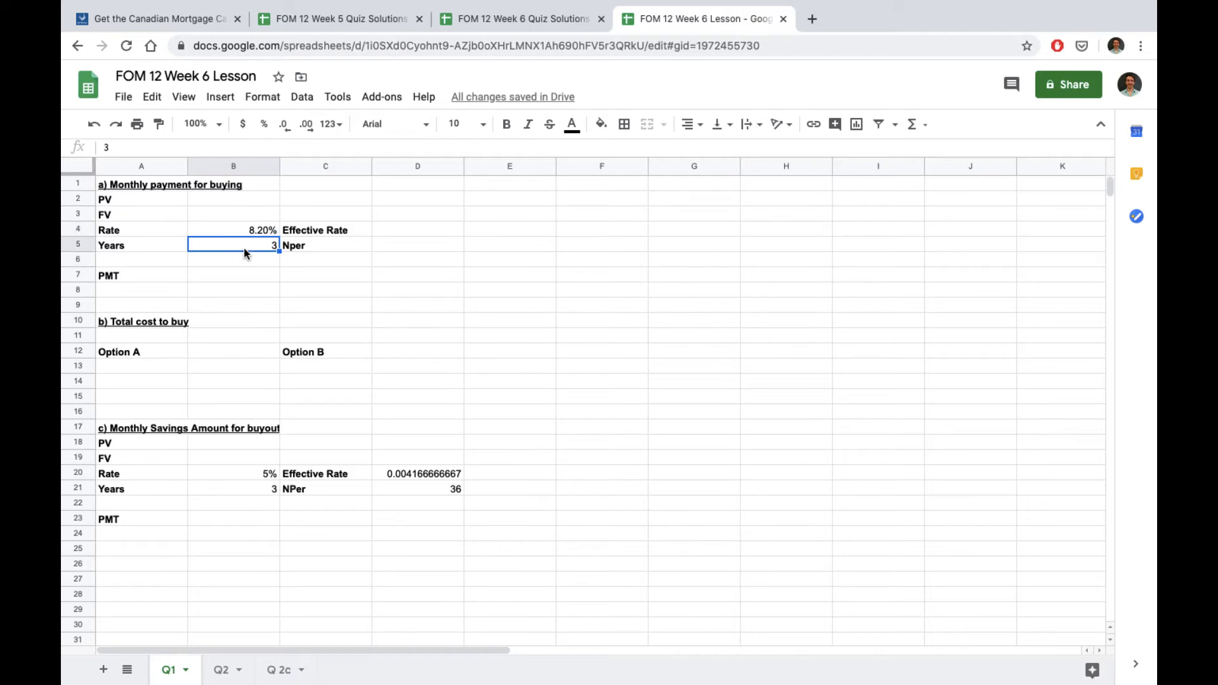
mouse_move(231, 204)
type("=")
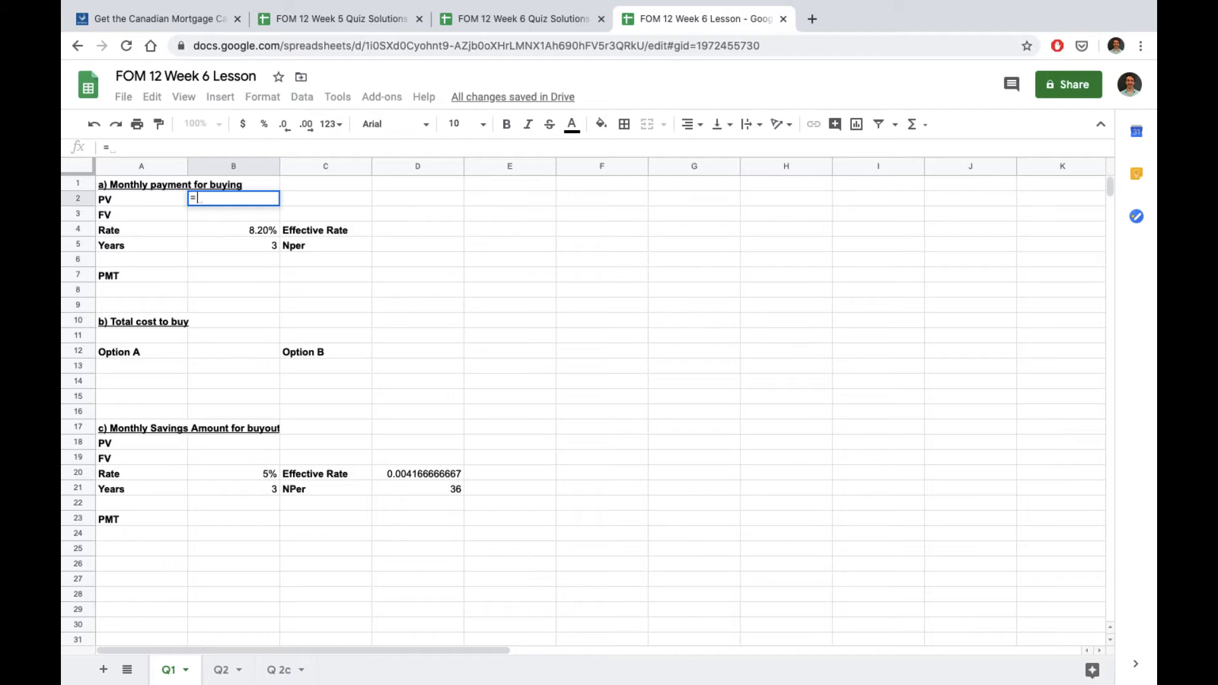
type("35000")
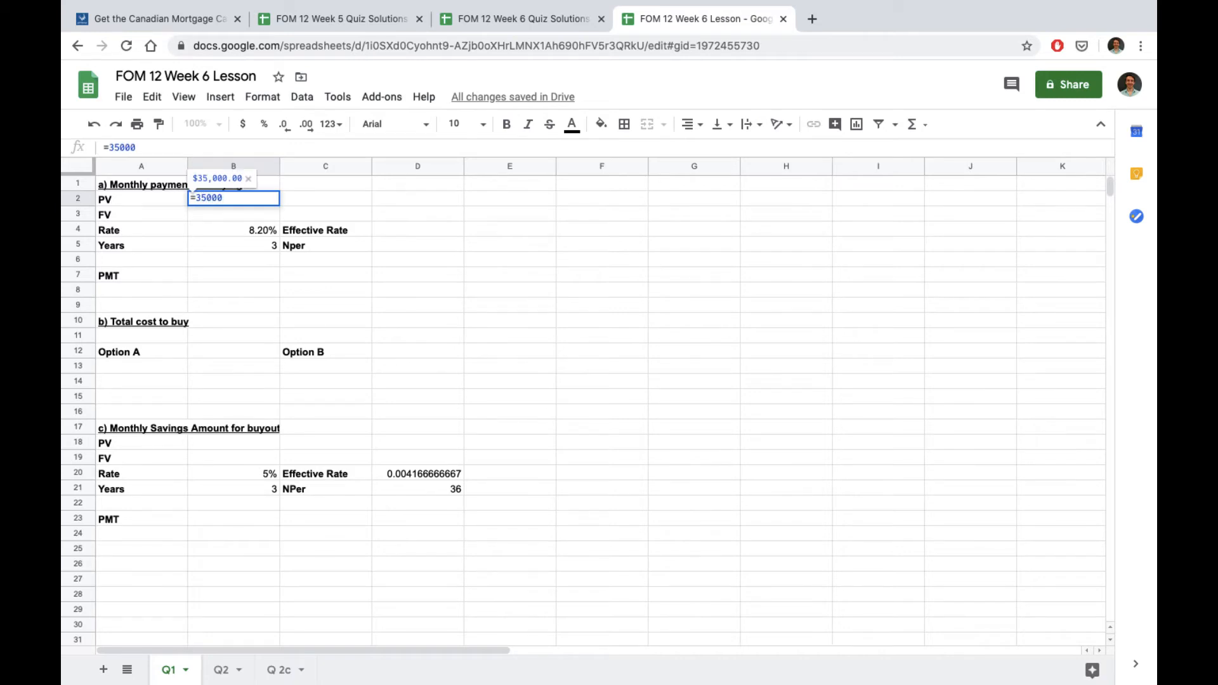
type("-")
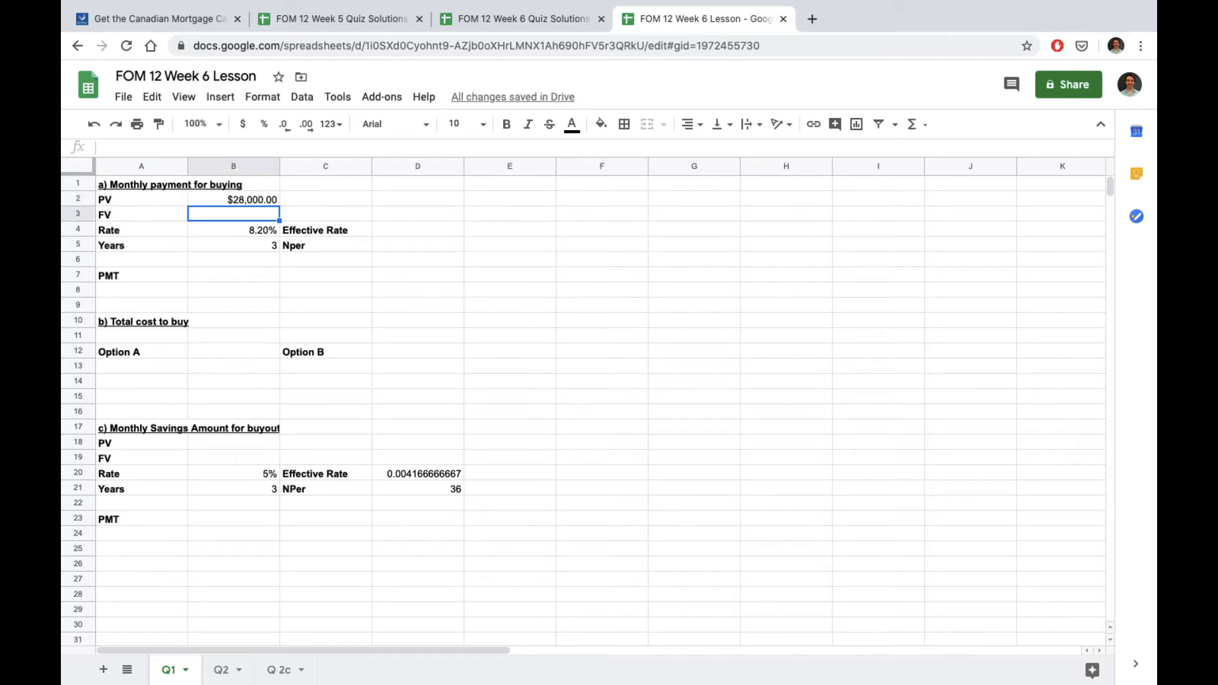
type("0.00")
left_click(416, 230)
type("=B4")
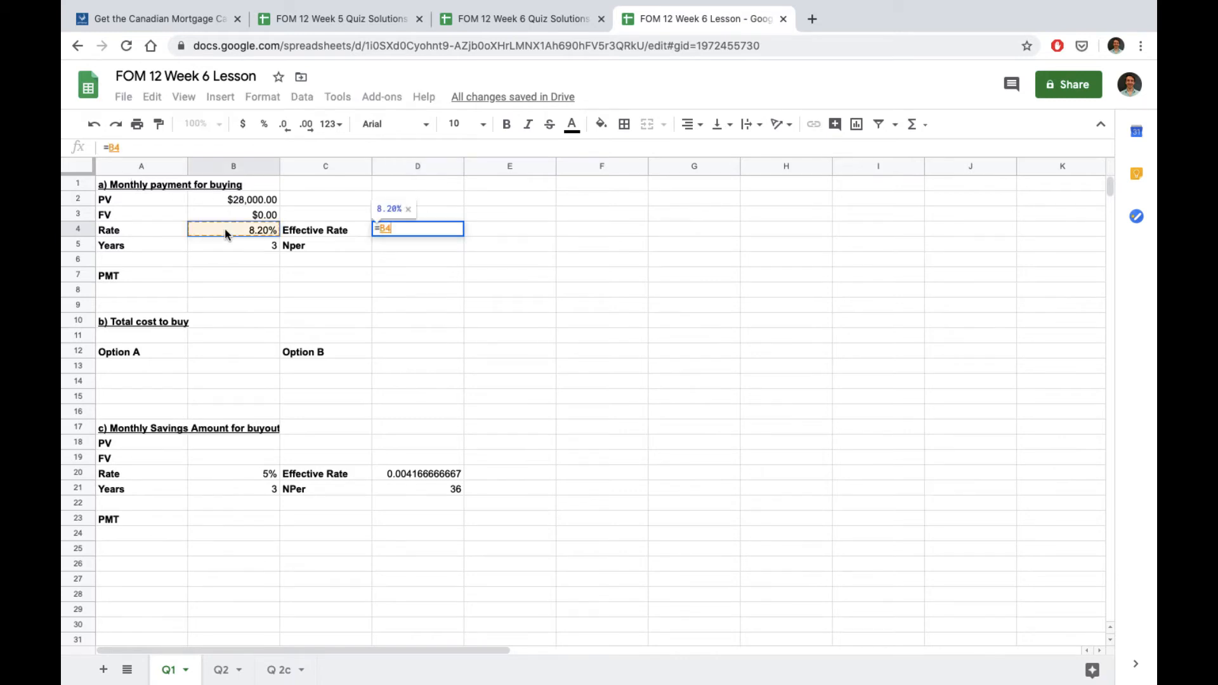
key("Return")
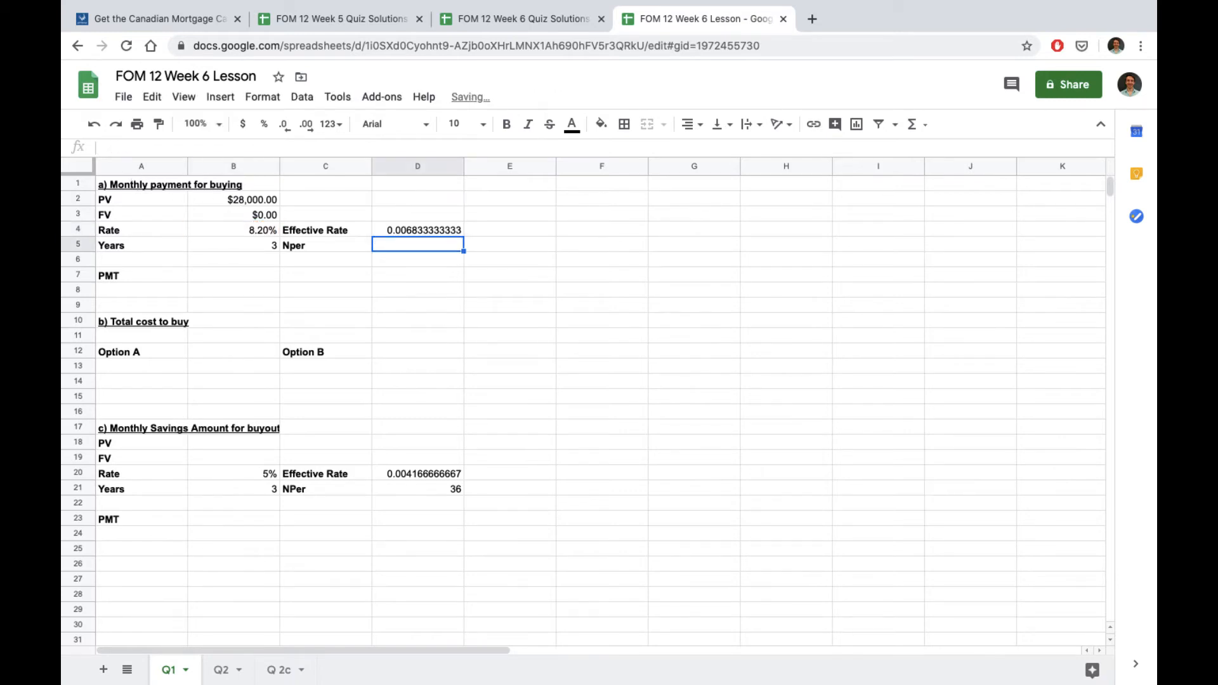
type("=")
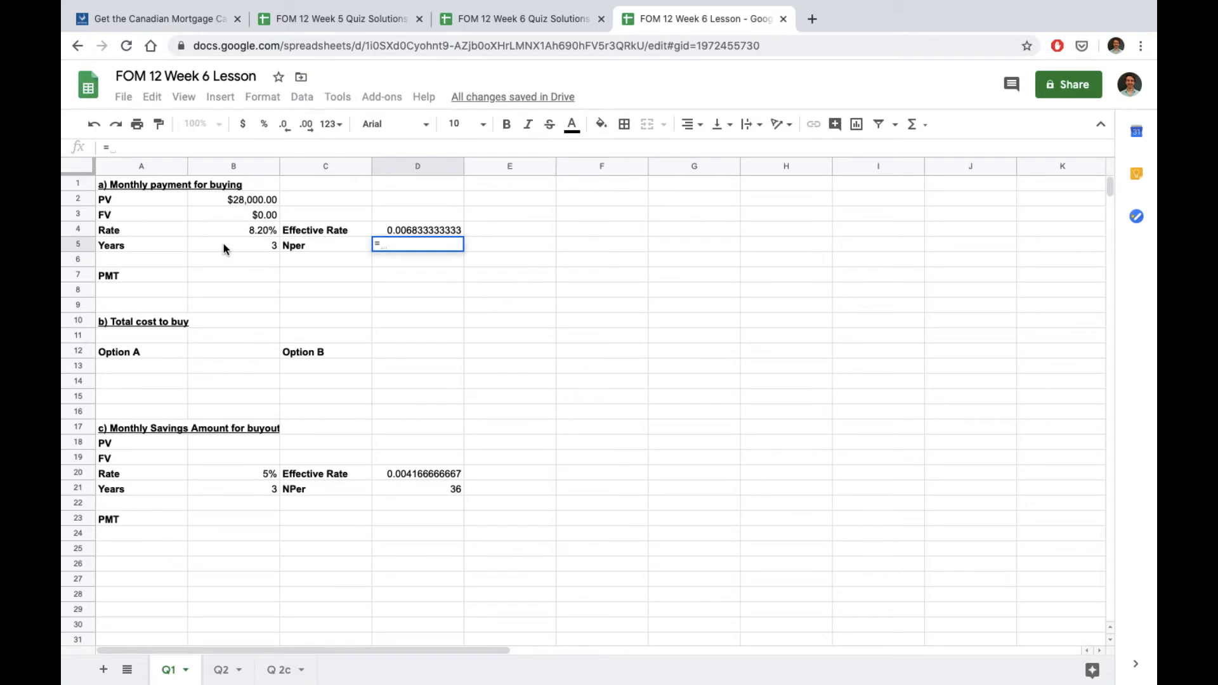
type("=B5*12")
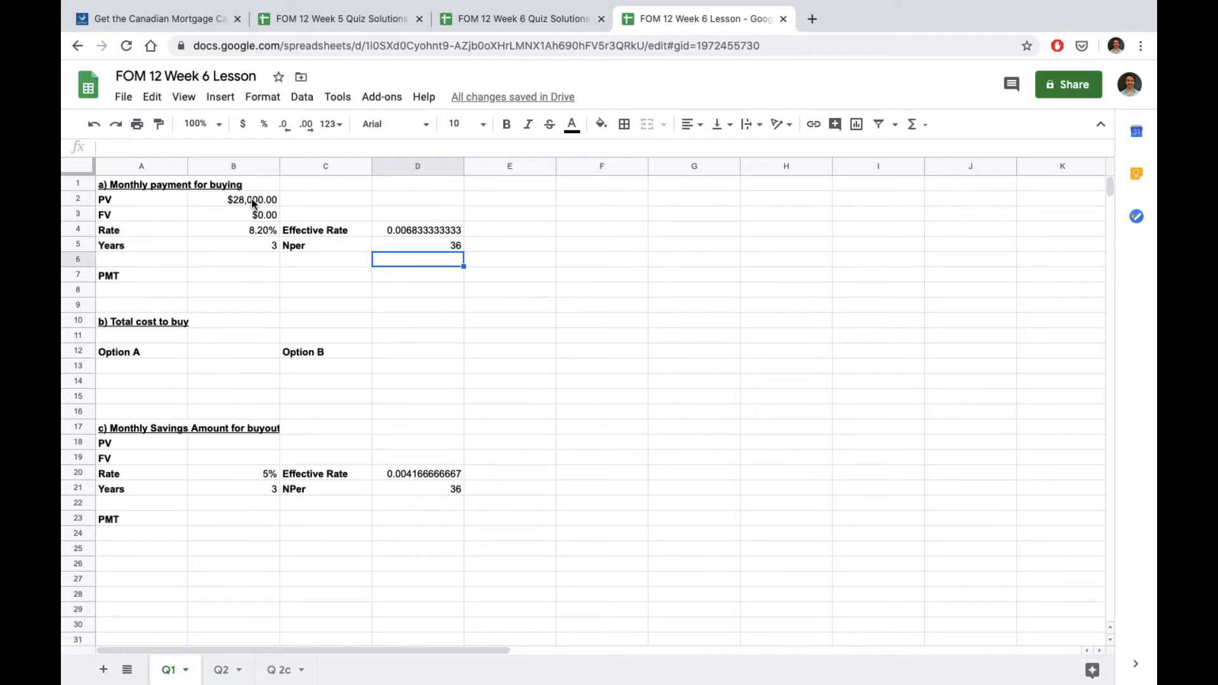
mouse_move(236, 283)
type("=")
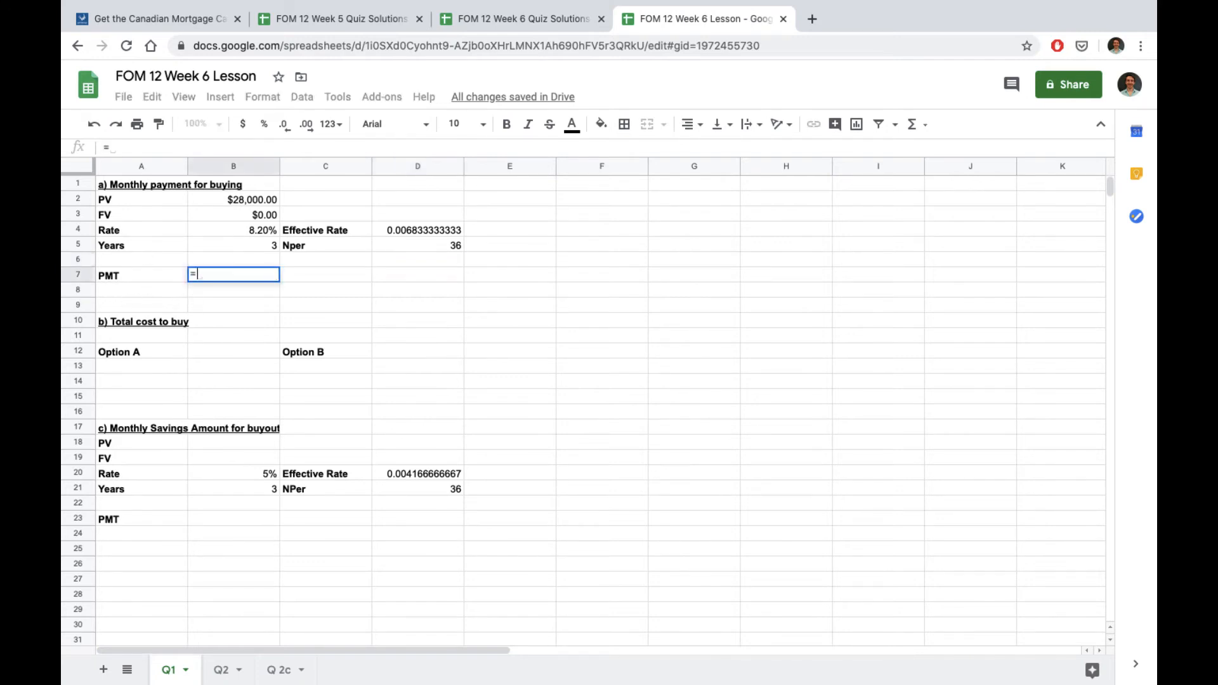
Compute the buying payment with =PMT(D4,D5,B2,B3,0), showing -$880.00 at two decimals
type("pmt(")
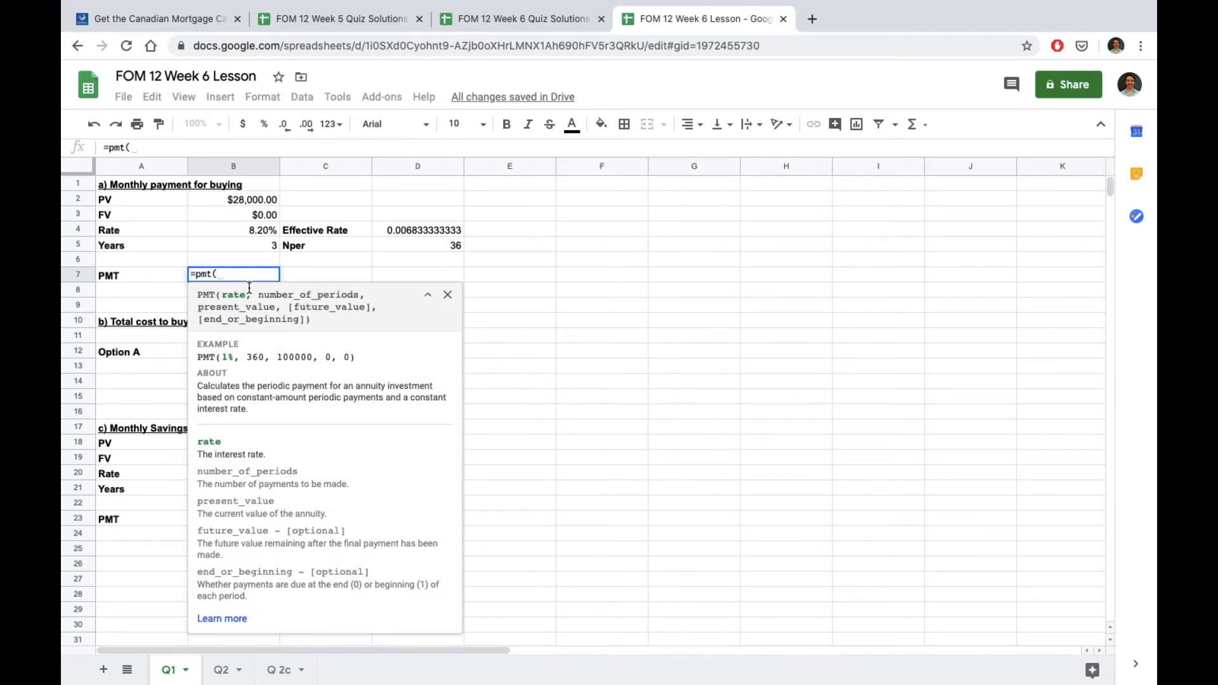
left_click(418, 229)
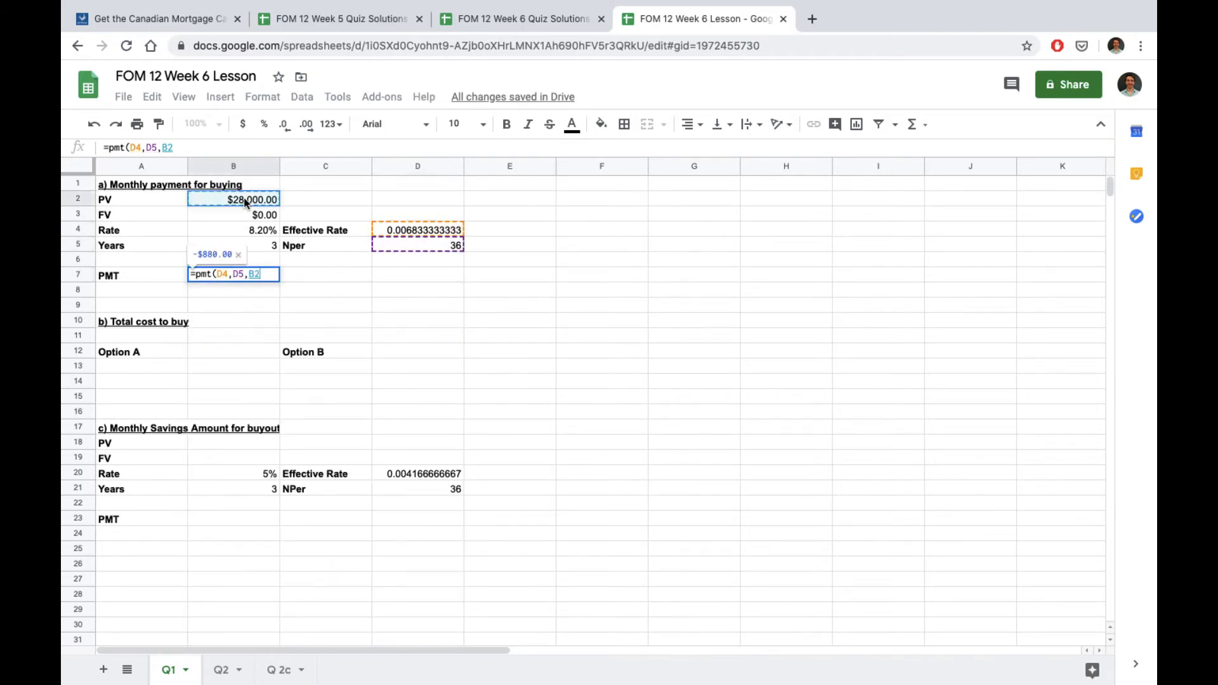
type(",B3,")
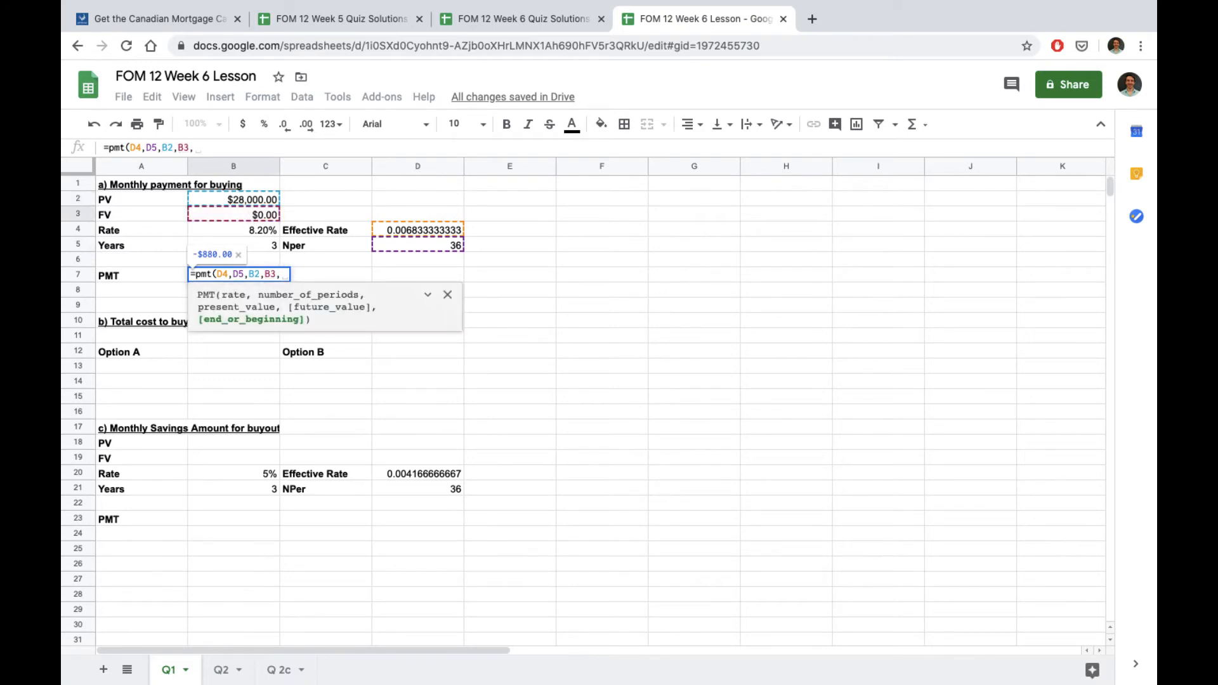
key("Return")
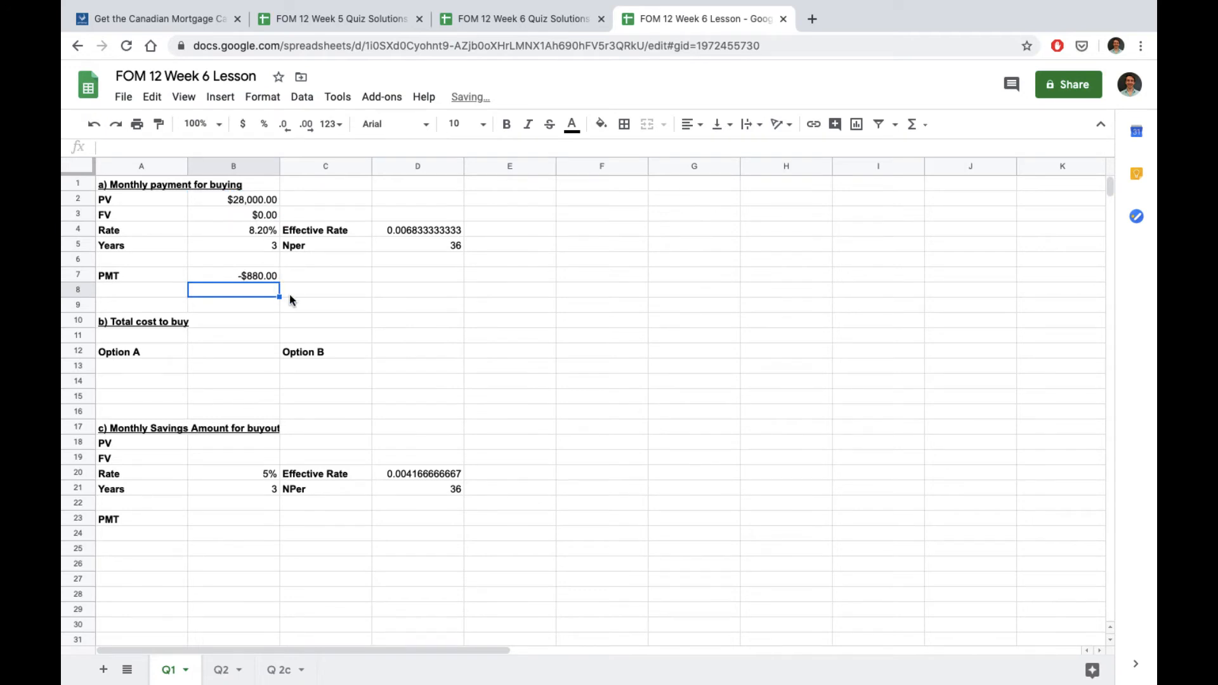
mouse_move(277, 291)
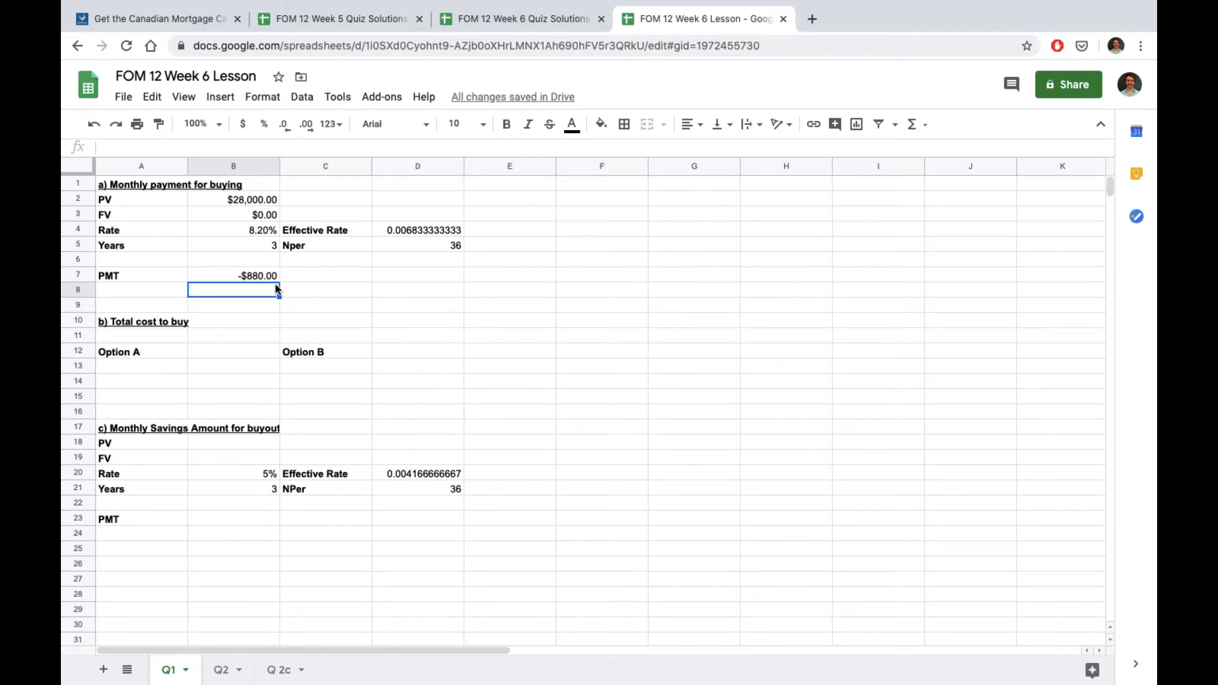
mouse_move(268, 282)
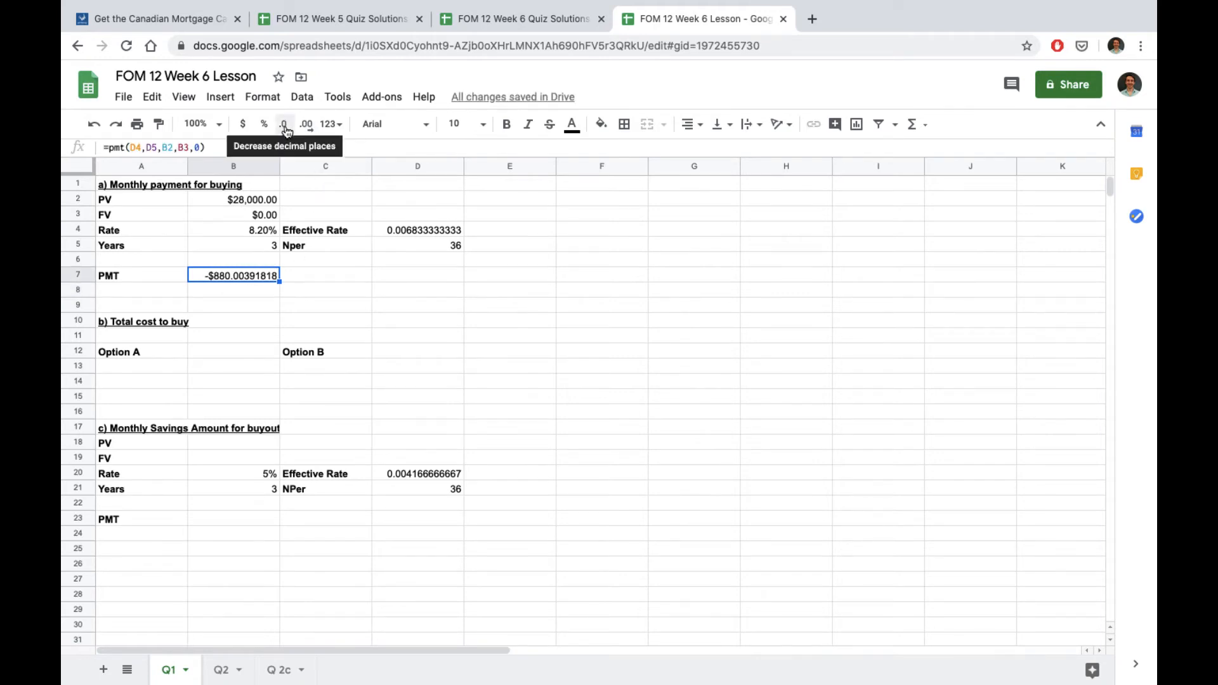
left_click(283, 124)
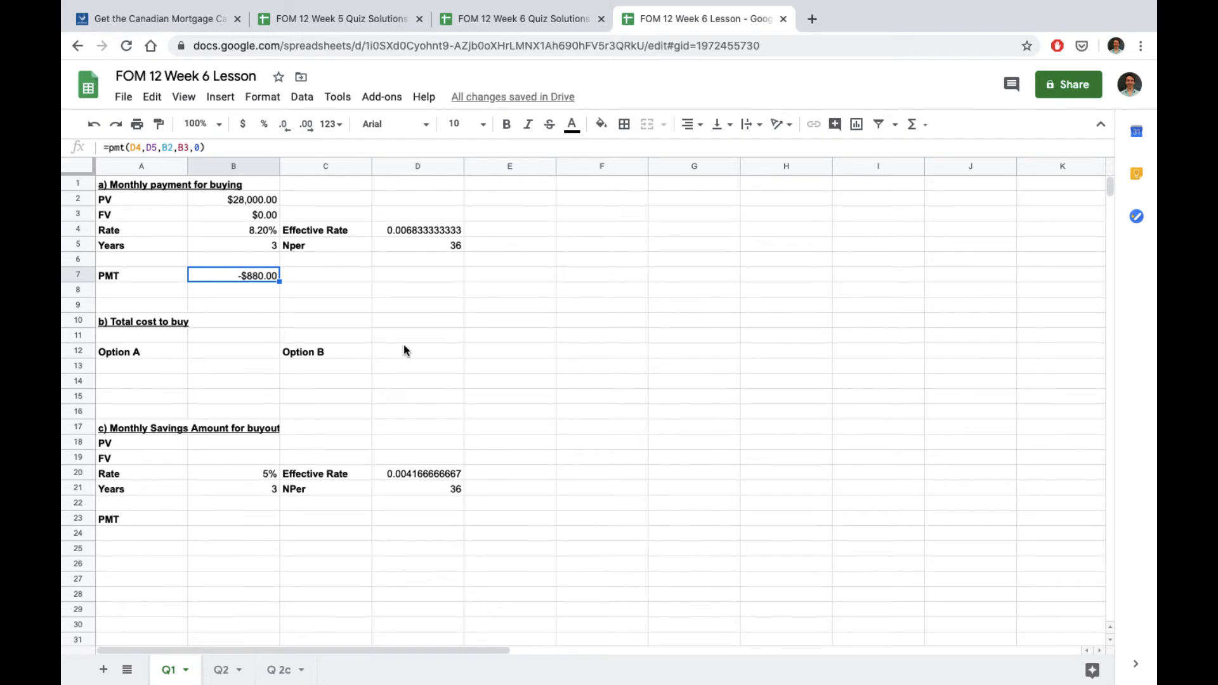
mouse_move(255, 321)
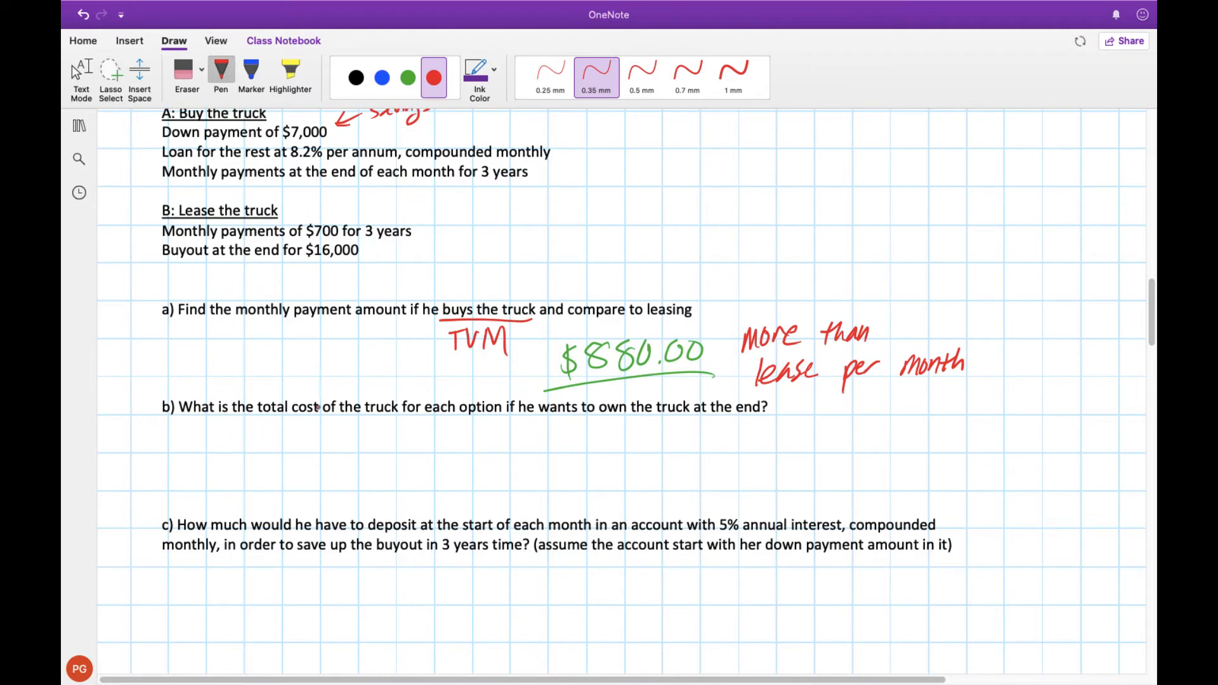
Write $880.00 under question a), noted as more than the lease per month
left_click(610, 422)
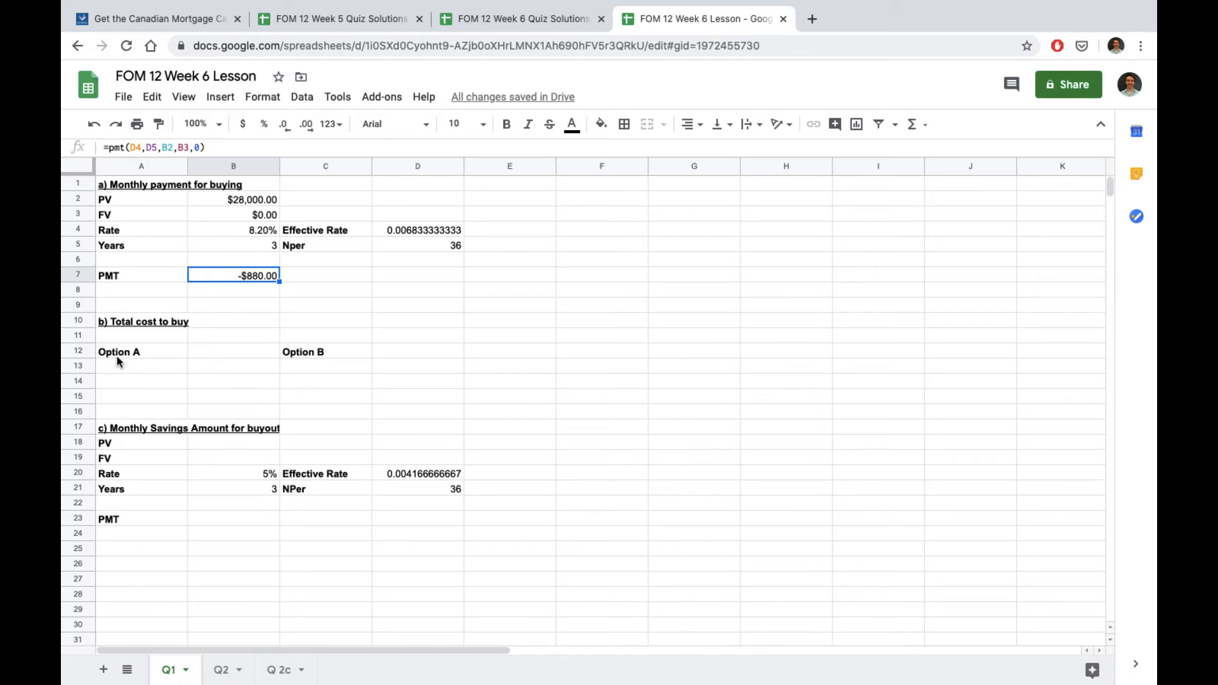
Enter the Option A total in A13 as payment times 36 periods times -1, giving $31,680.14
left_click(141, 365)
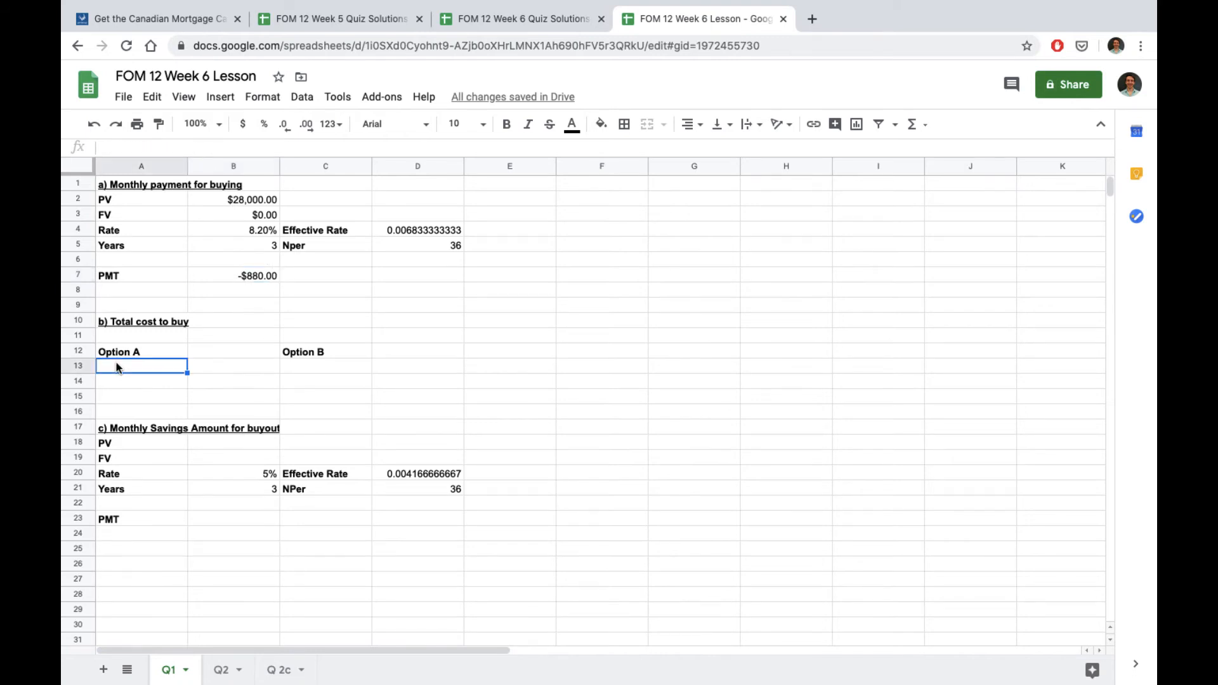
type("=")
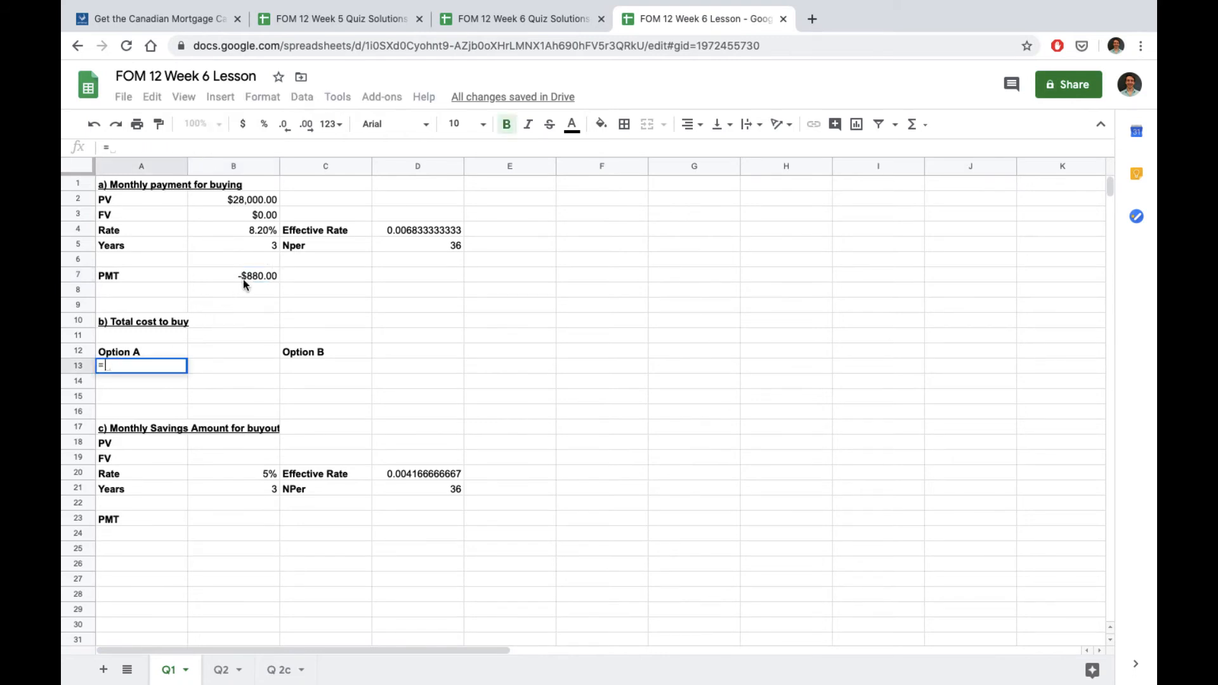
left_click(252, 276)
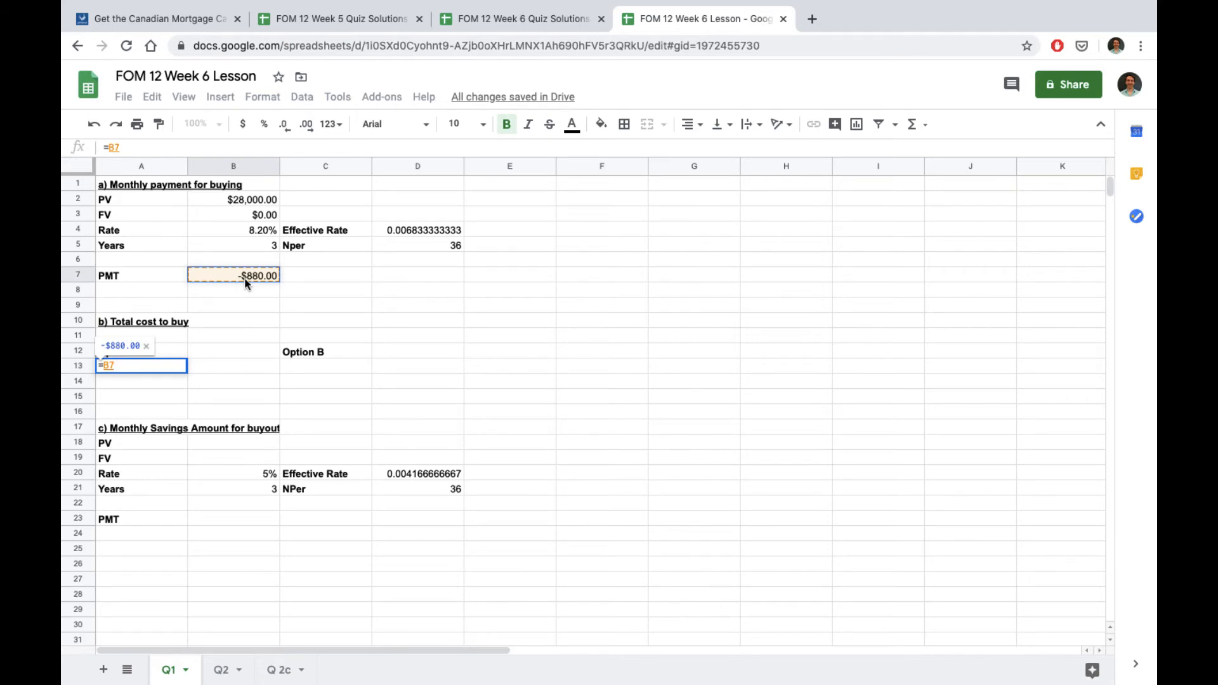
left_click(417, 245)
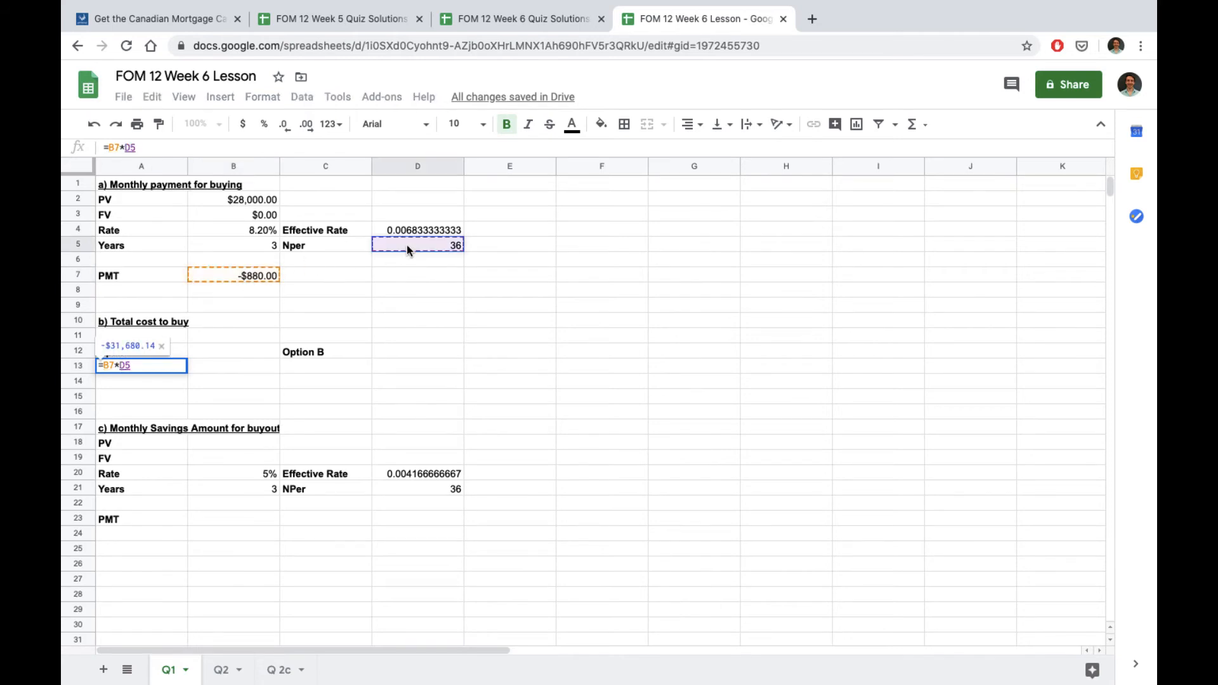
type("*-1")
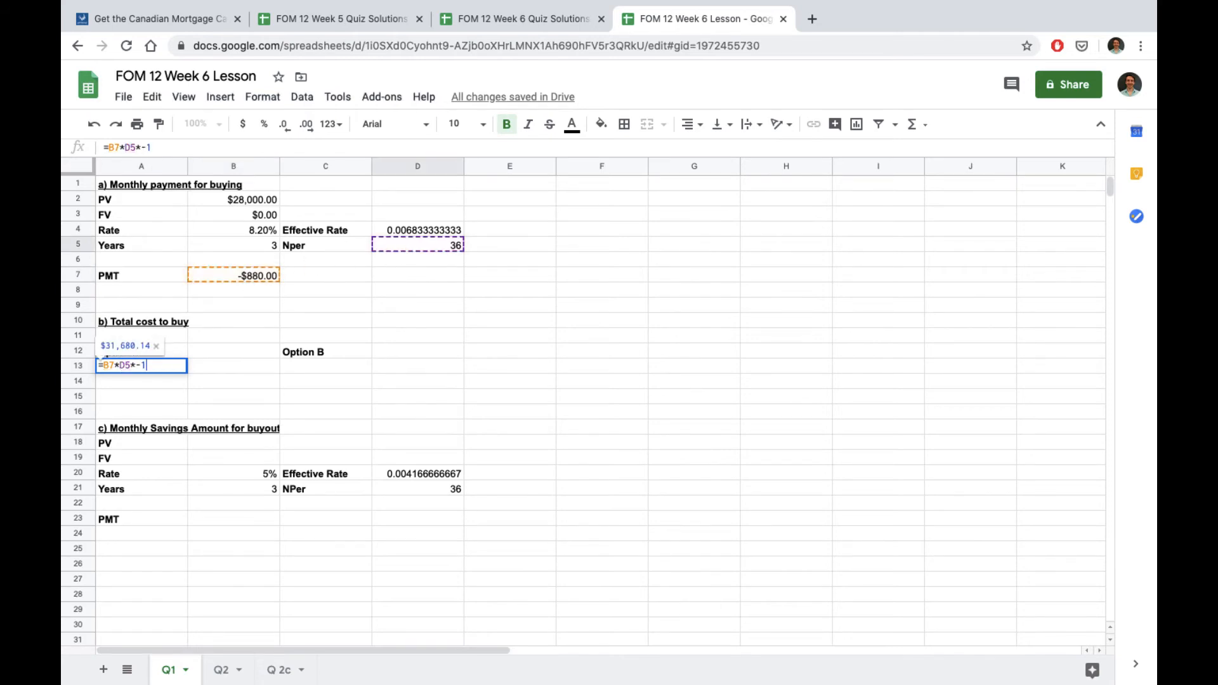
key("Return")
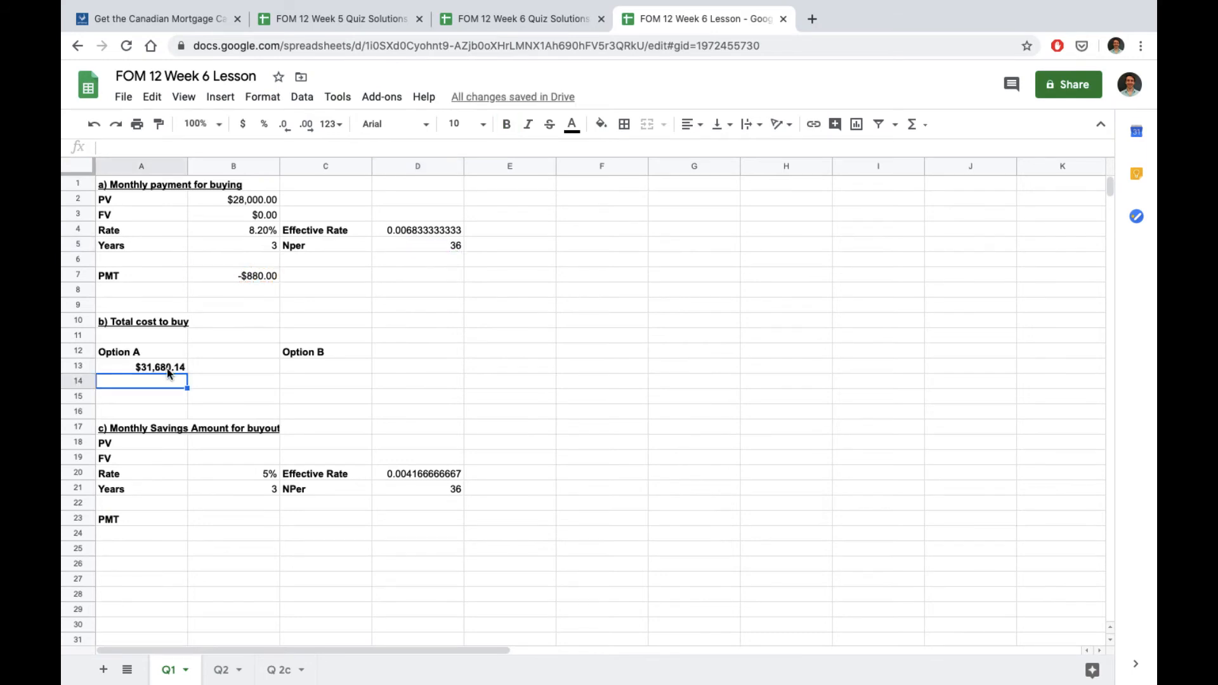
mouse_move(243, 215)
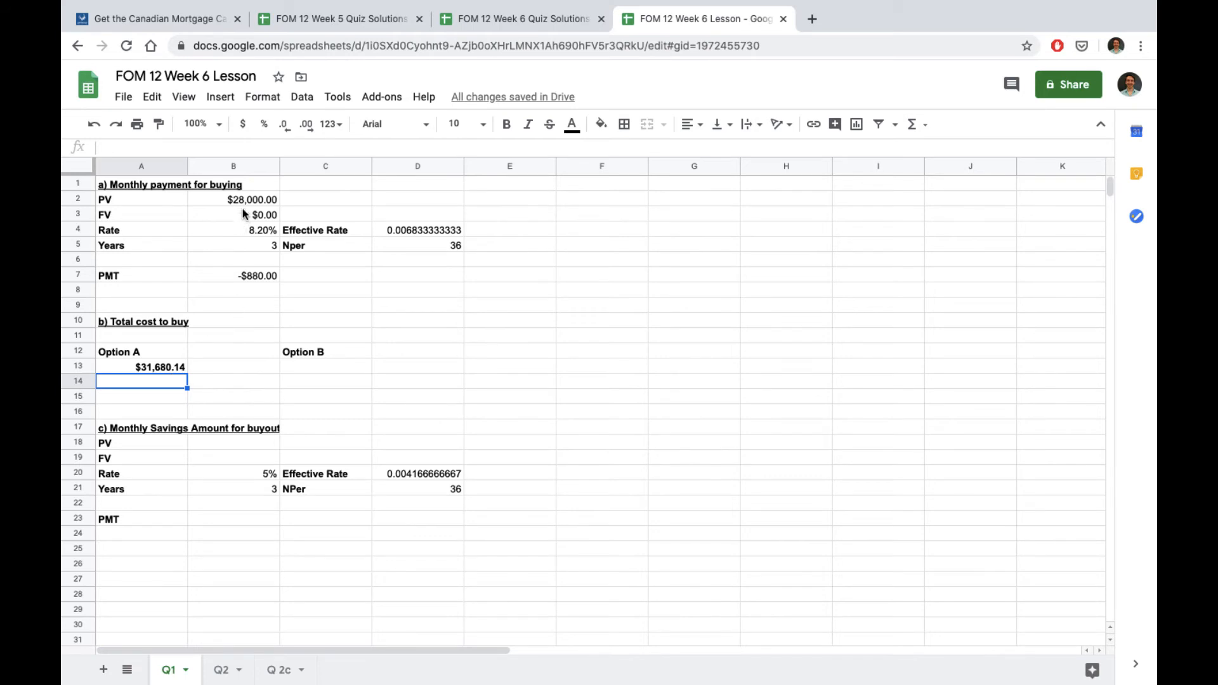
Check the $28,000.00 loan and extend Option A with the down payment to reach $38,680.14
left_click(233, 199)
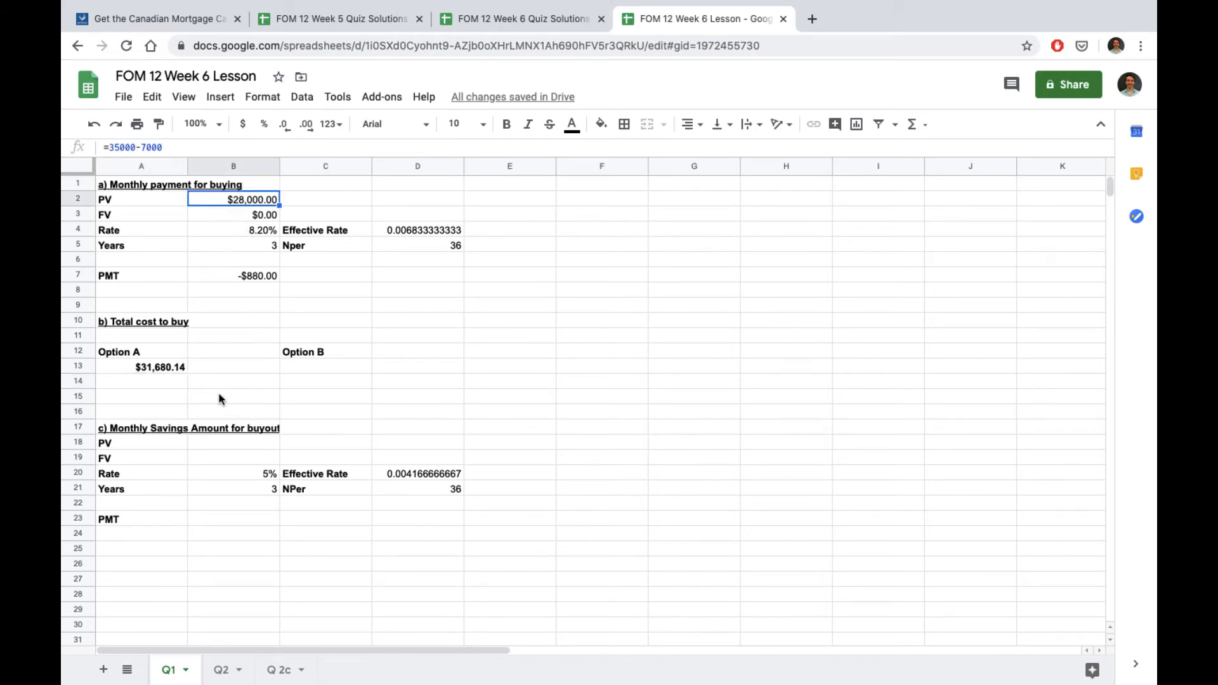
mouse_move(142, 388)
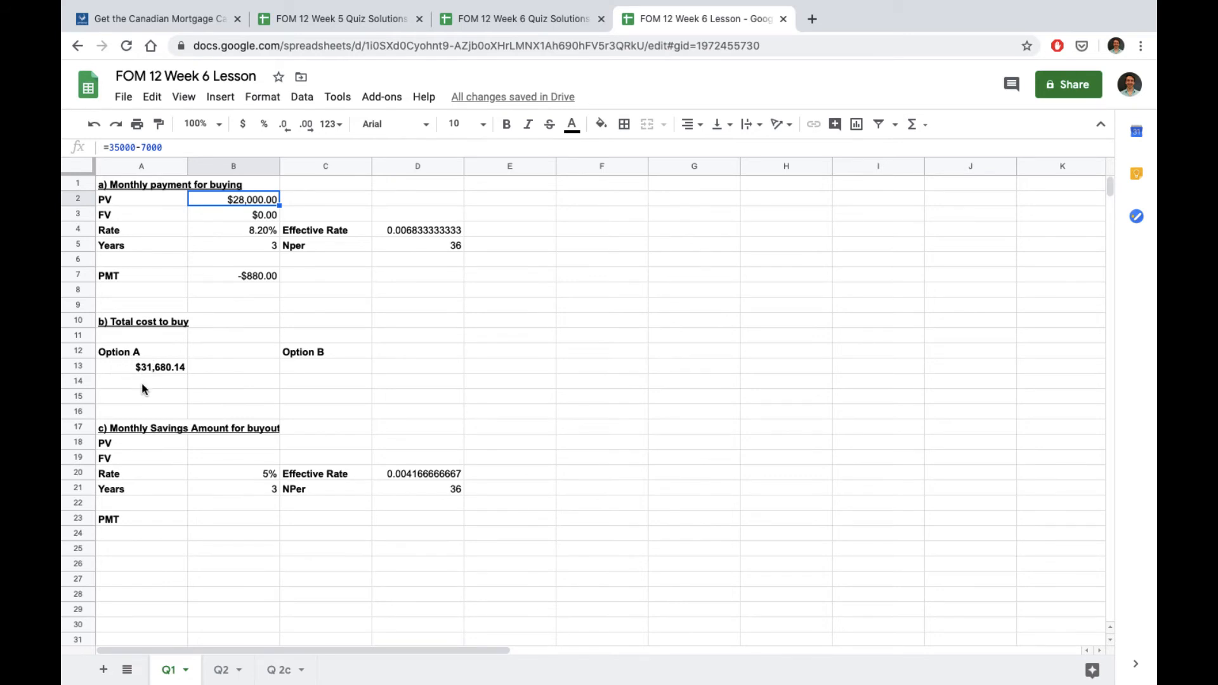
left_click(141, 366)
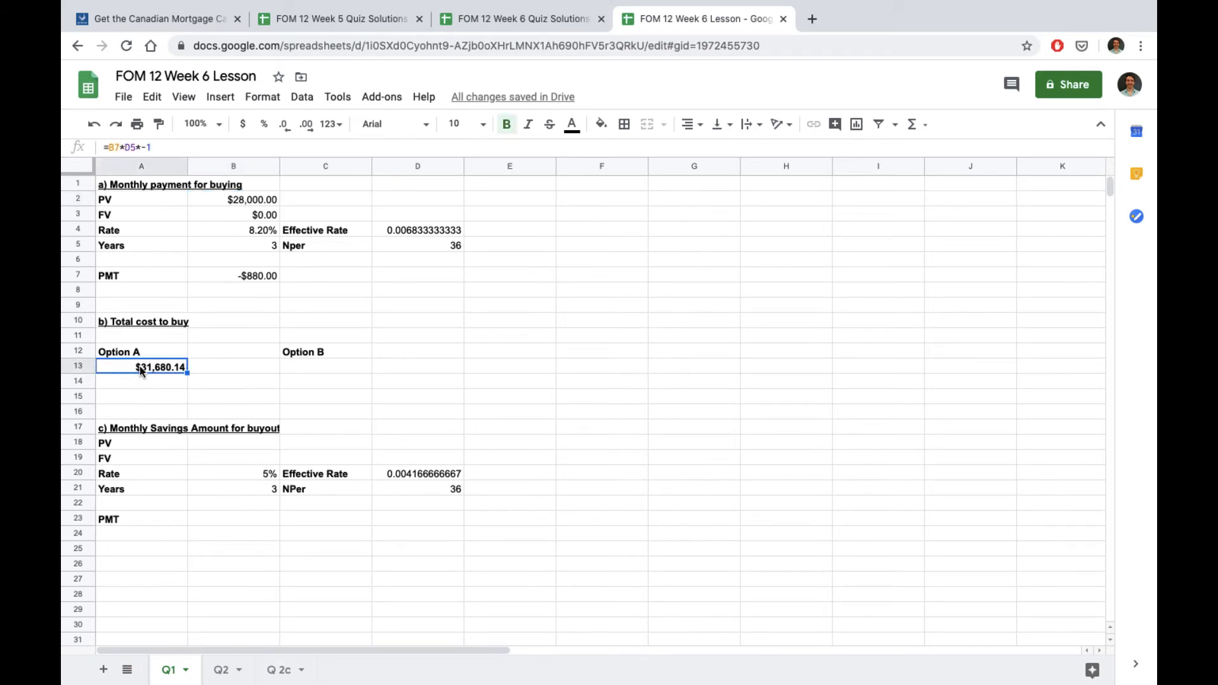
type("+")
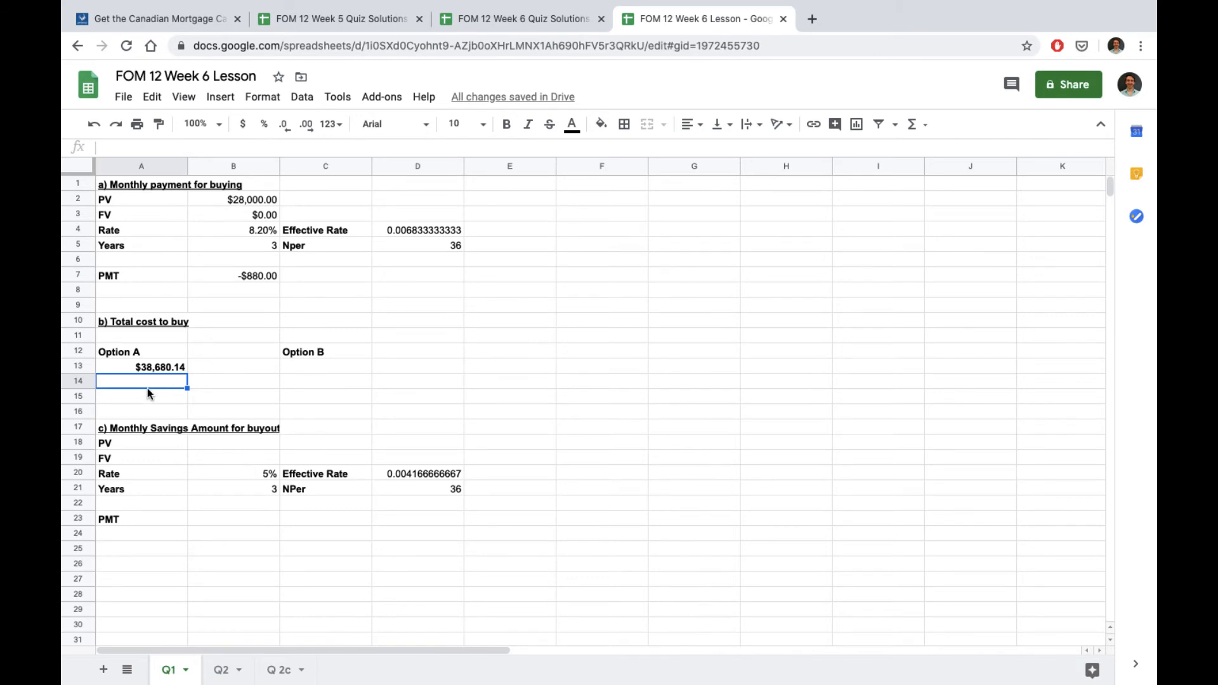
mouse_move(178, 411)
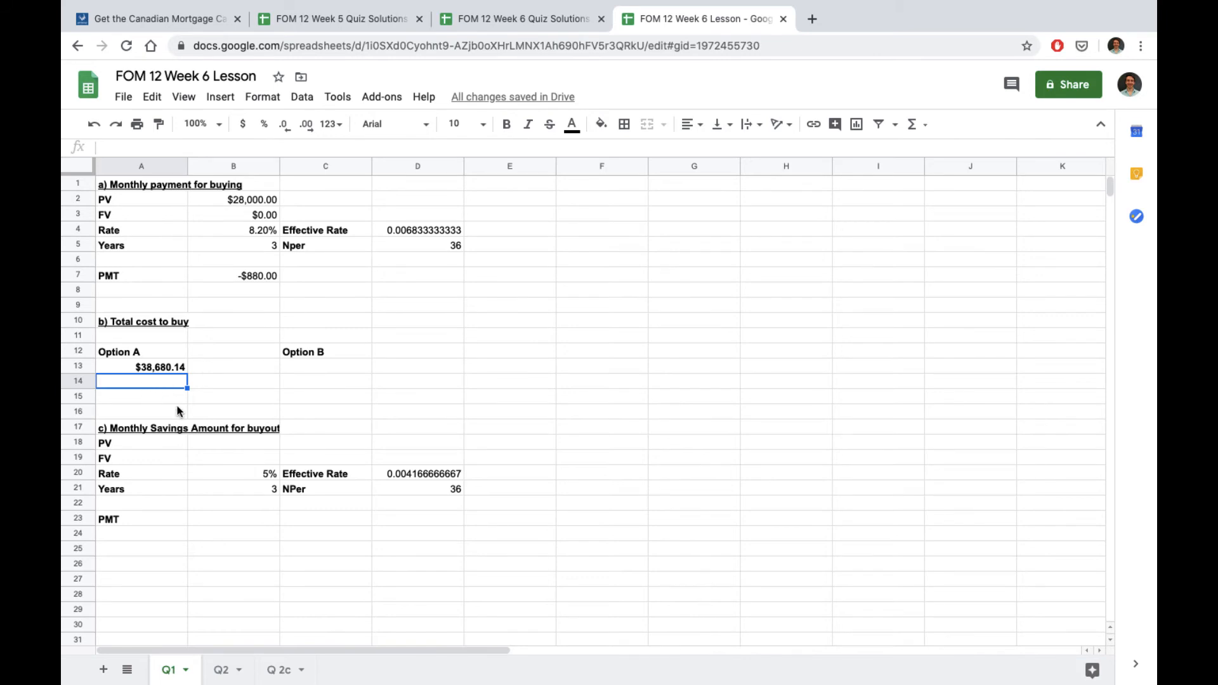
mouse_move(304, 372)
type("=")
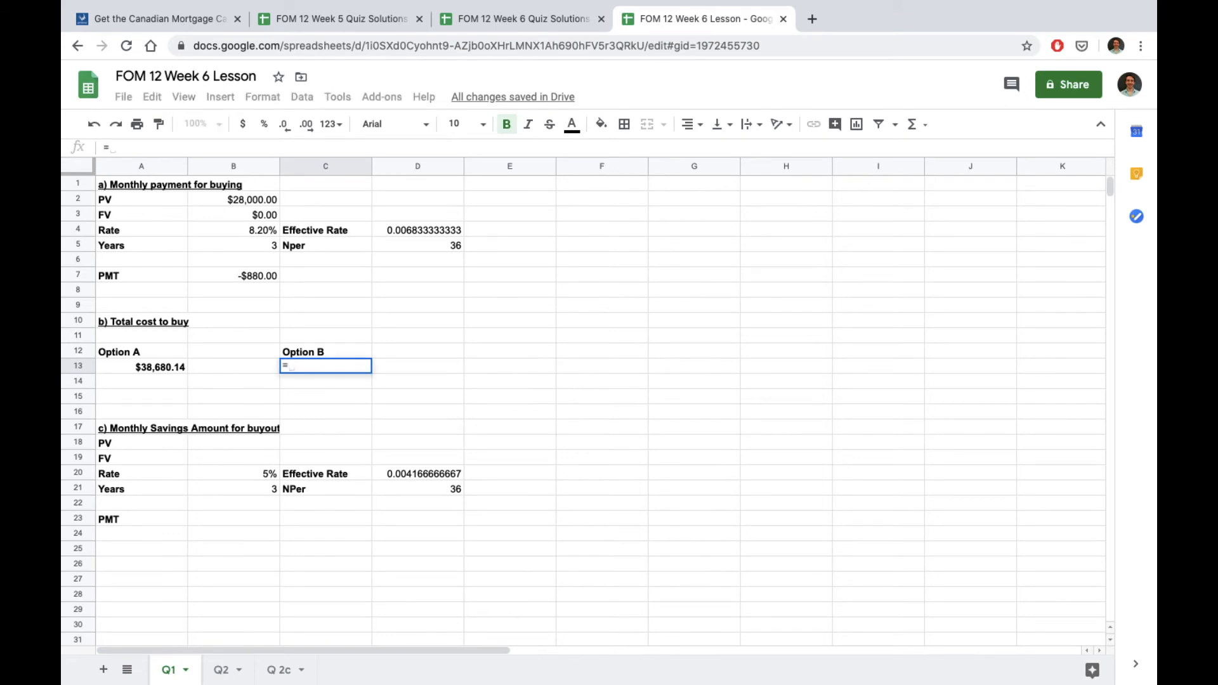
Enter the Option B total in C13 as 700 times 36 periods plus the $16,000 buyout, $41,200.00
type("700")
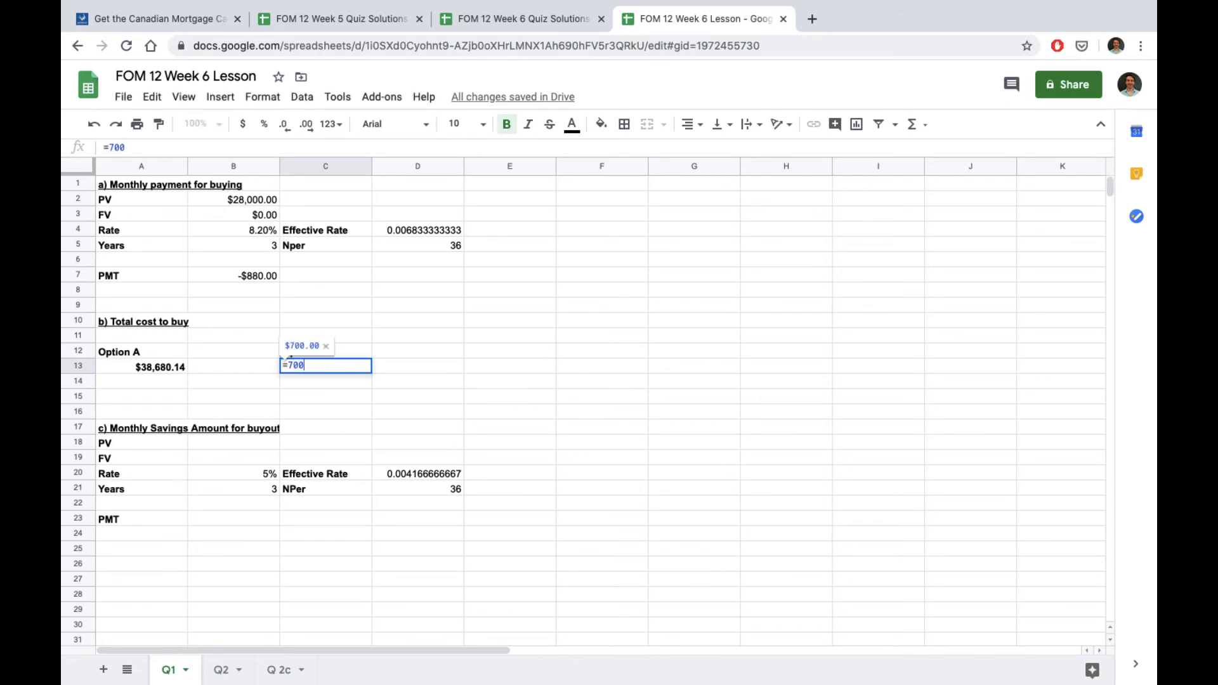
type("*")
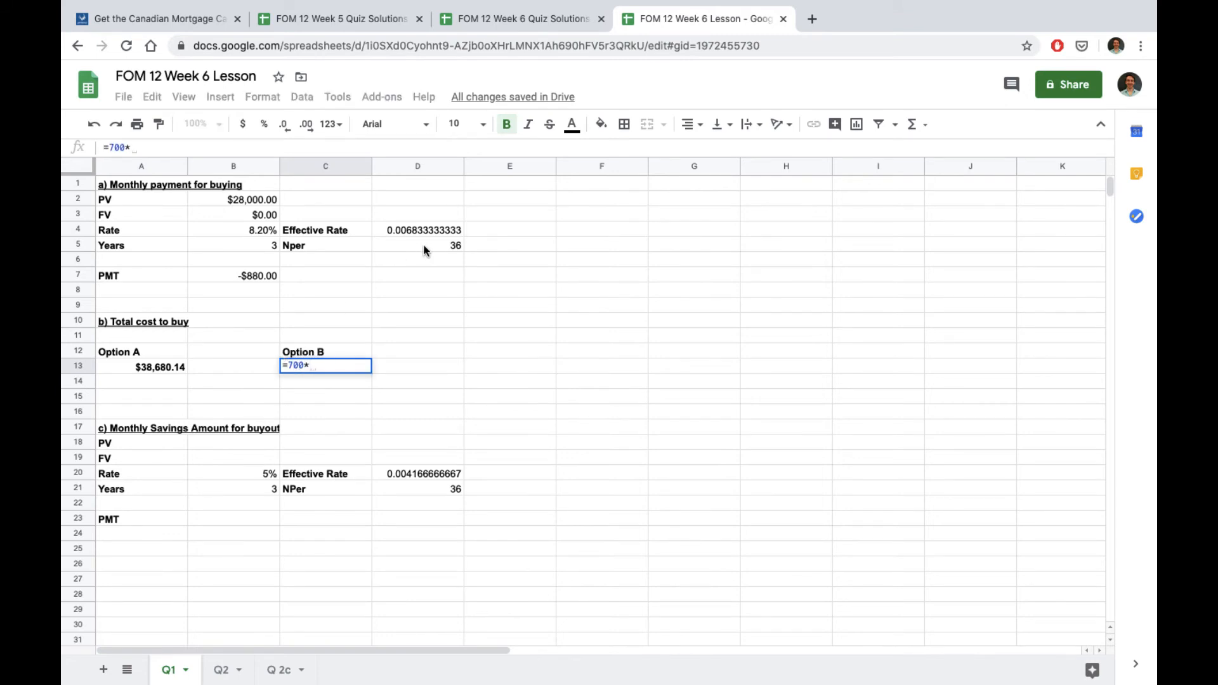
left_click(417, 245)
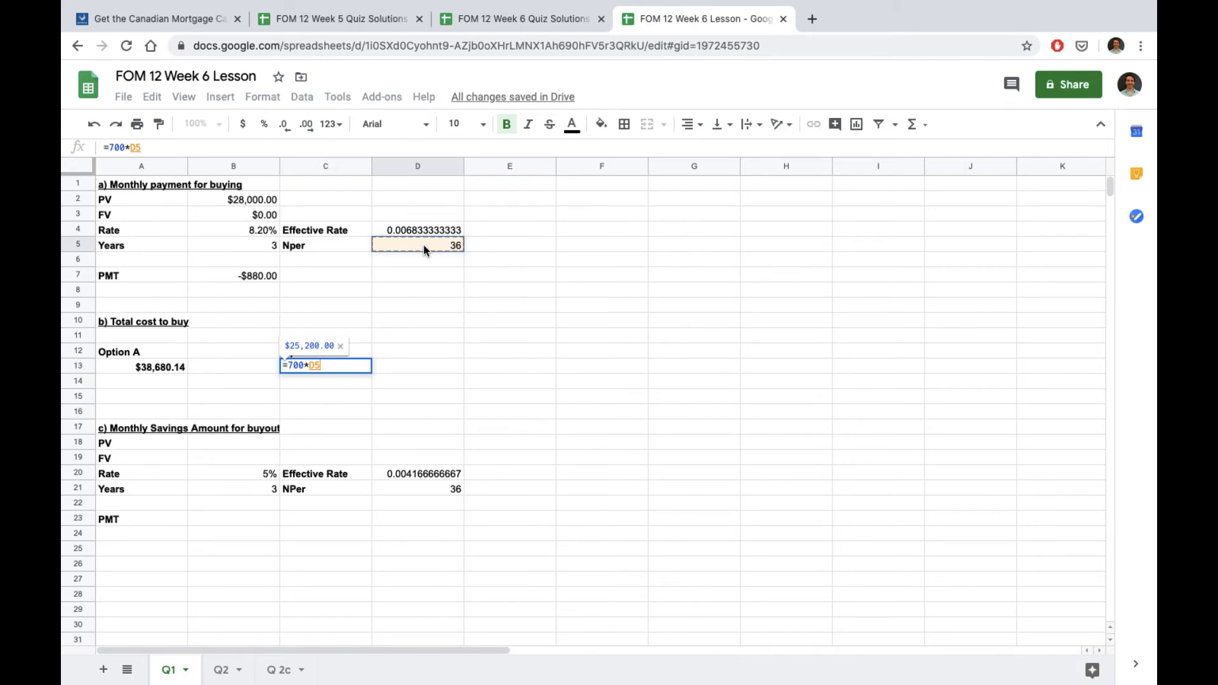
type("+1600")
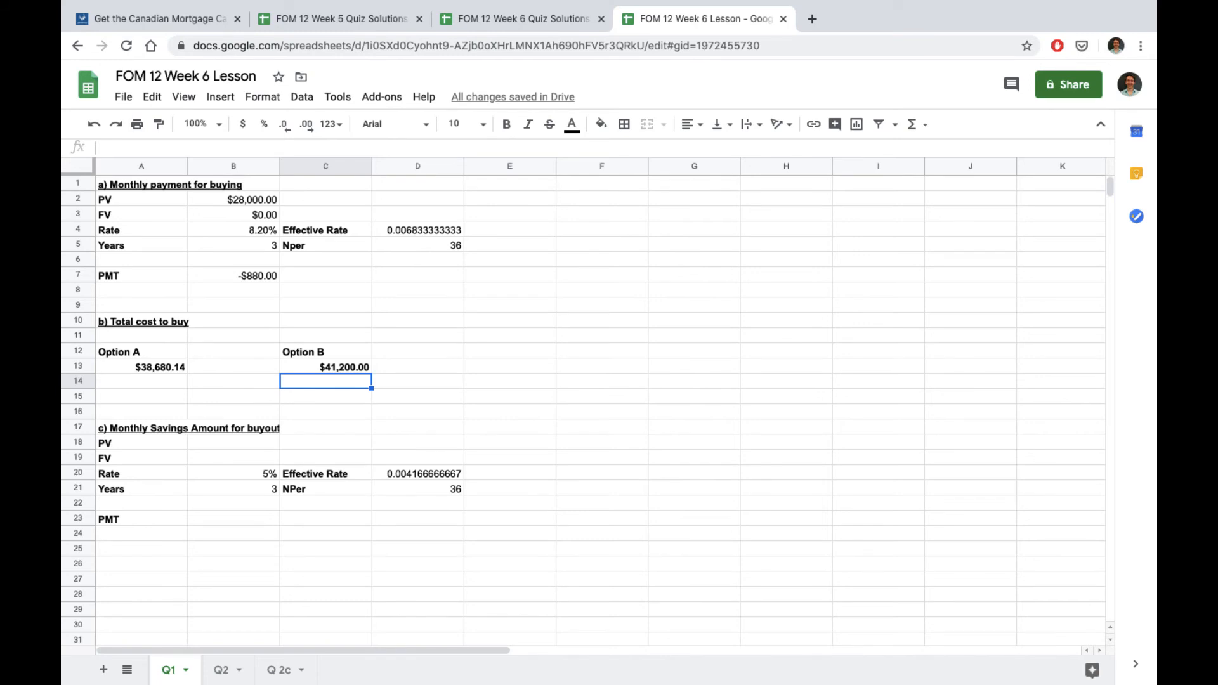
left_click(325, 367)
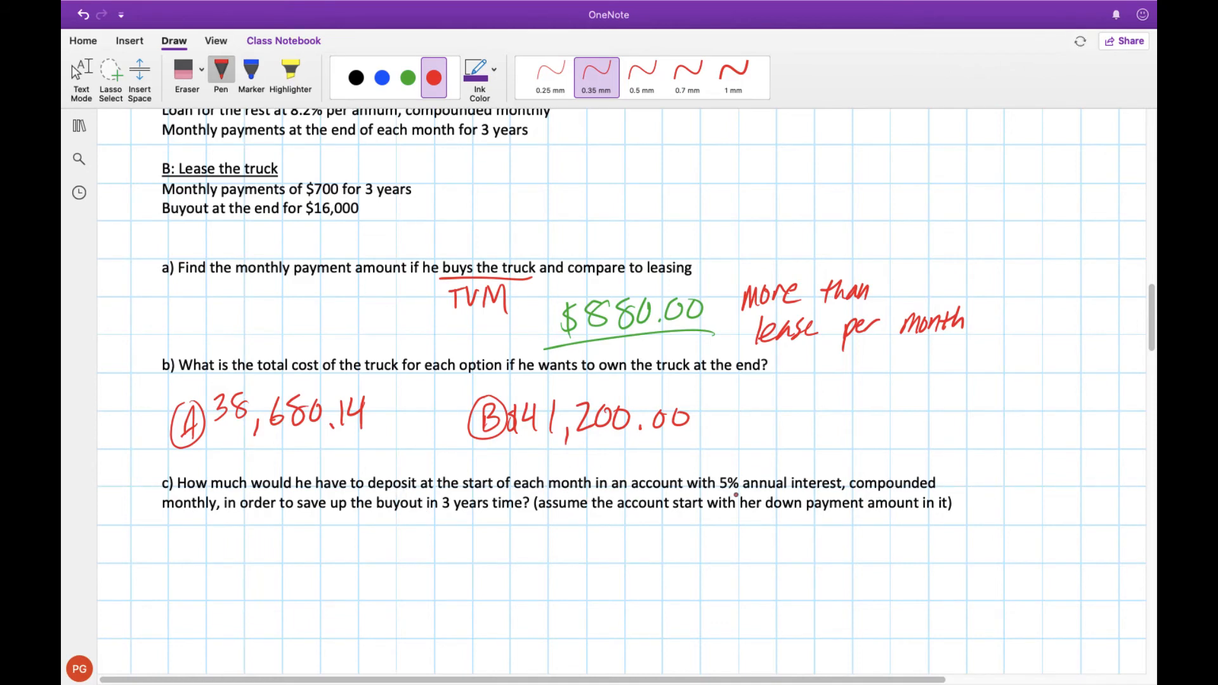
Write totals A 38,680.14 and B 41,200.00 under question b) and mark the down payment as savings
left_click(215, 533)
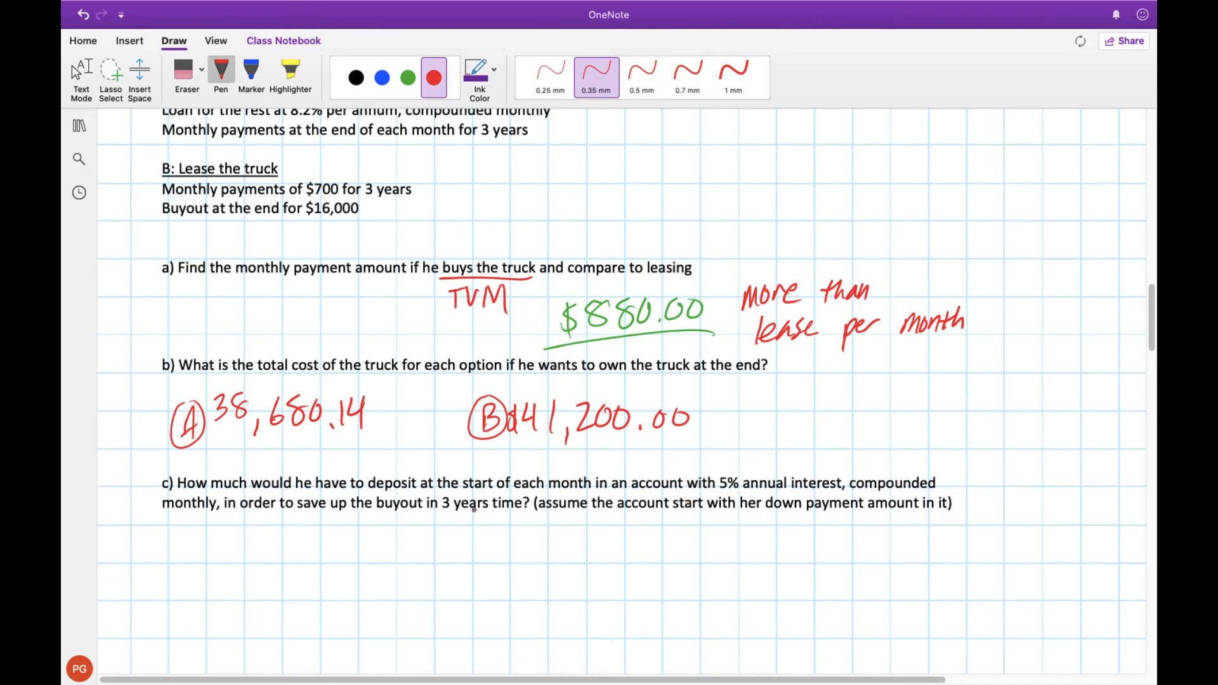
left_click(488, 540)
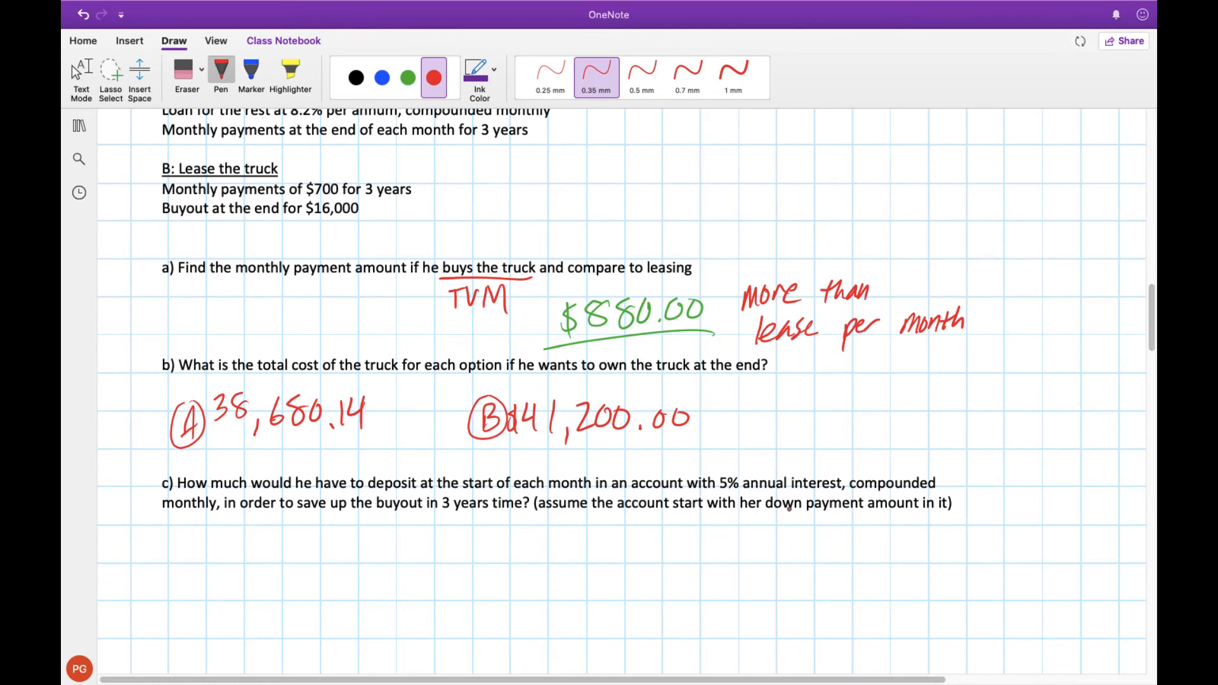
scroll("up", 3)
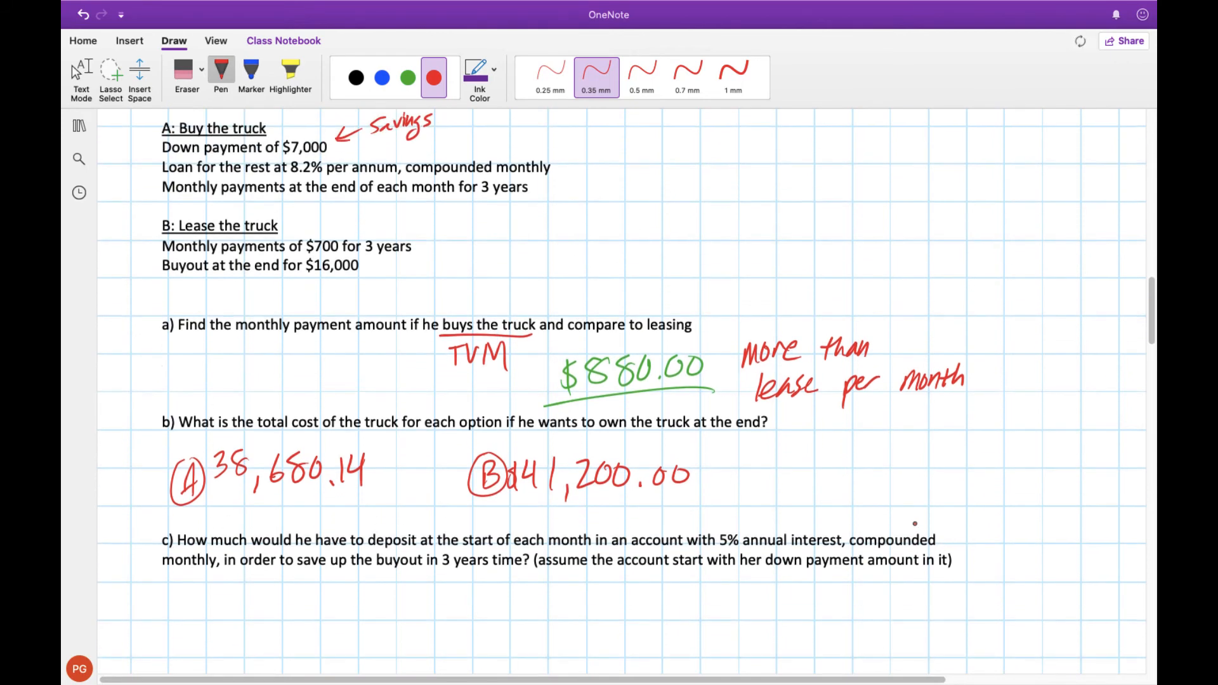
scroll("down", 3)
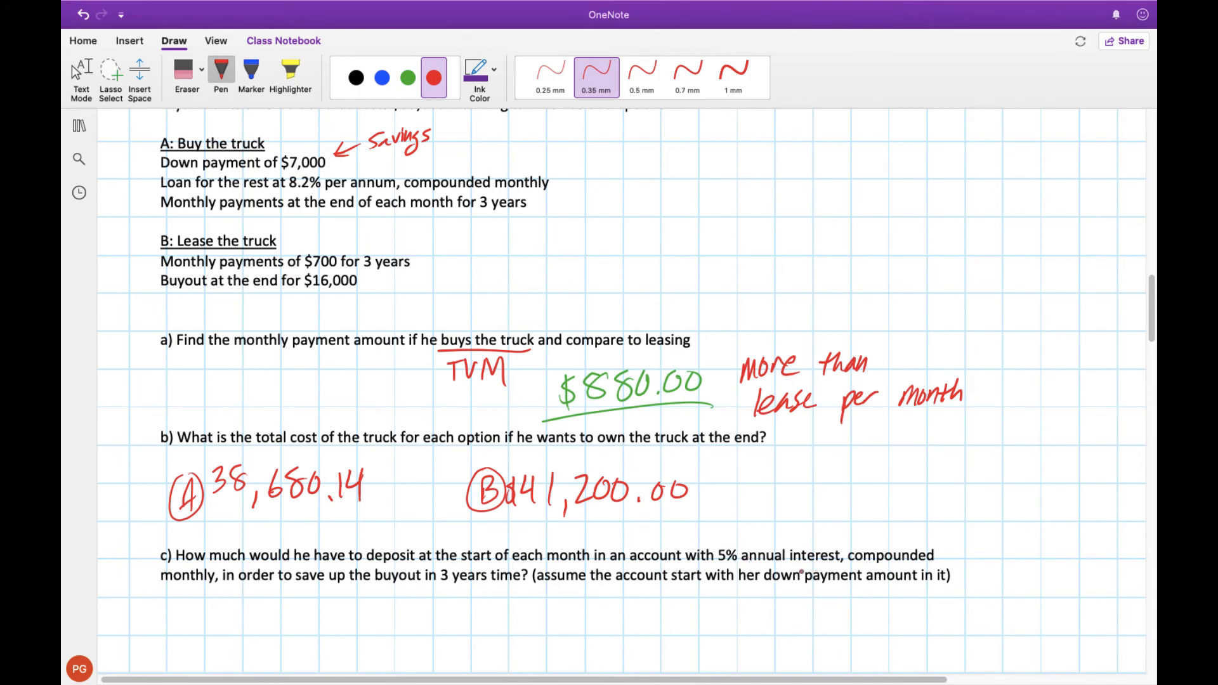
left_click(553, 620)
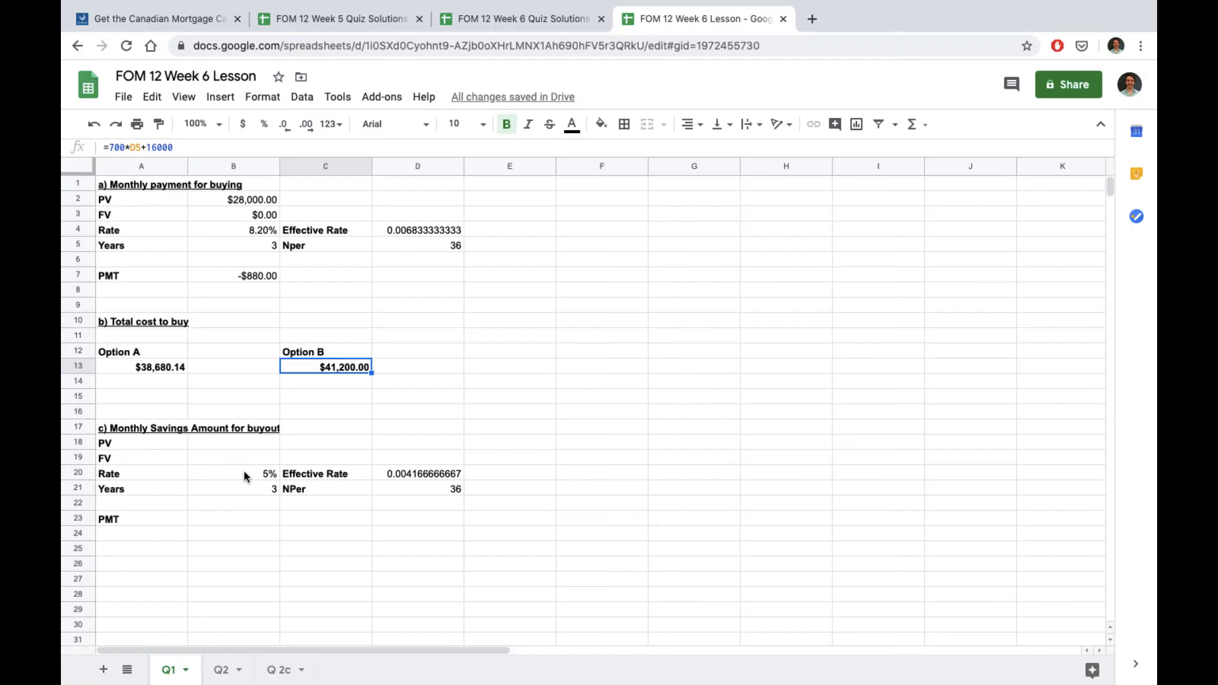
mouse_move(208, 492)
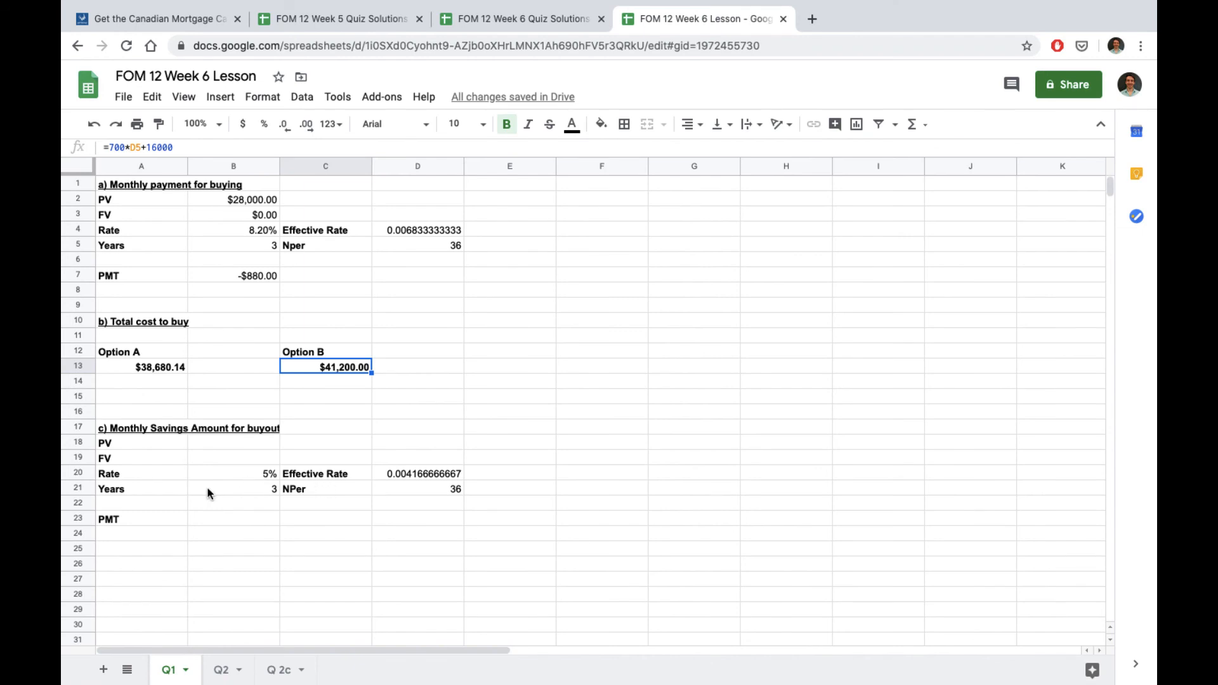
mouse_move(350, 504)
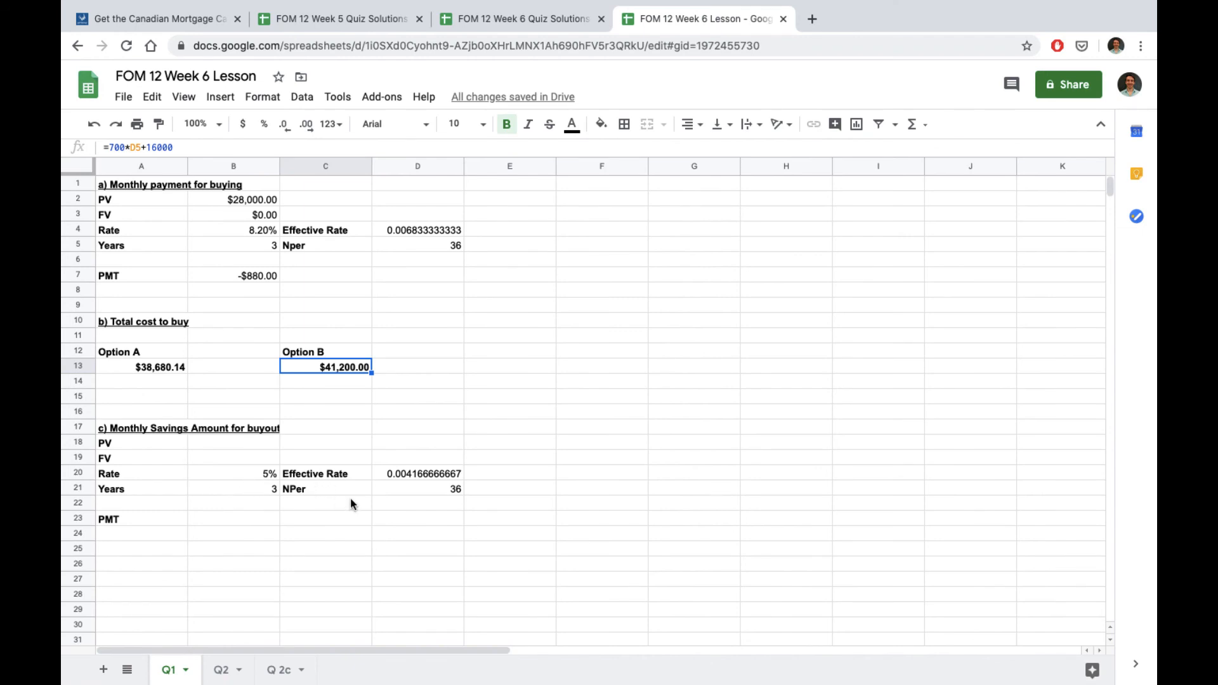
Enter the part c) inputs PV -$7,000.00 and FV $16,000.00, then select the PMT cell
left_click(417, 473)
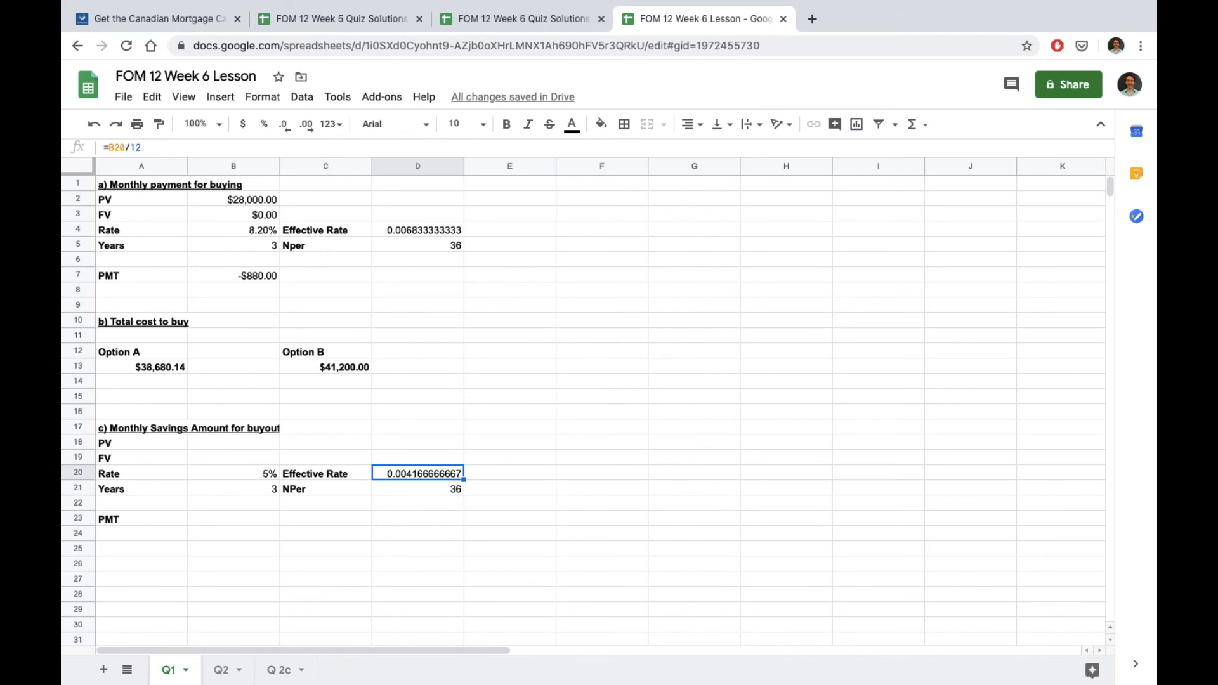
left_click(232, 442)
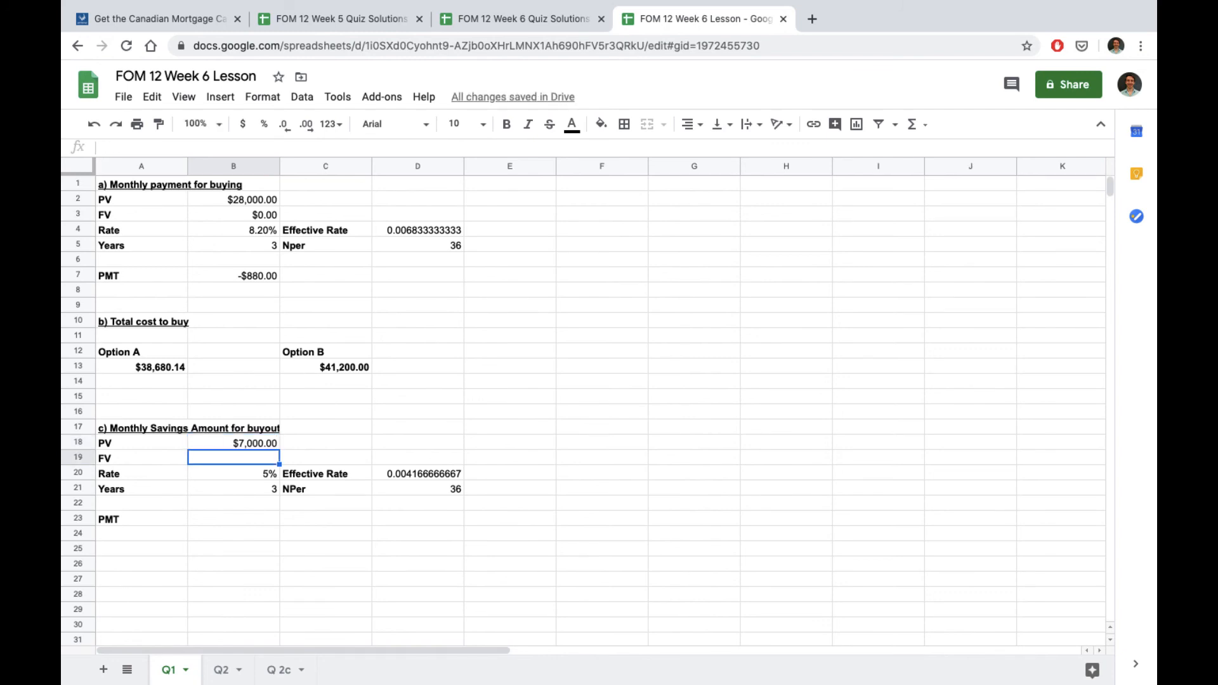
type("1600")
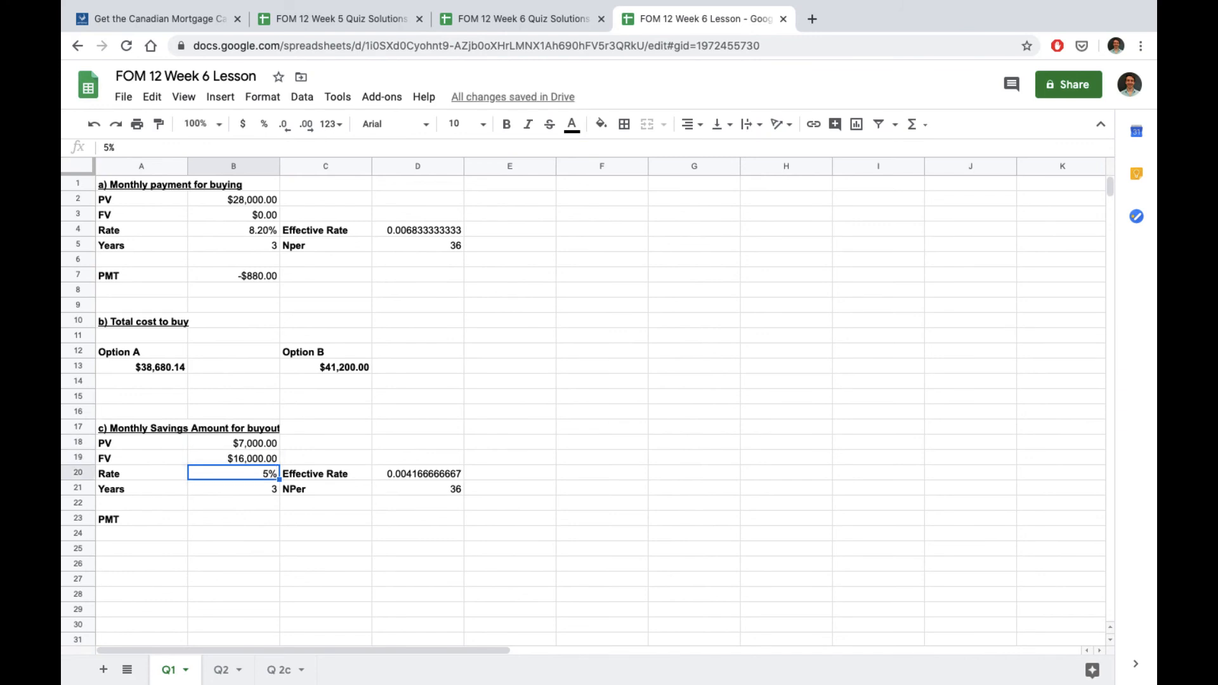
left_click(233, 442)
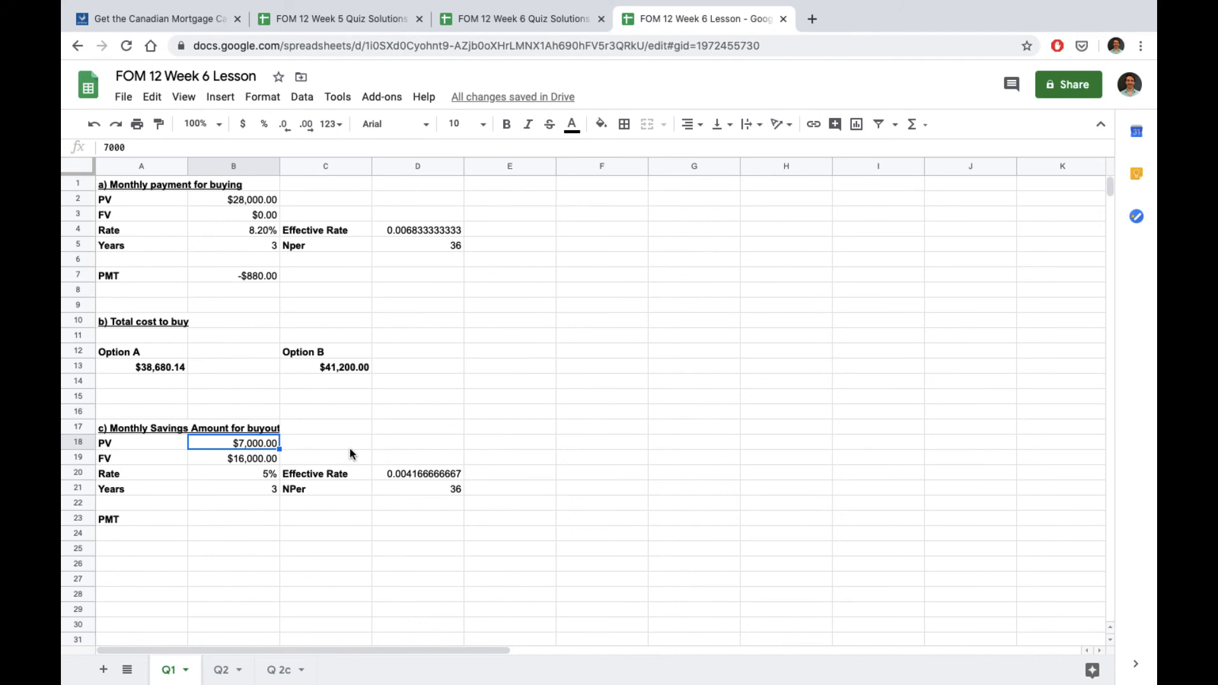
double_click(232, 442)
type("-")
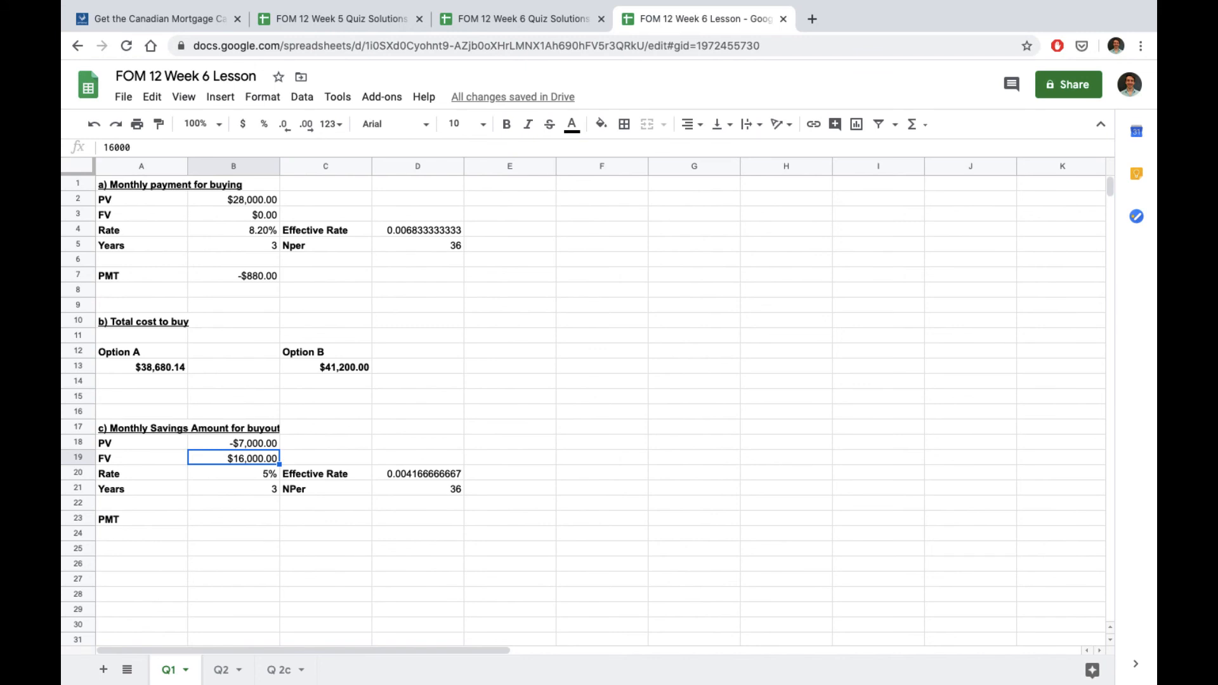
left_click(232, 519)
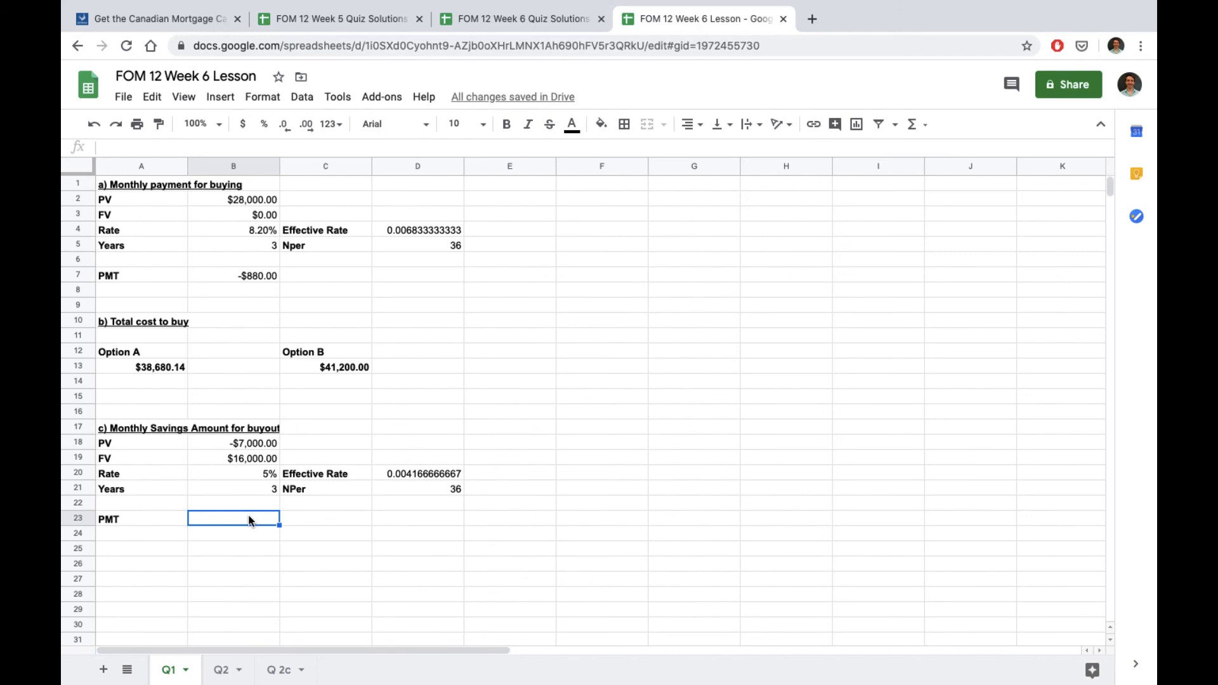
Compute part c)'s monthly deposit with =PMT of effective rate, periods, PV, FV, paid at period start
type("=pmt")
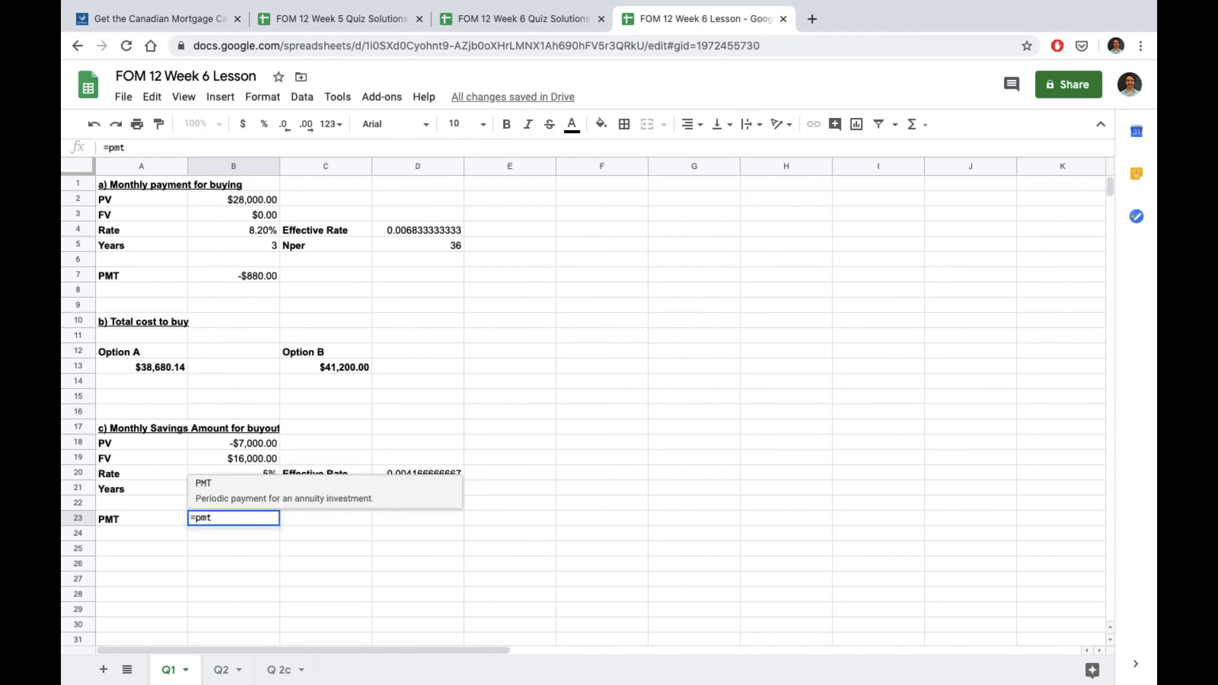
left_click(418, 473)
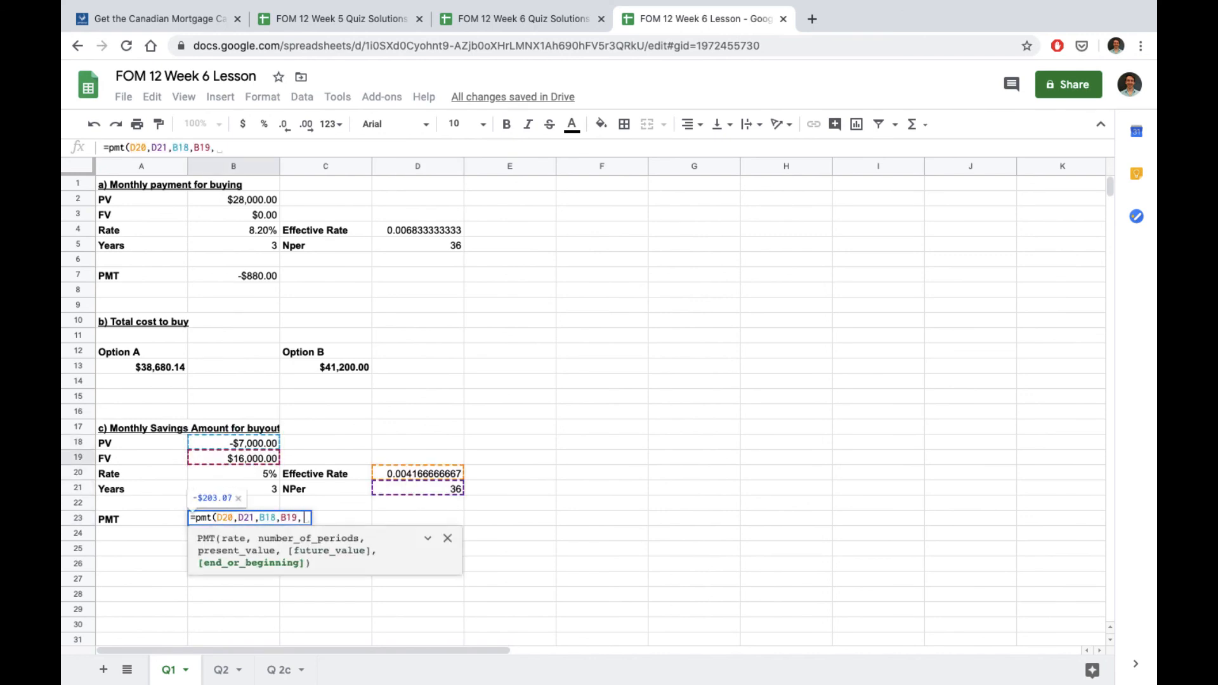
mouse_move(346, 512)
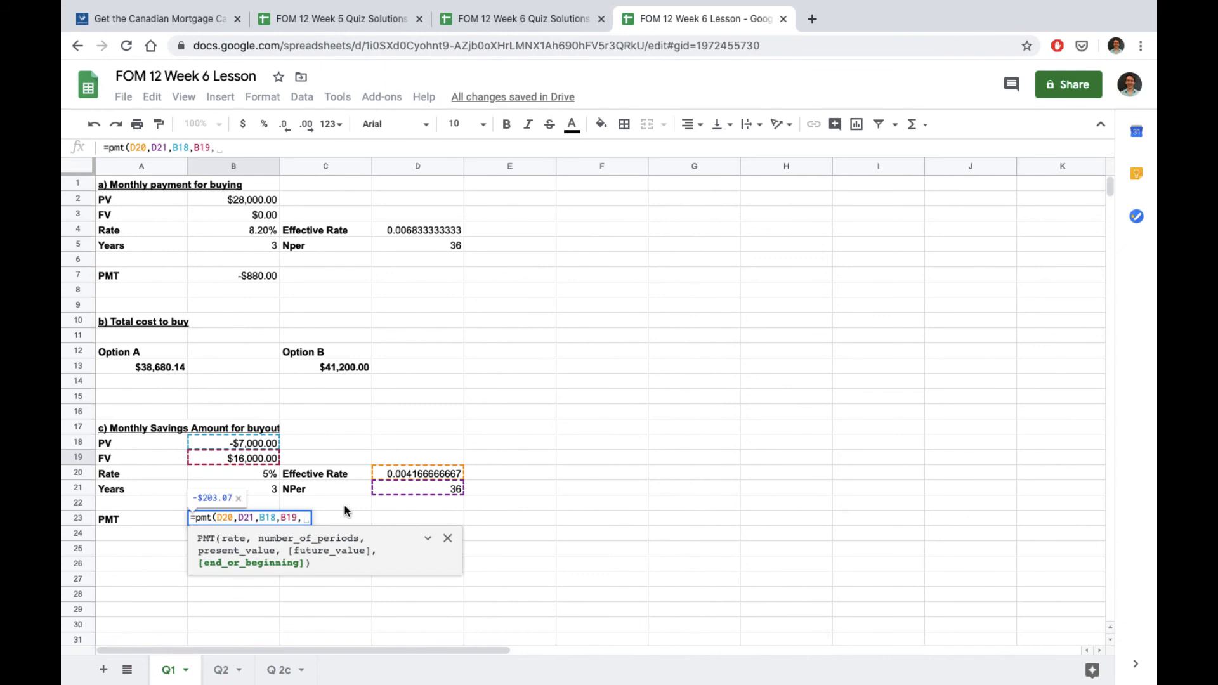
type("1")
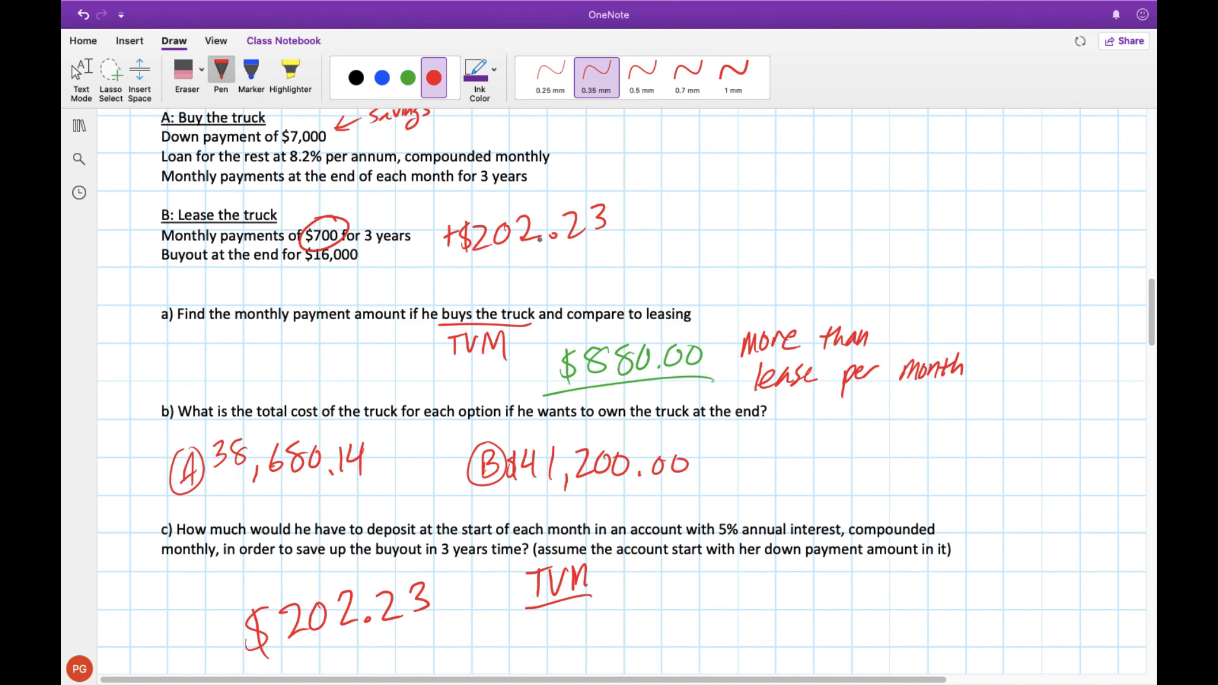
Ink $202.23 under question c) and beside the $700 lease payment, then return to text mode
left_click(568, 282)
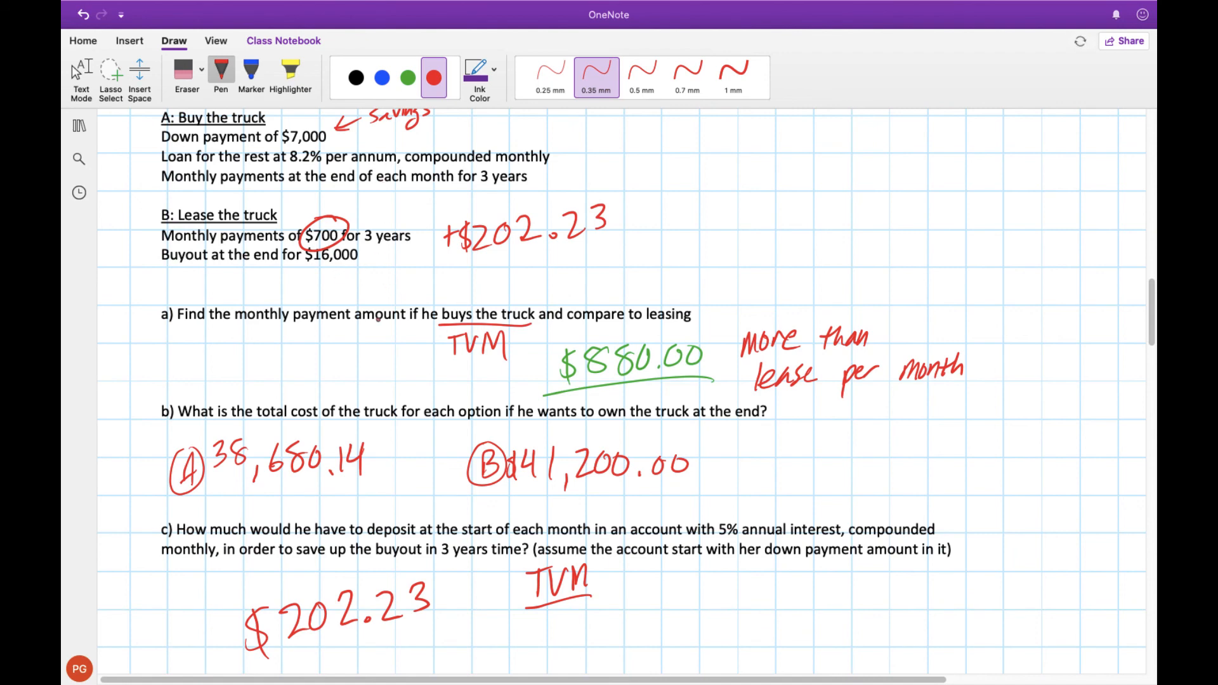
left_click(81, 74)
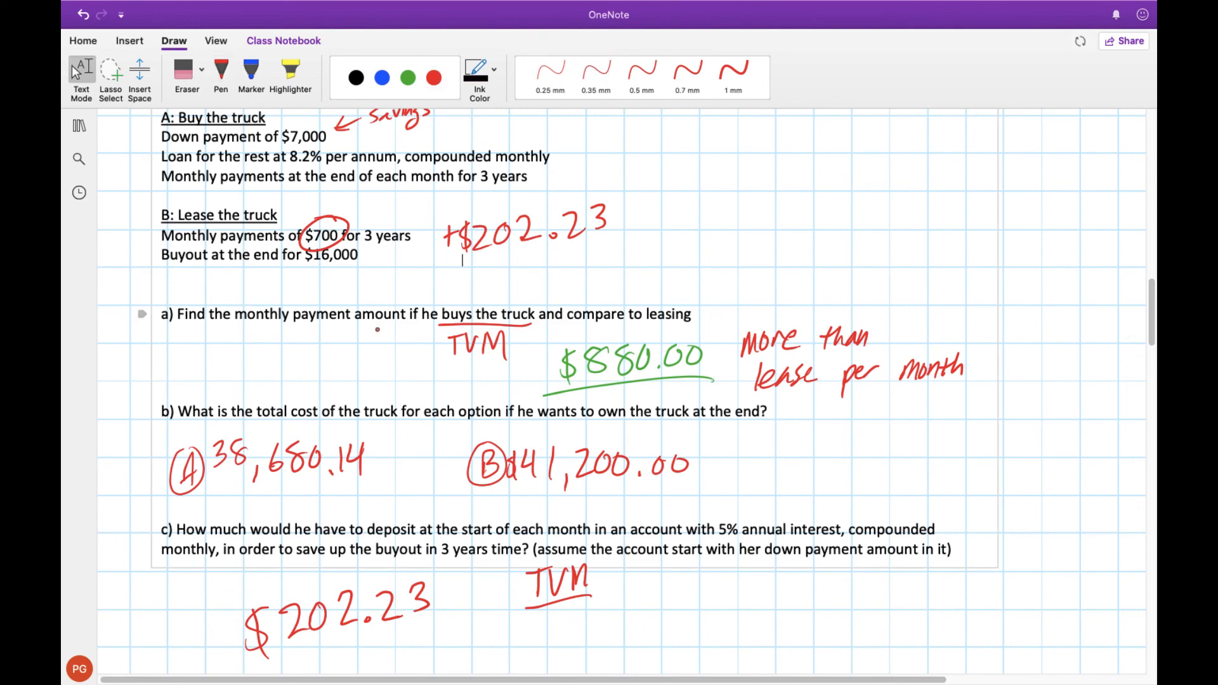